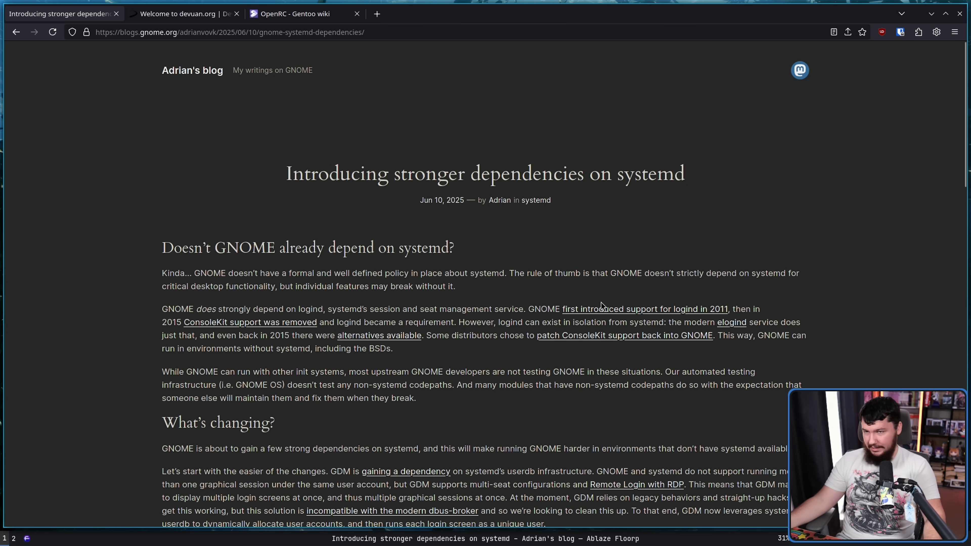
mouse_move(594, 298)
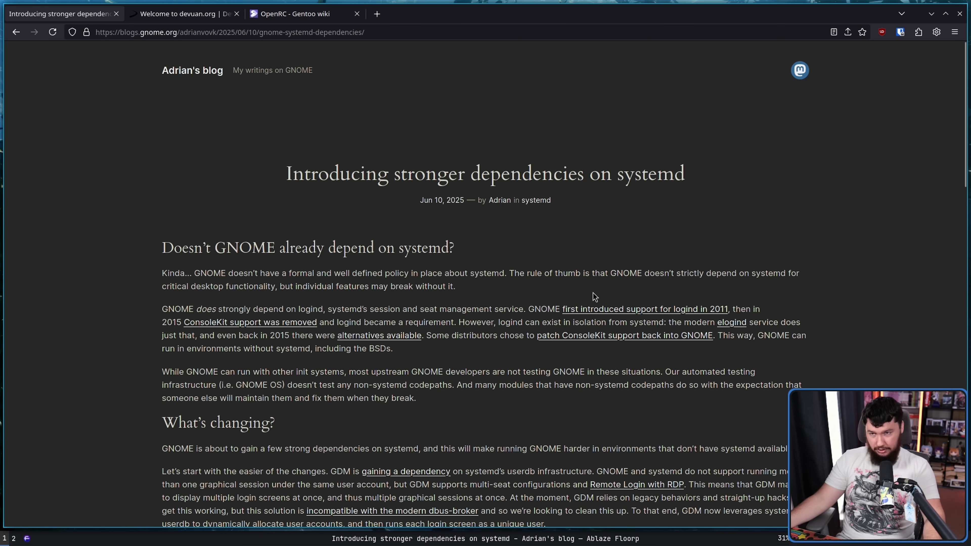
Step: Switch to the 'Welcome to devuan.org' tab
click(179, 13)
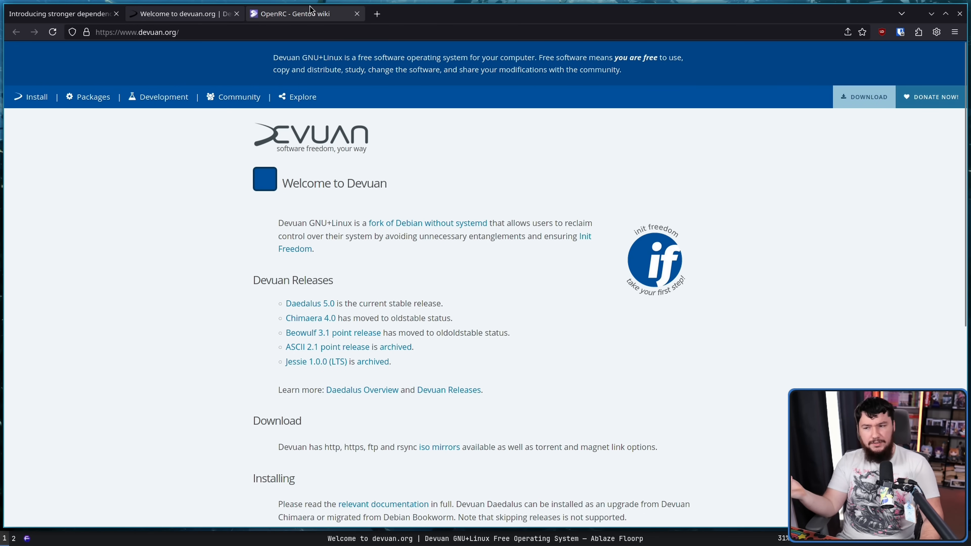
Step: Return to the 'Introducing stronger dependencies on systemd' tab
click(291, 13)
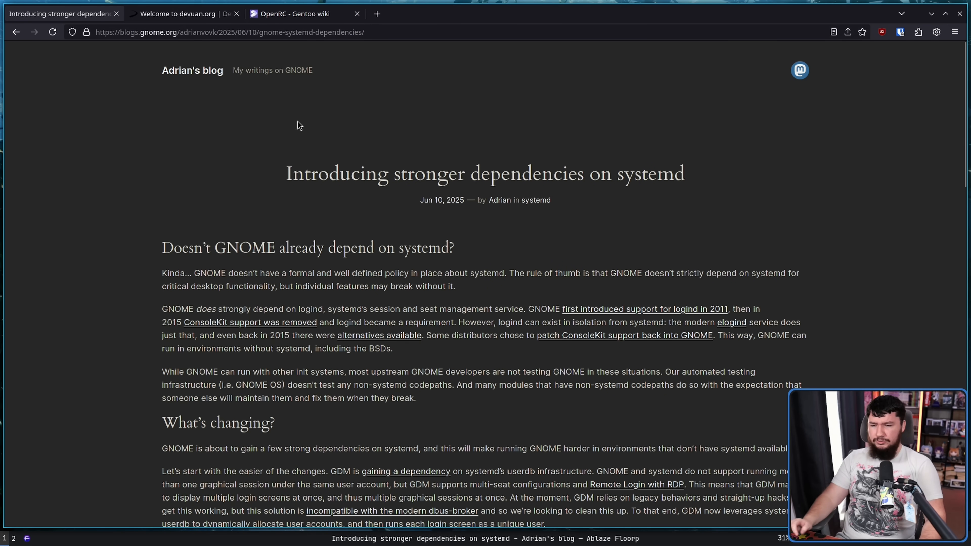
Step: Zoom in on the systemd blog post and scroll down through its text
key(ctrl+plus)
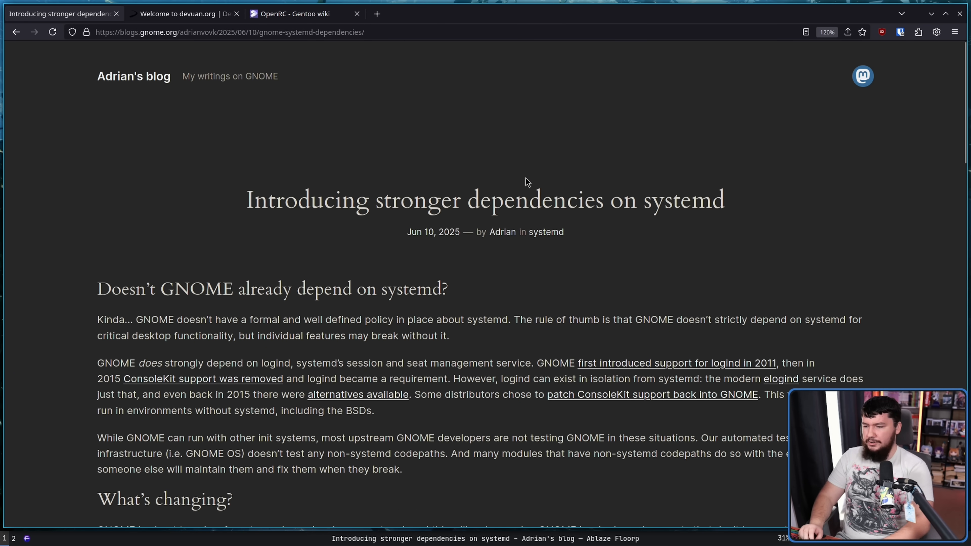
mouse_move(573, 184)
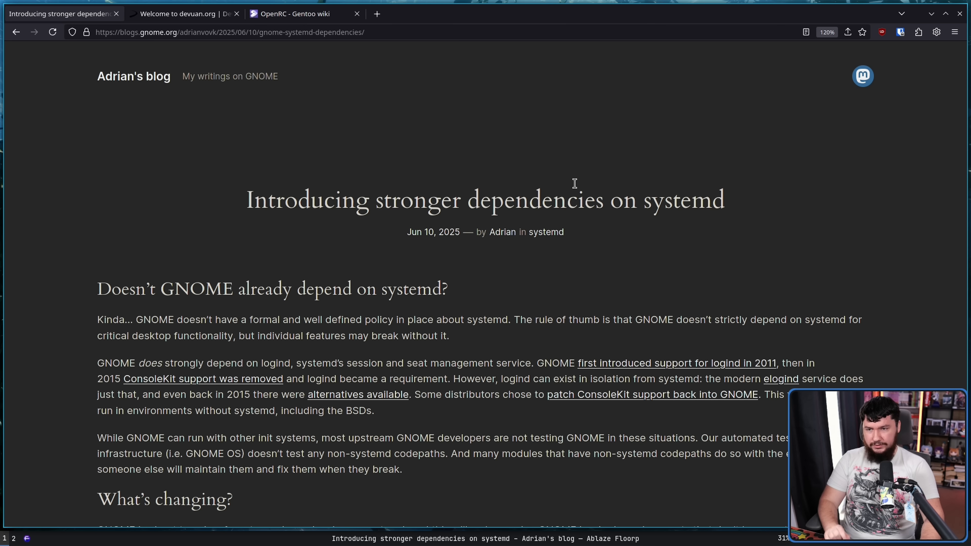
scroll(down, 3)
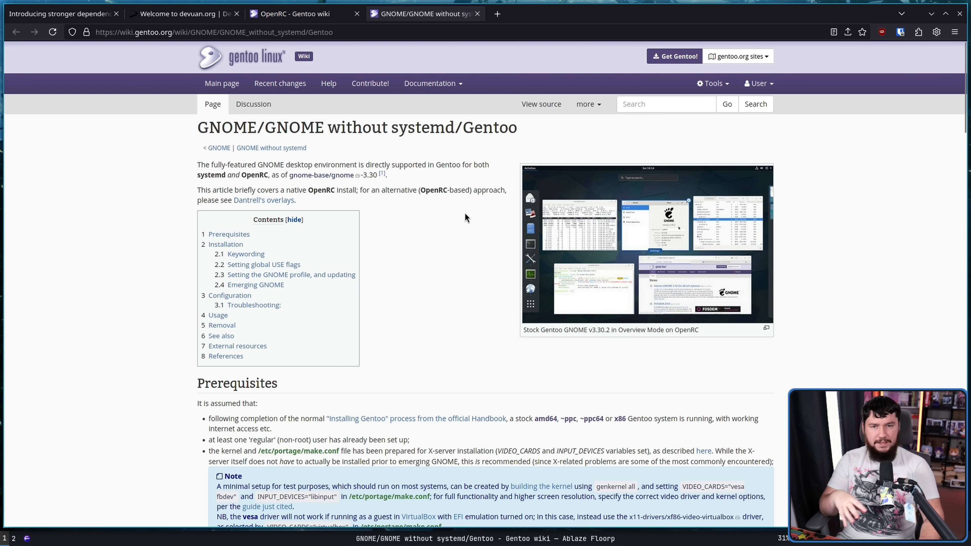
mouse_move(472, 220)
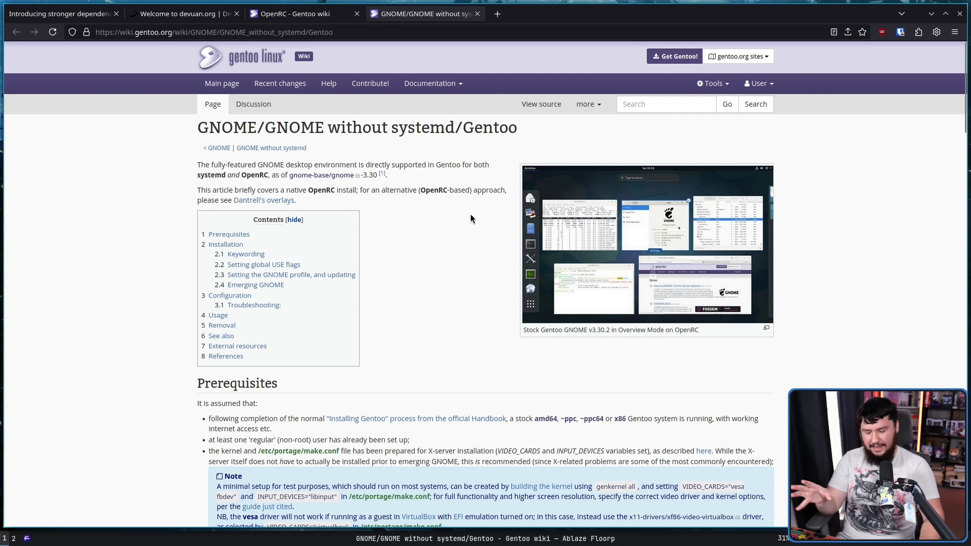
mouse_move(254, 103)
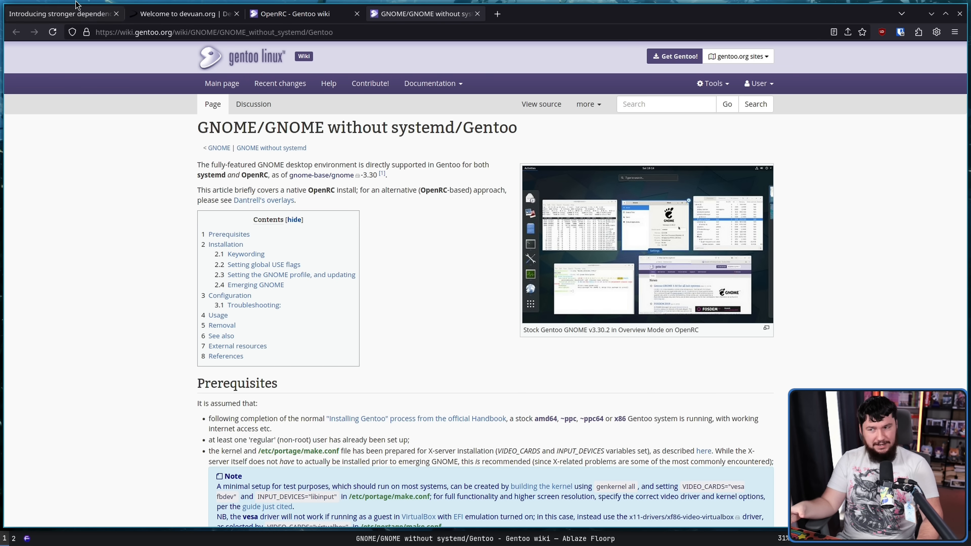
Step: Go back to the systemd post, clear the highlighted sentence, and raise the page zoom to 150%
click(56, 14)
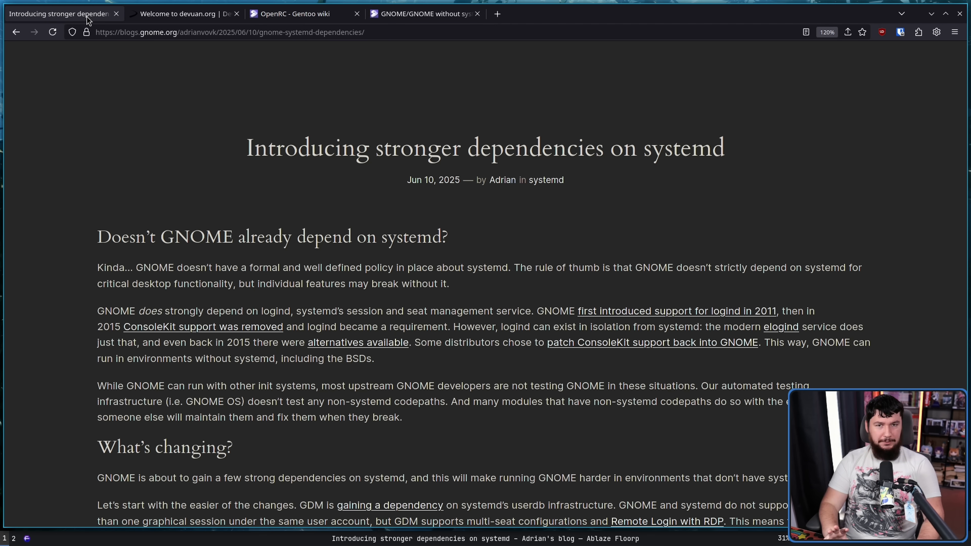
mouse_move(489, 312)
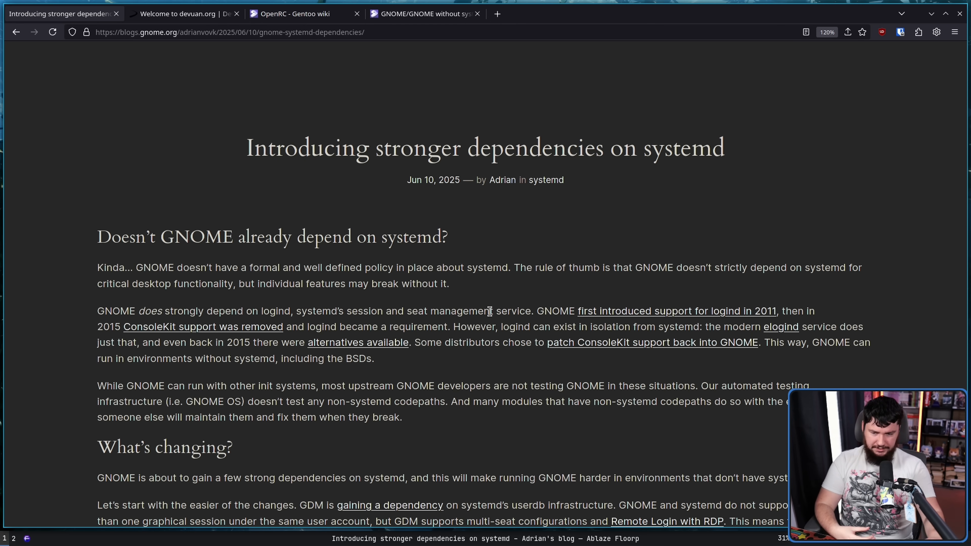
mouse_move(660, 268)
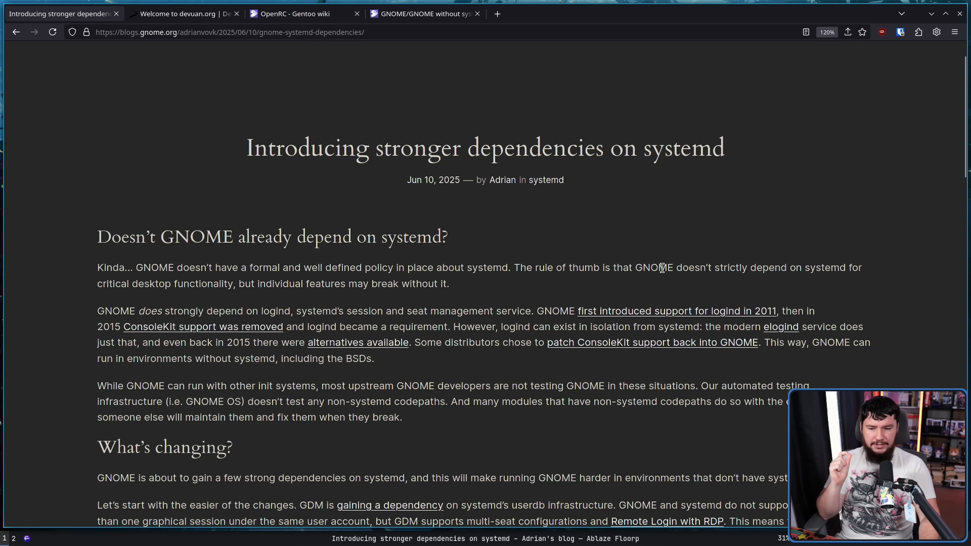
mouse_move(720, 295)
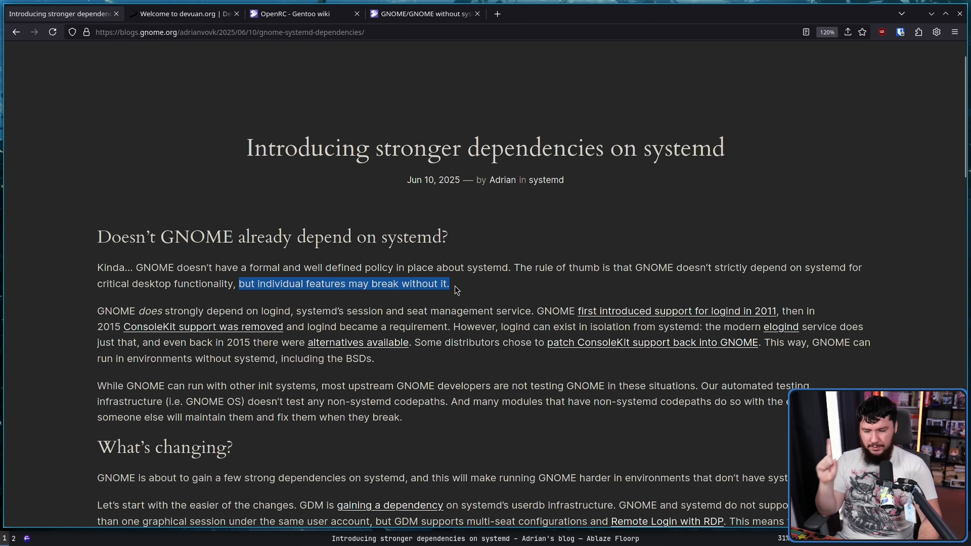
click(452, 288)
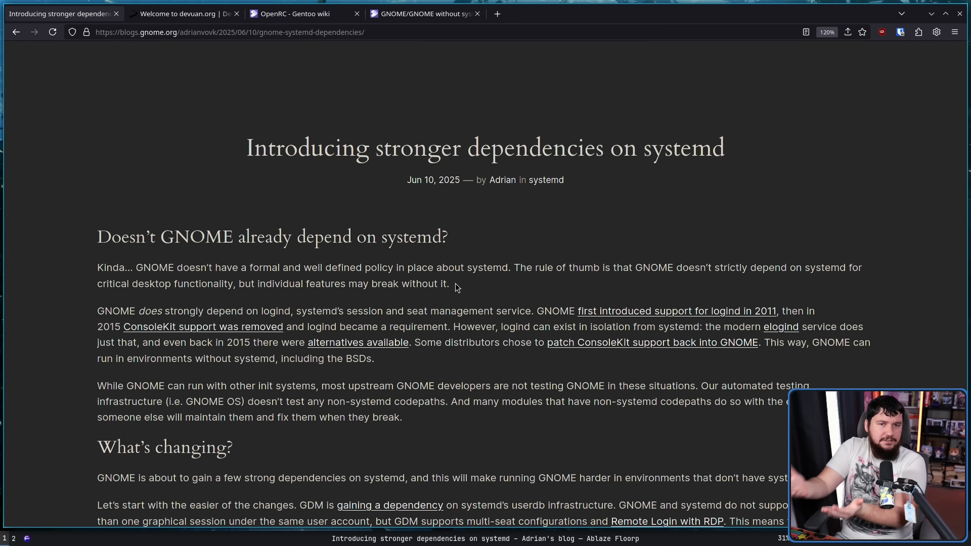
click(826, 32)
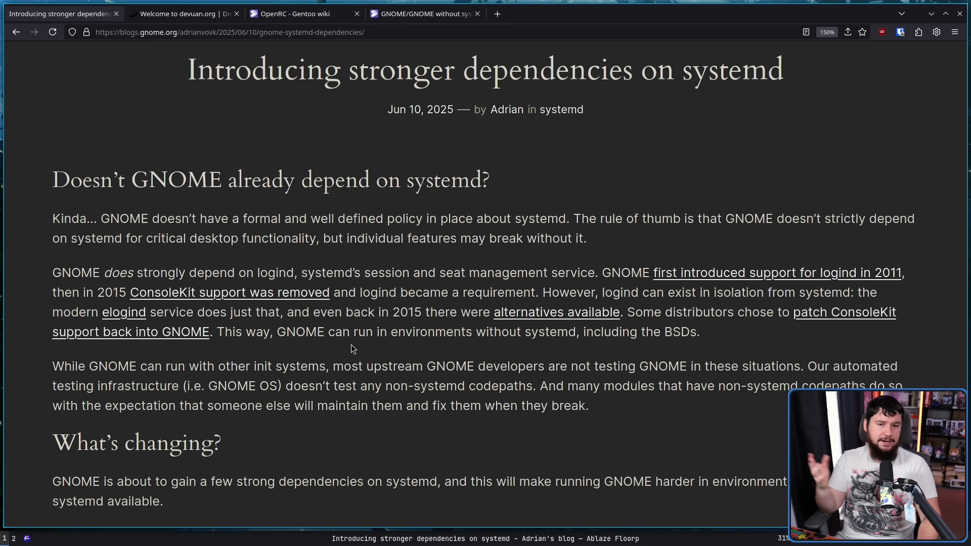
mouse_move(621, 287)
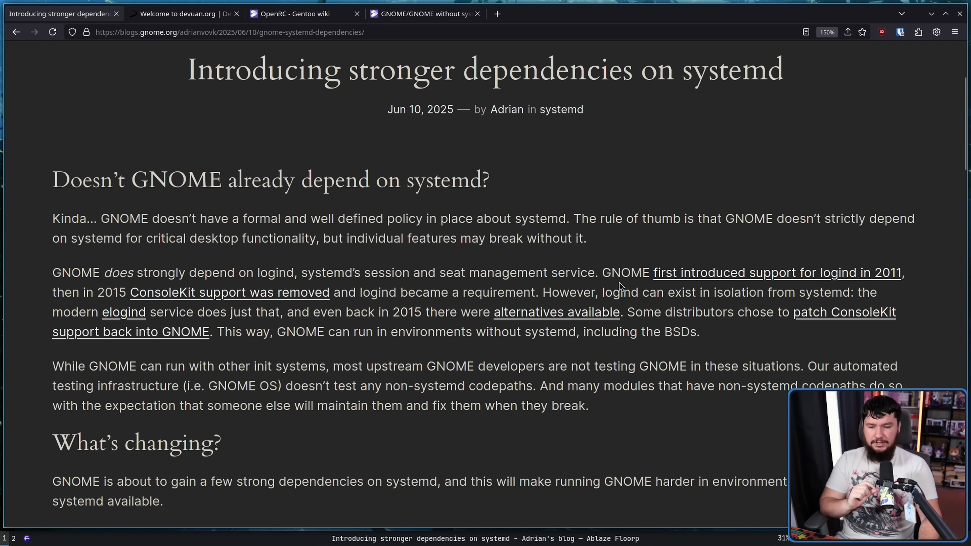
mouse_move(847, 253)
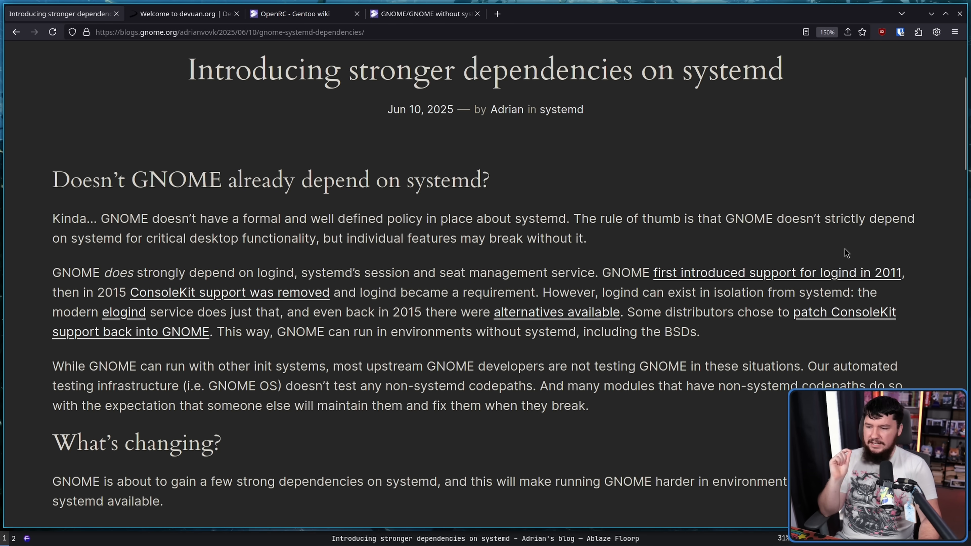
mouse_move(558, 270)
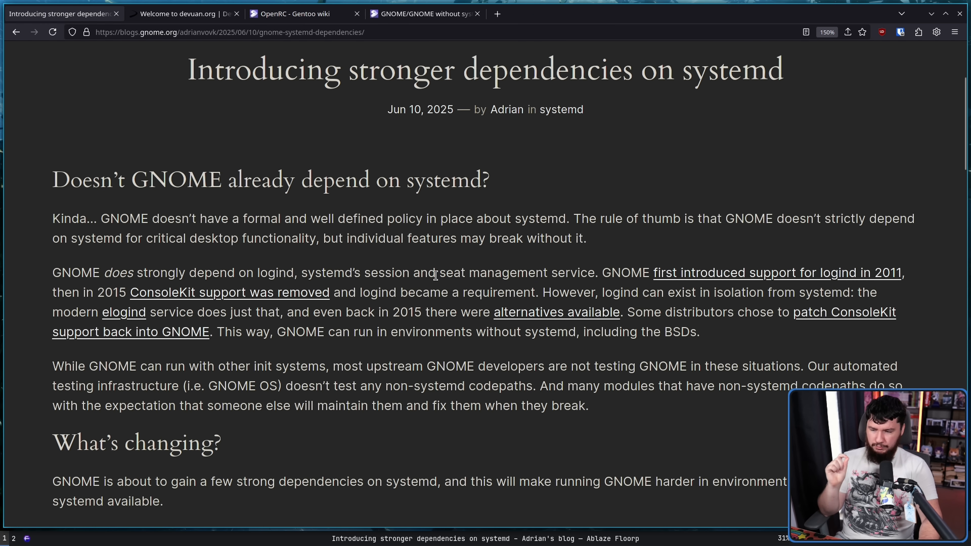
mouse_move(734, 273)
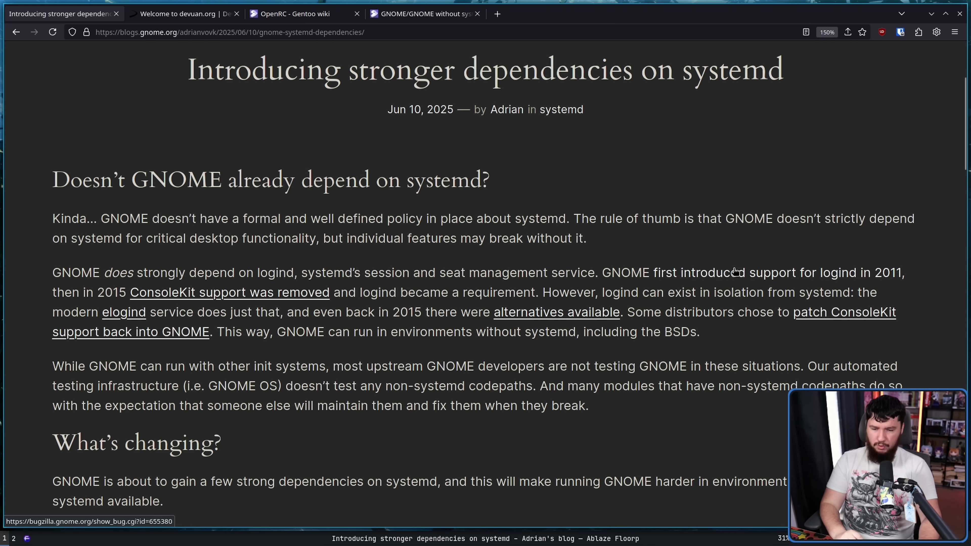
mouse_move(301, 306)
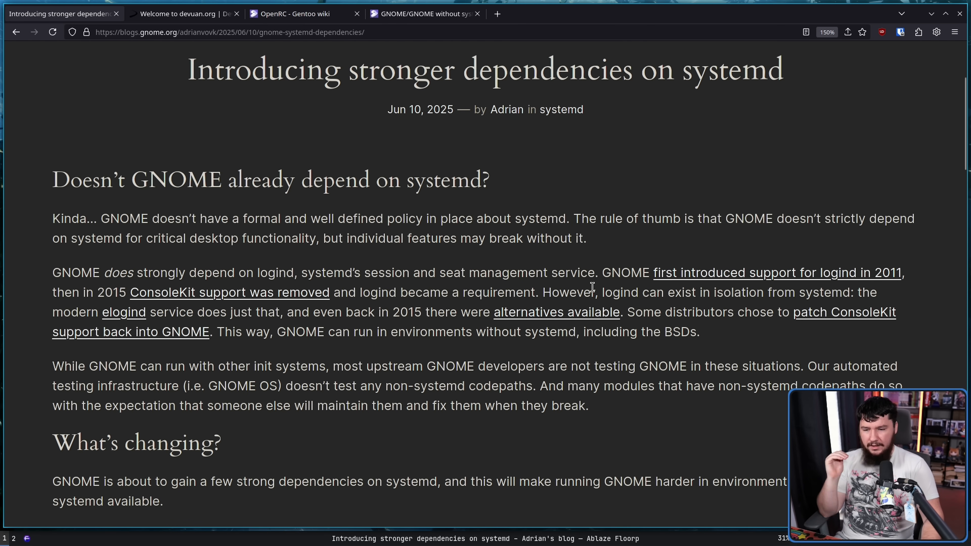
mouse_move(704, 293)
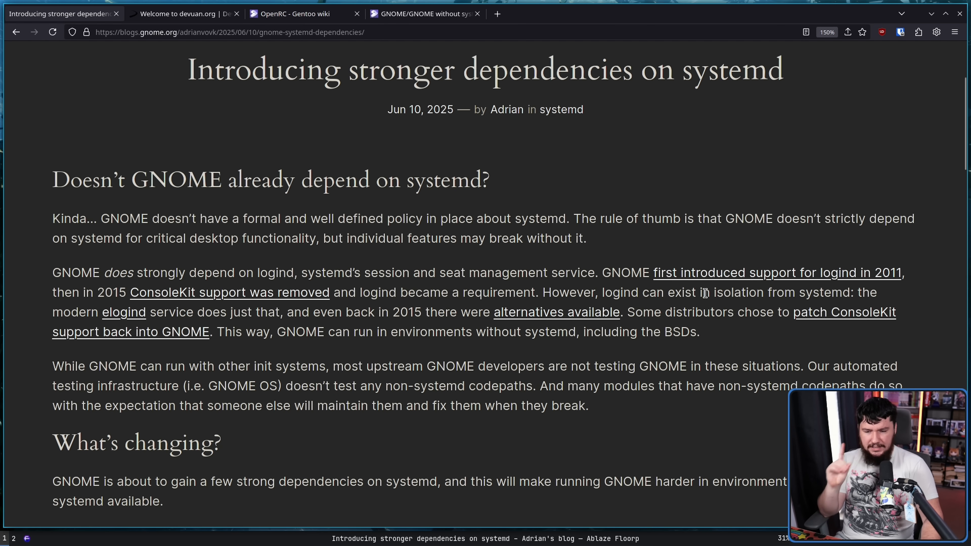
mouse_move(801, 285)
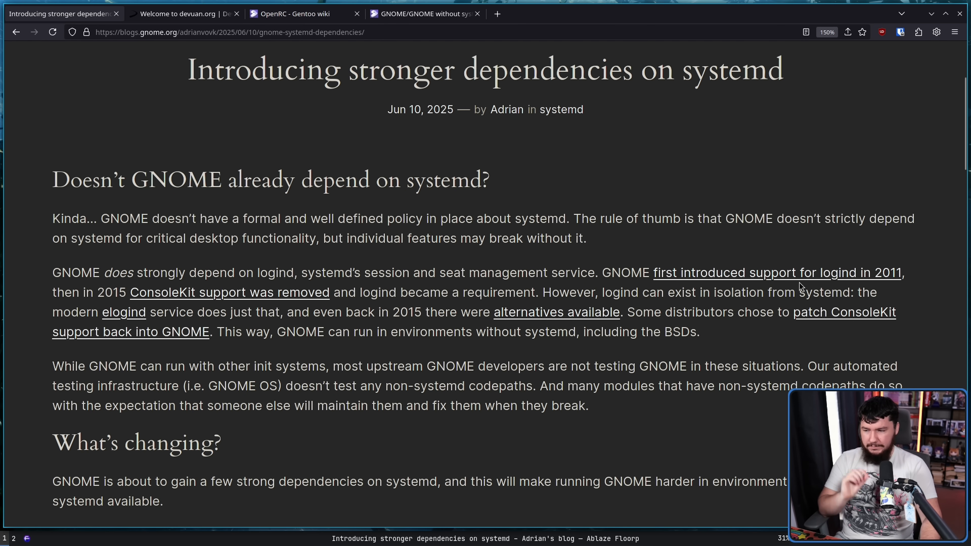
mouse_move(154, 312)
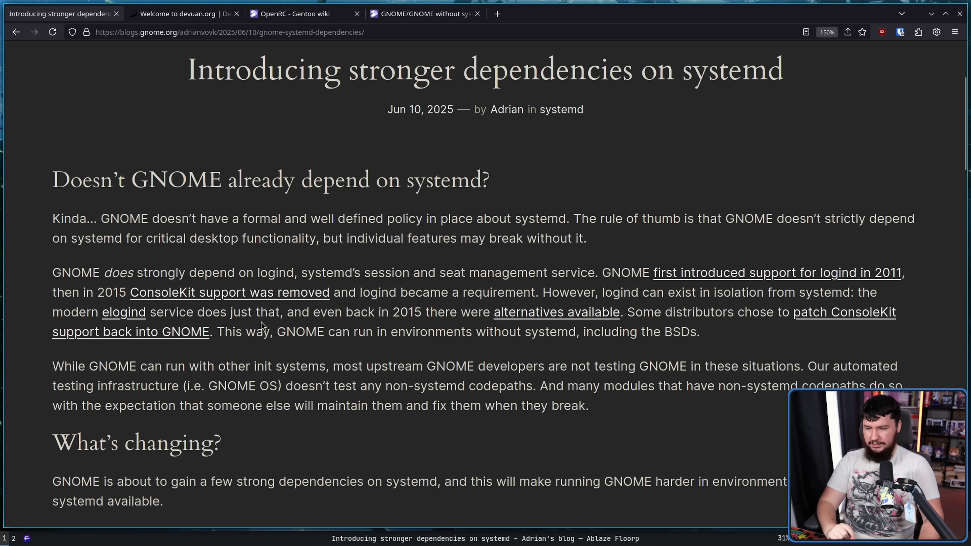
mouse_move(542, 321)
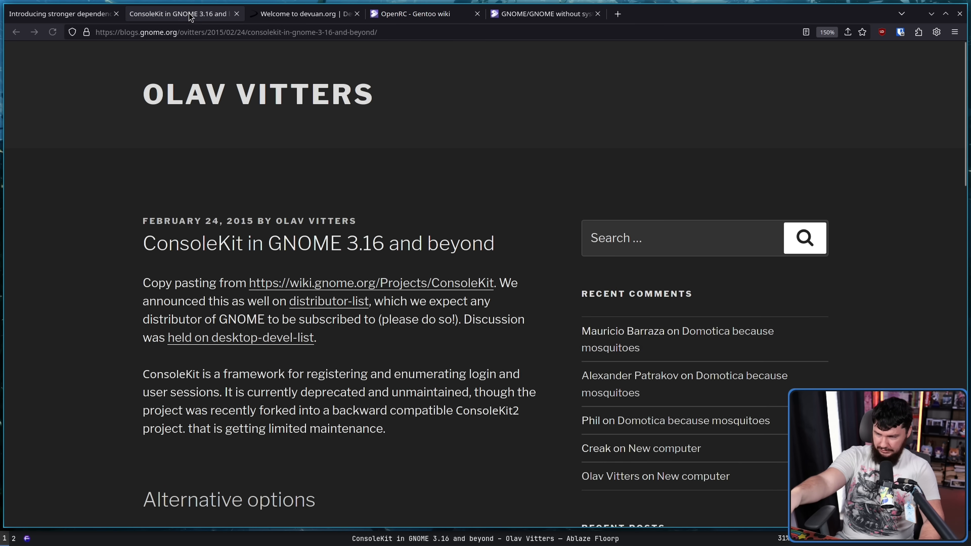
Step: Scroll down the ConsoleKit article to its alternative options section
scroll(down, 3)
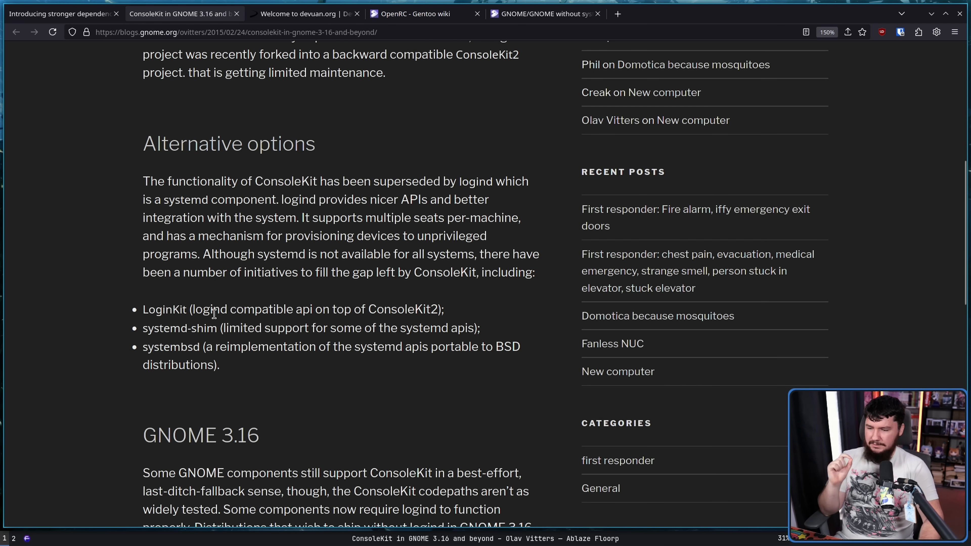
mouse_move(410, 350)
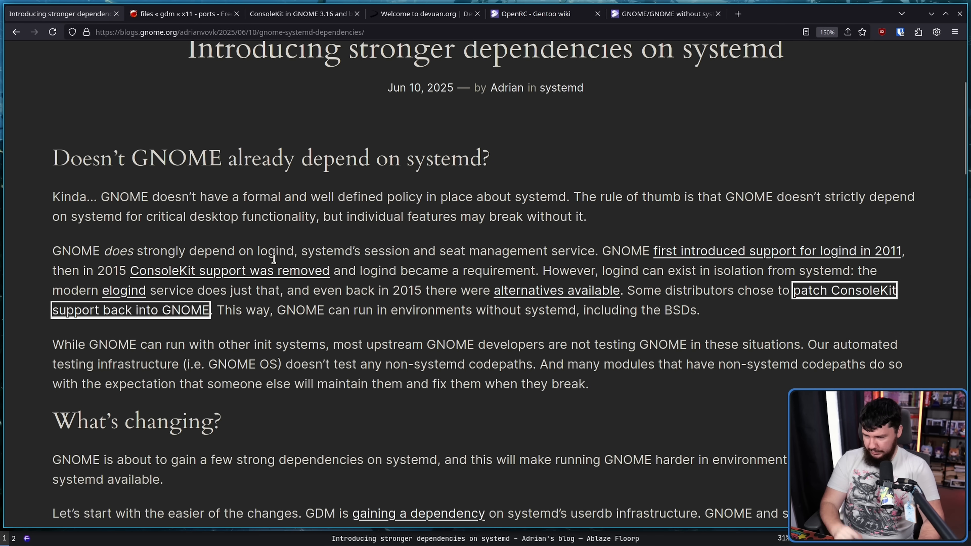
mouse_move(297, 317)
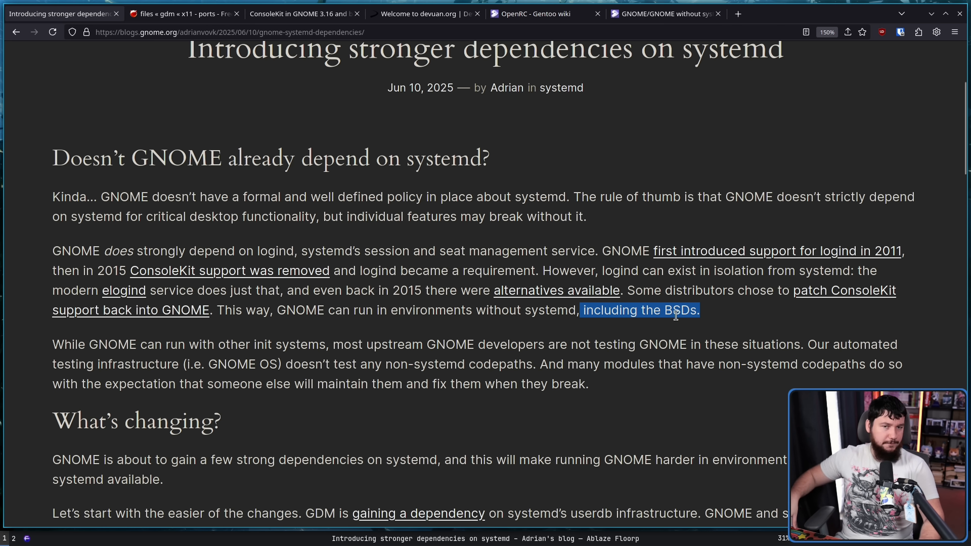
mouse_move(662, 315)
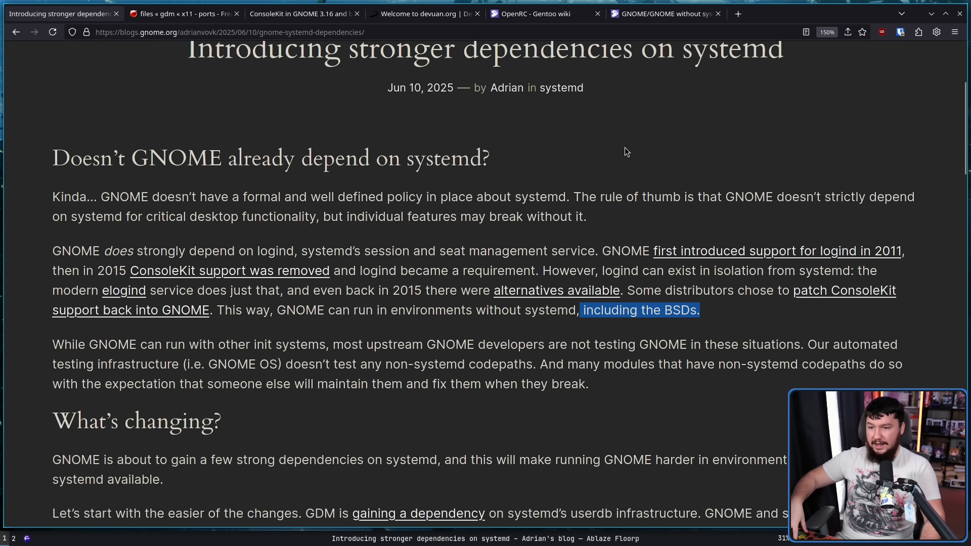
Step: Scroll the post to the 'Doesn't GNOME already depend on systemd?' heading
scroll(up, 3)
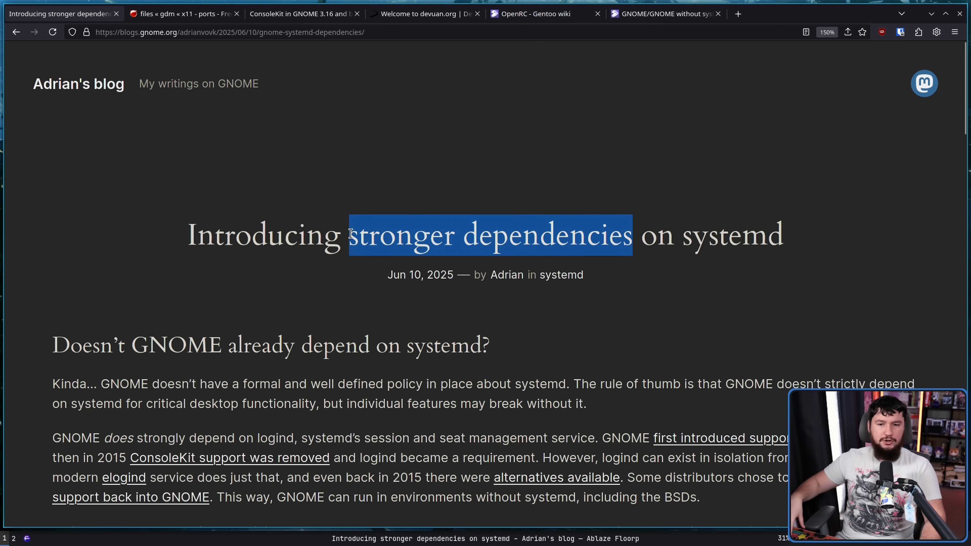
mouse_move(355, 226)
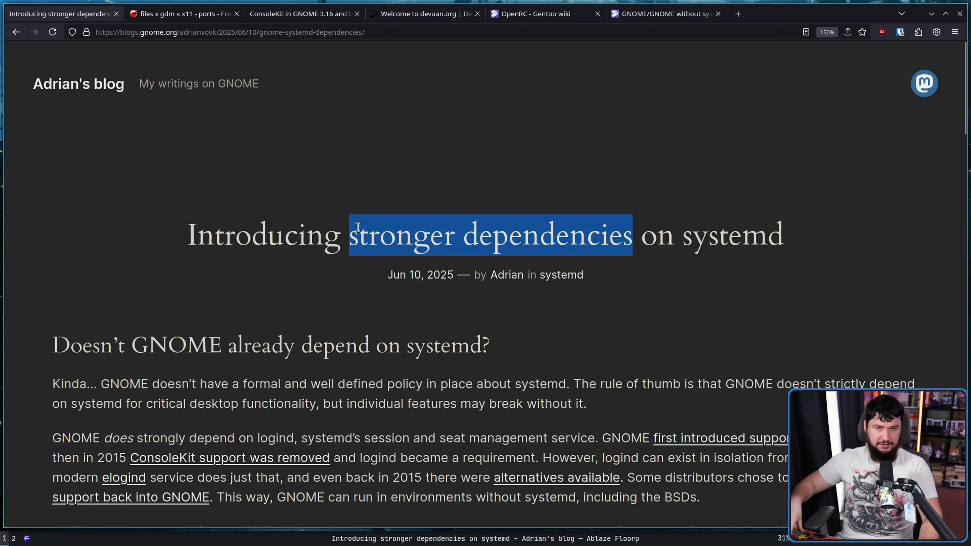
scroll(down, 3)
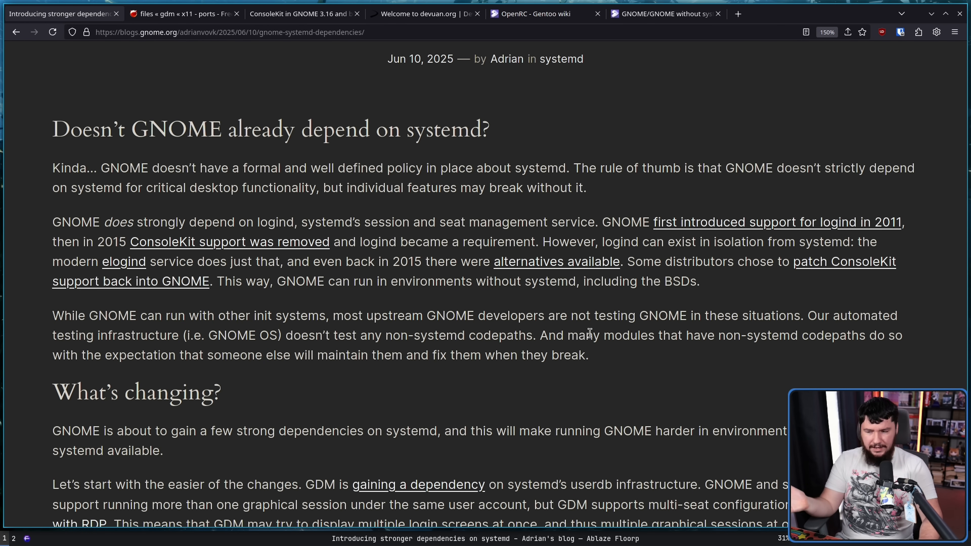
mouse_move(526, 329)
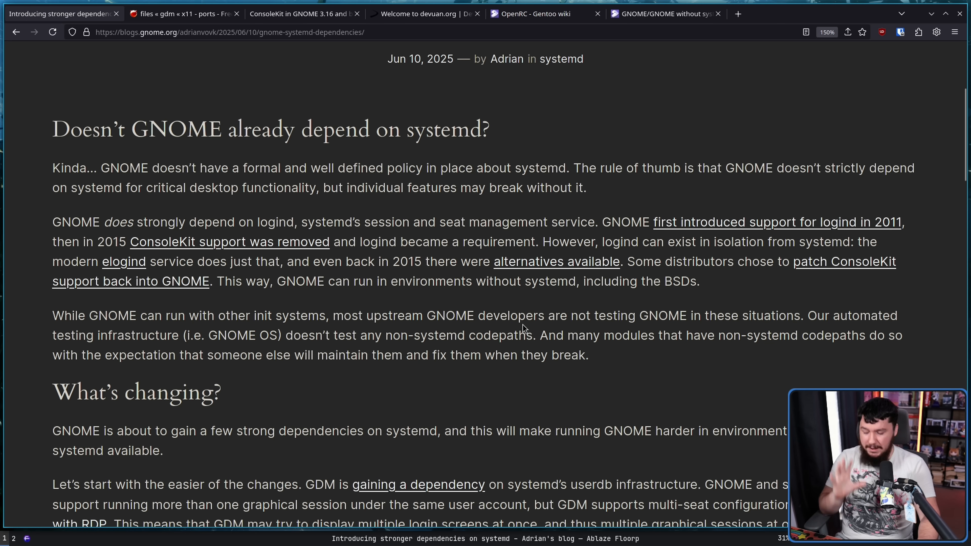
mouse_move(647, 319)
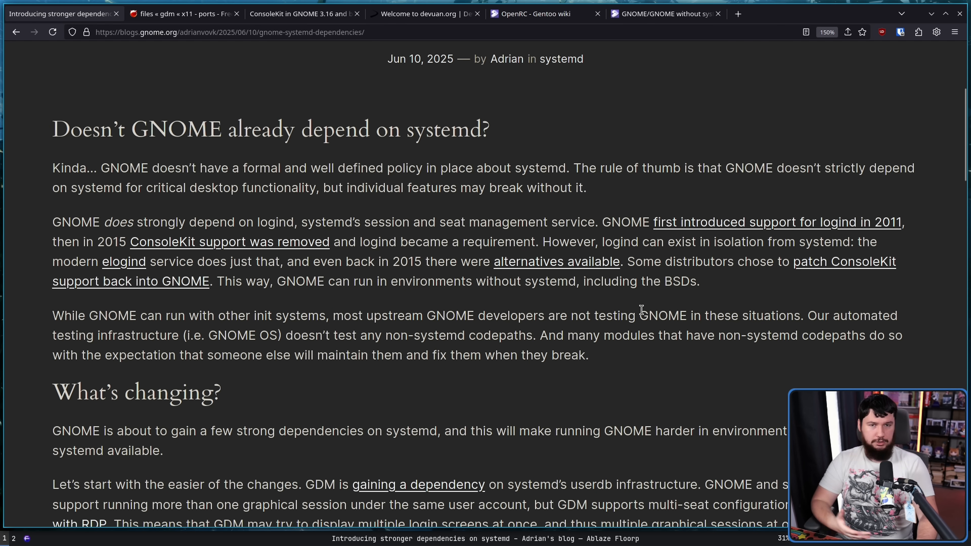
Step: Scroll to the 'gaining a dependency' link and switch to the 'Use dynamic users for greeter sessions' merge request tab
scroll(down, 3)
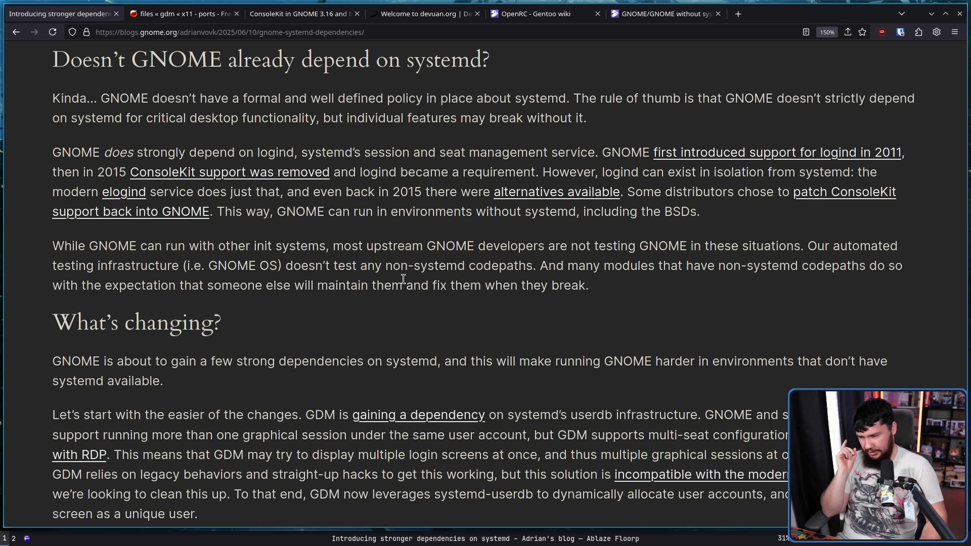
mouse_move(381, 311)
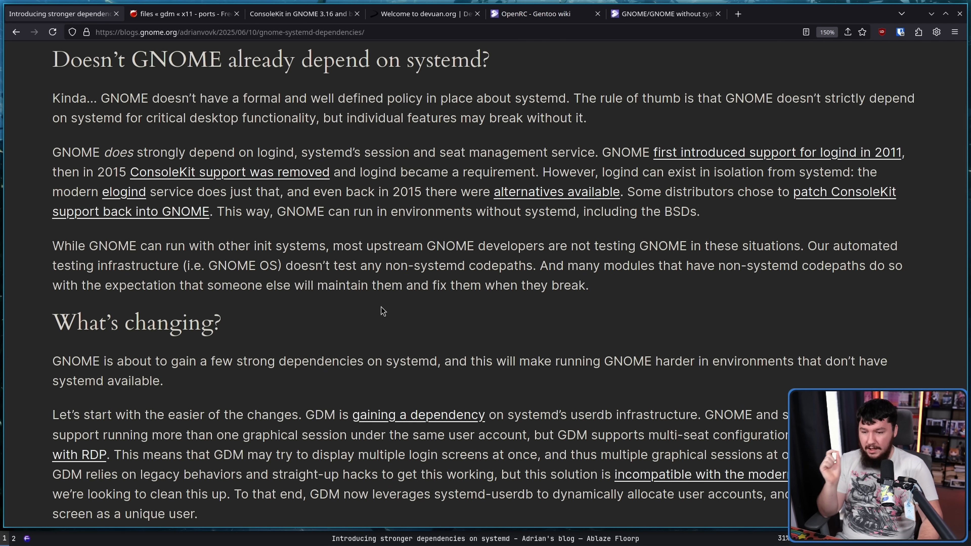
mouse_move(379, 315)
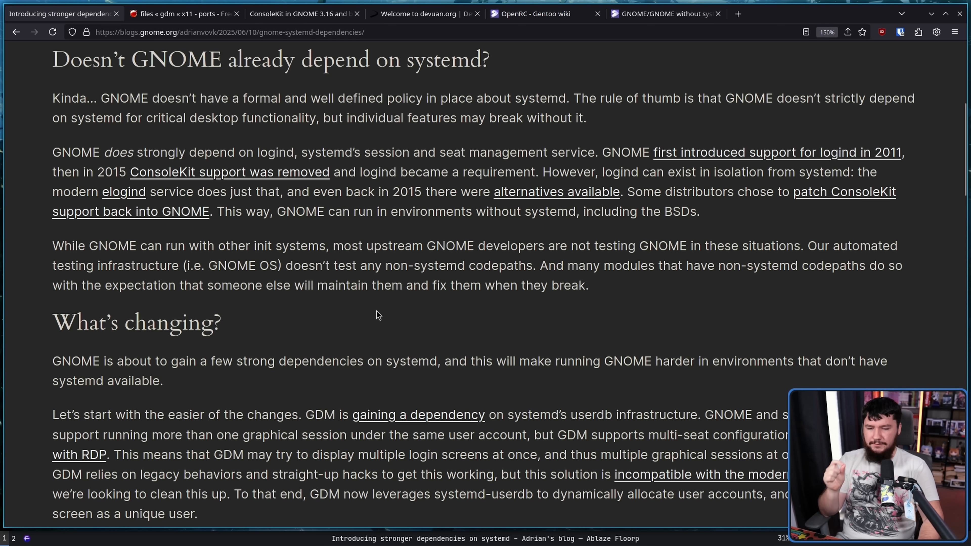
mouse_move(371, 312)
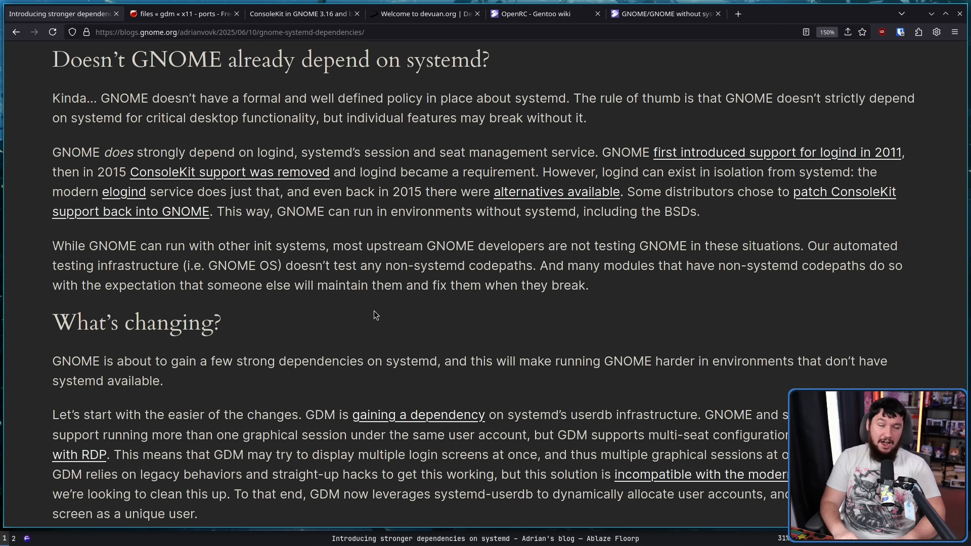
mouse_move(838, 305)
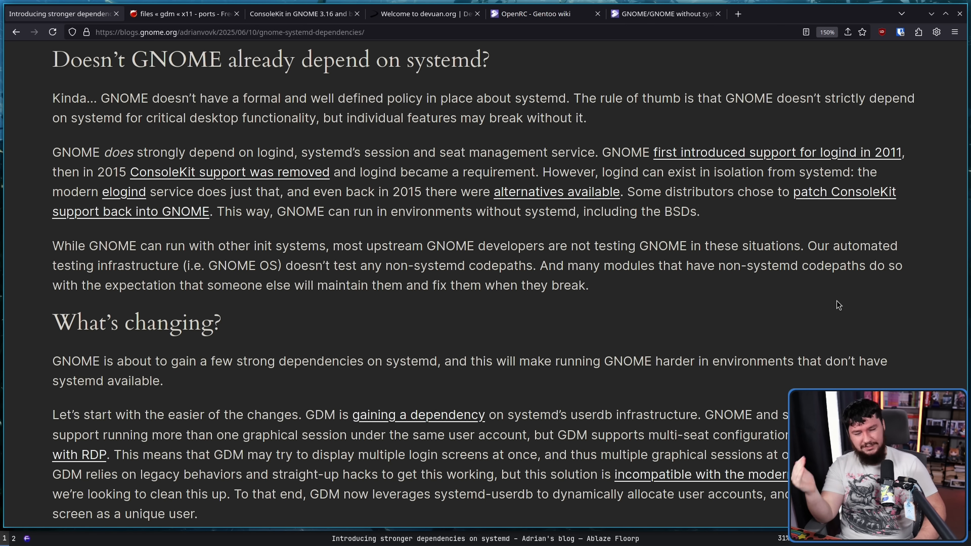
scroll(down, 3)
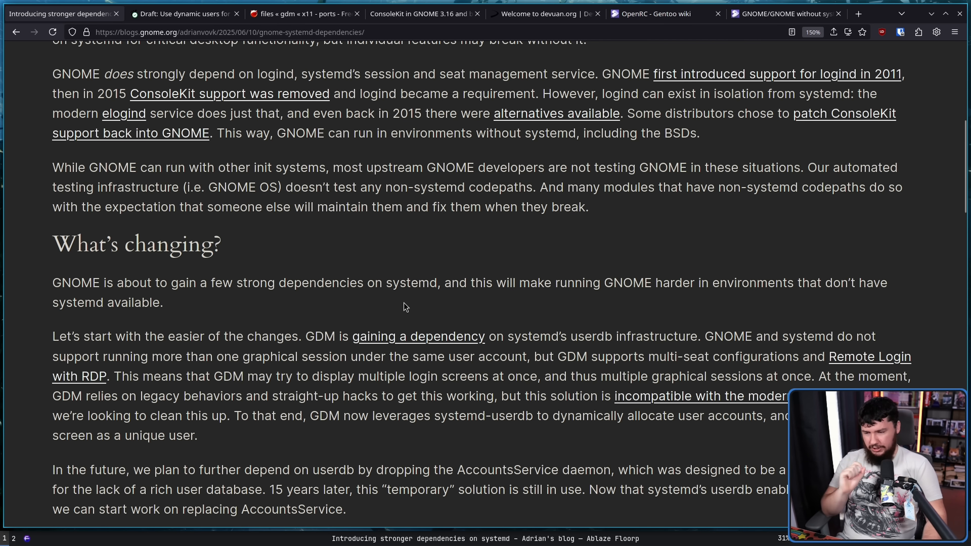
mouse_move(477, 320)
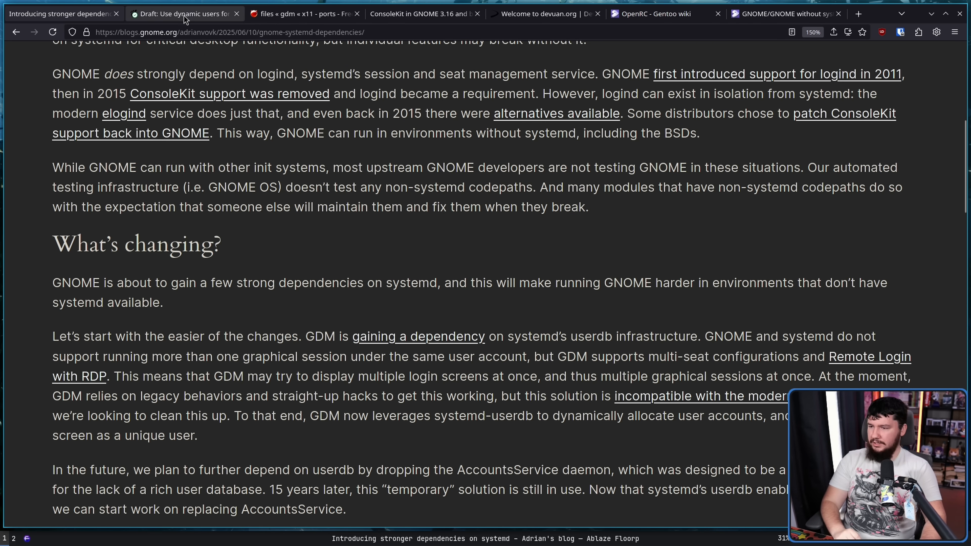
click(185, 14)
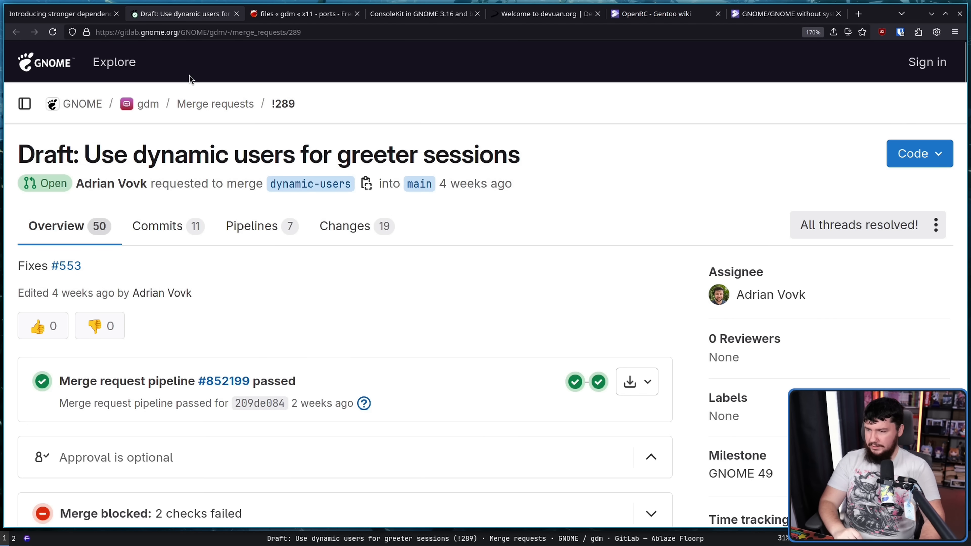
mouse_move(190, 74)
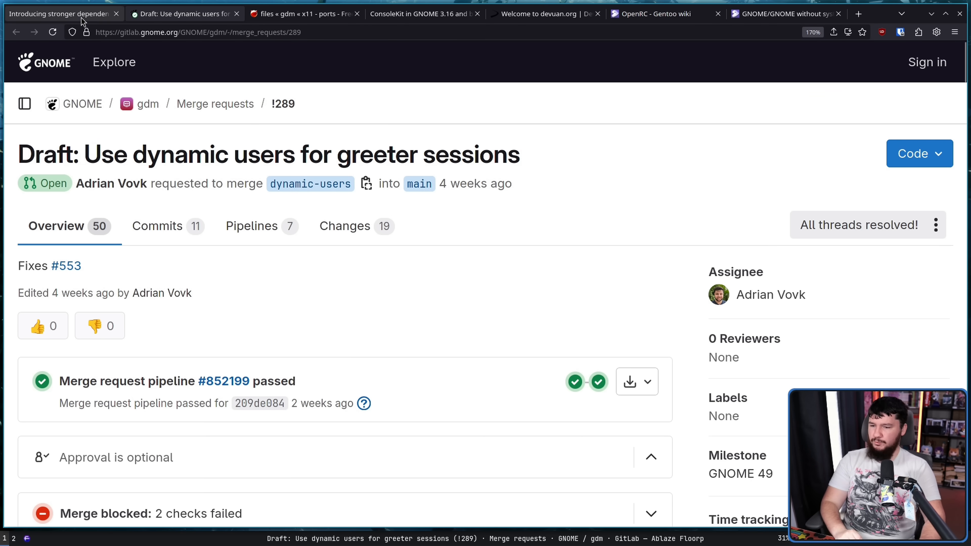
Step: Return from merge request !289 to the blog post tab
click(58, 13)
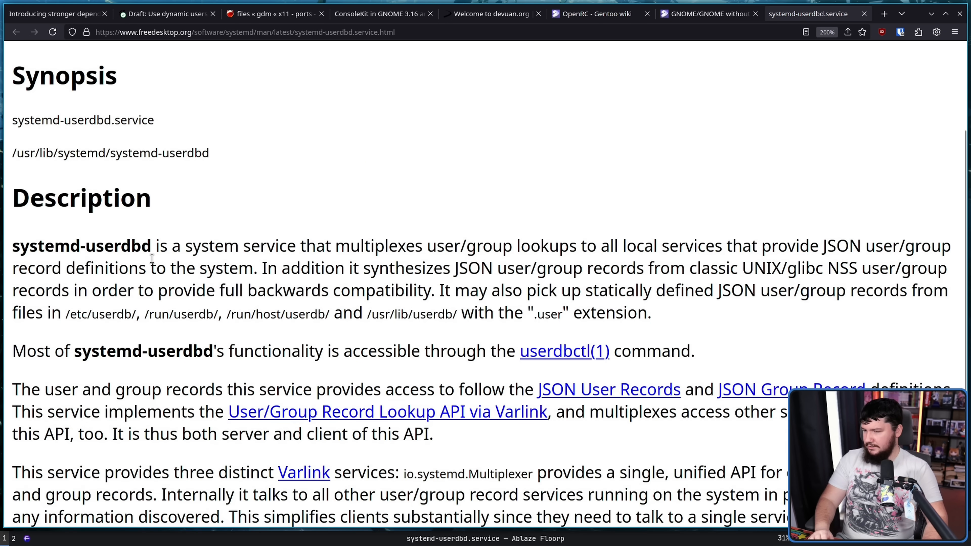
Step: Select words in the Description section of the systemd-userdbd.service man page while reading
double_click(82, 246)
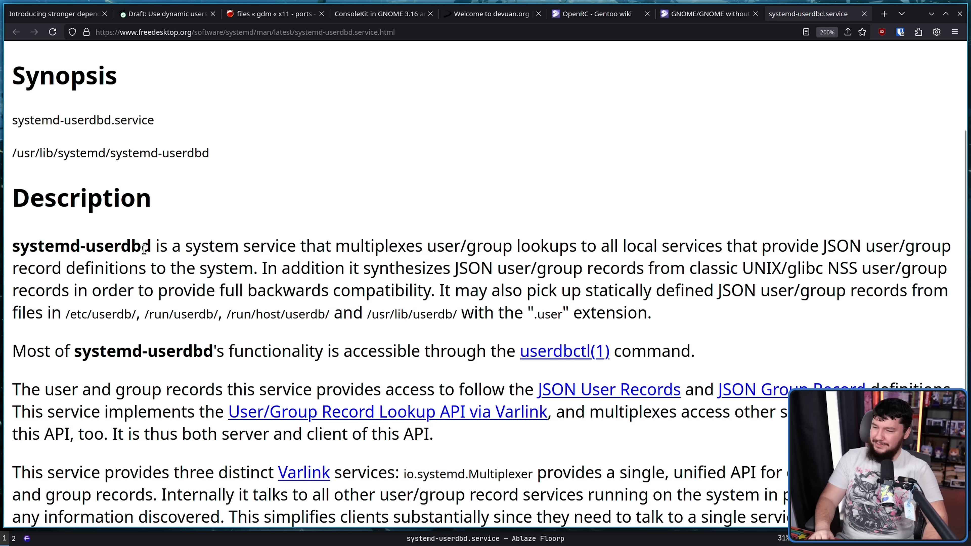
double_click(80, 245)
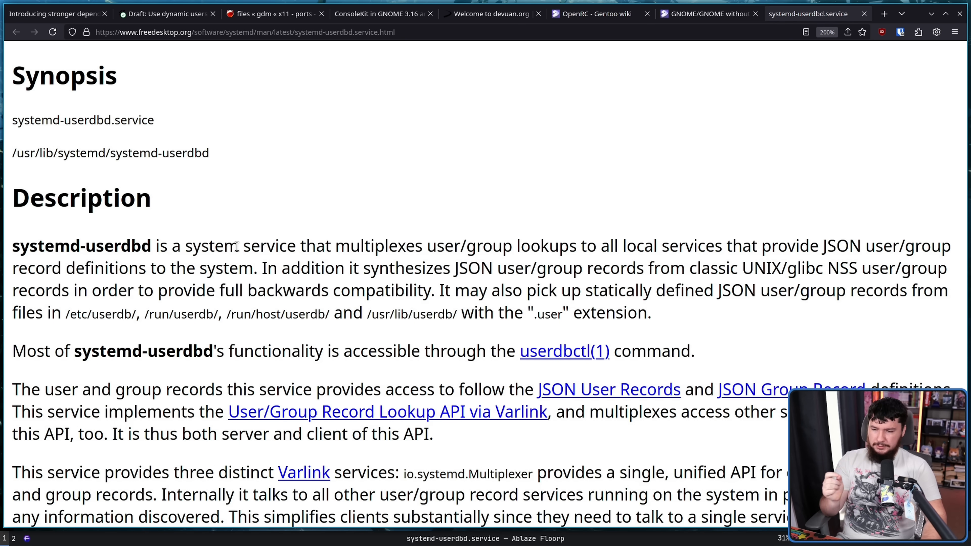
mouse_move(514, 186)
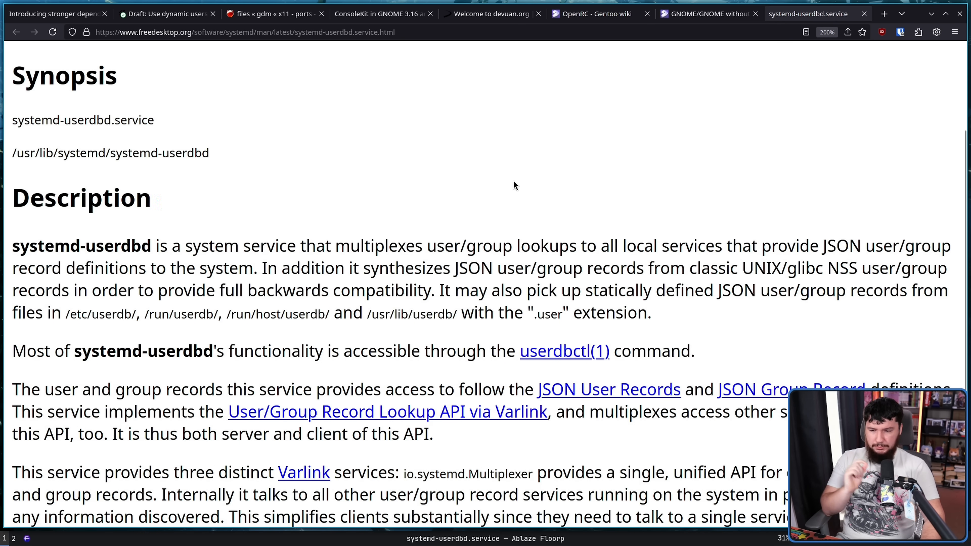
mouse_move(768, 210)
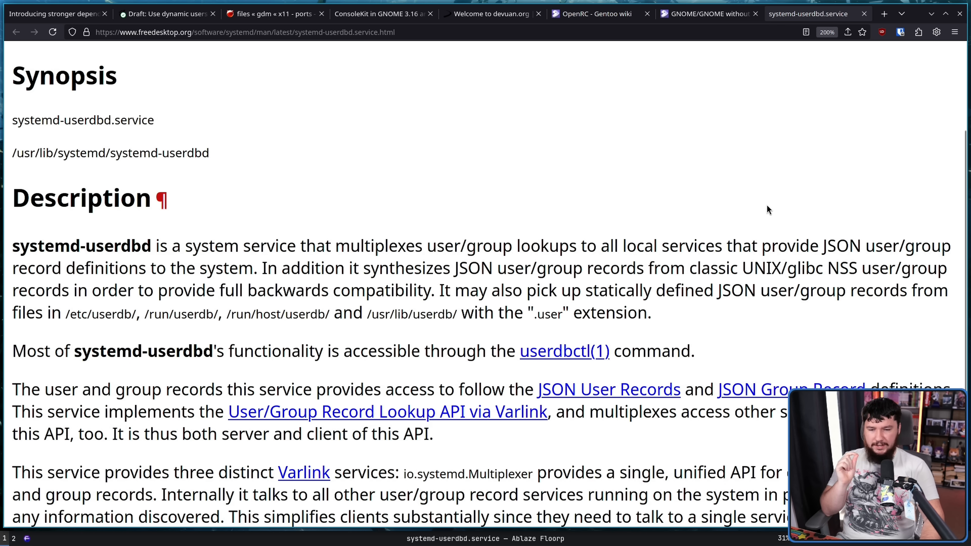
mouse_move(287, 190)
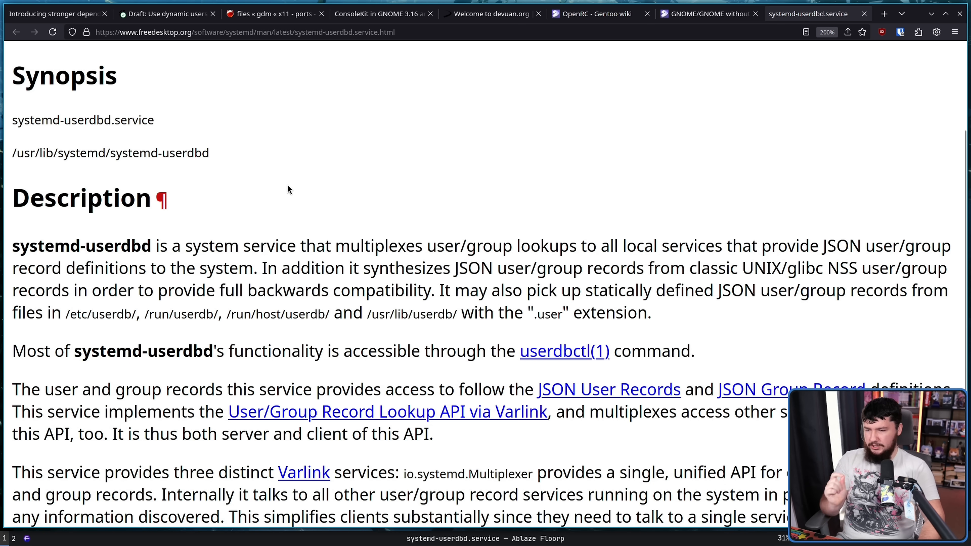
mouse_move(376, 262)
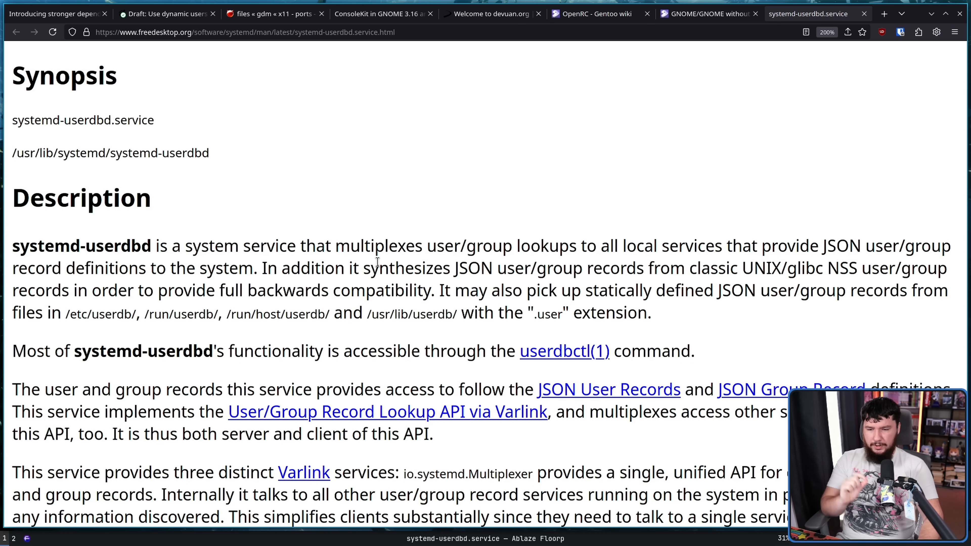
mouse_move(814, 262)
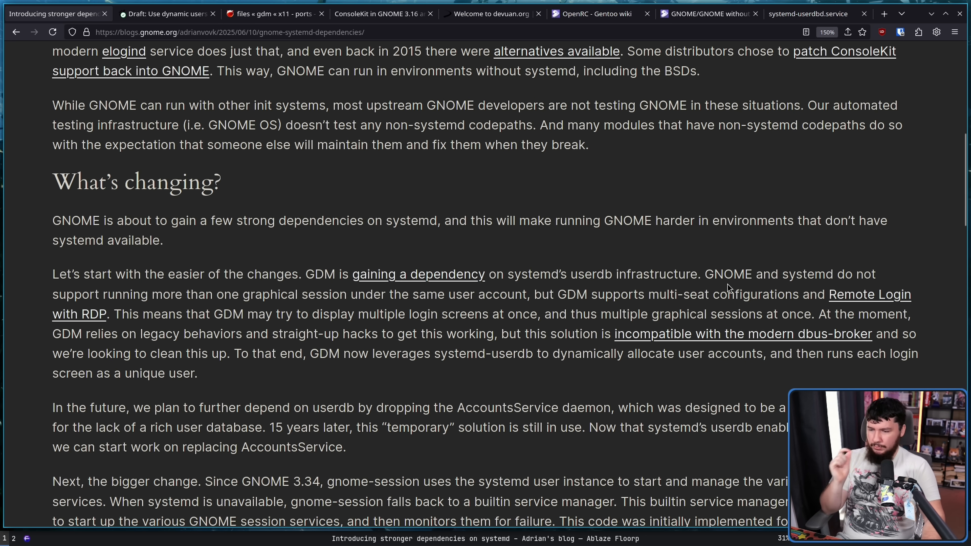
mouse_move(747, 261)
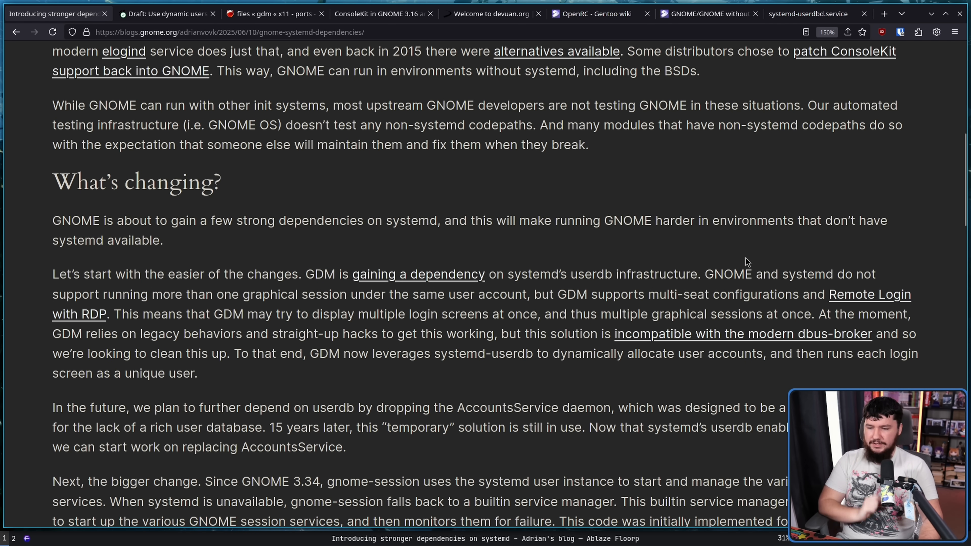
mouse_move(747, 246)
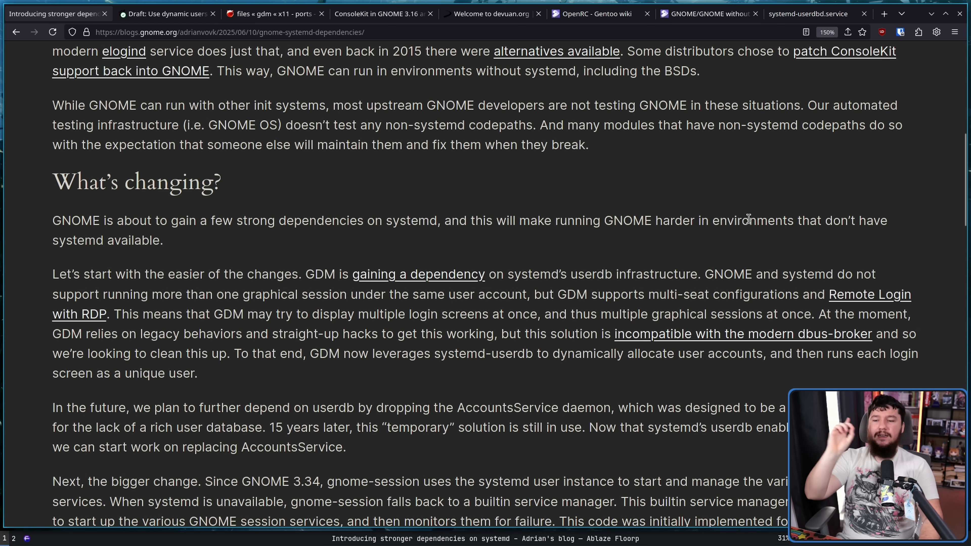
mouse_move(764, 209)
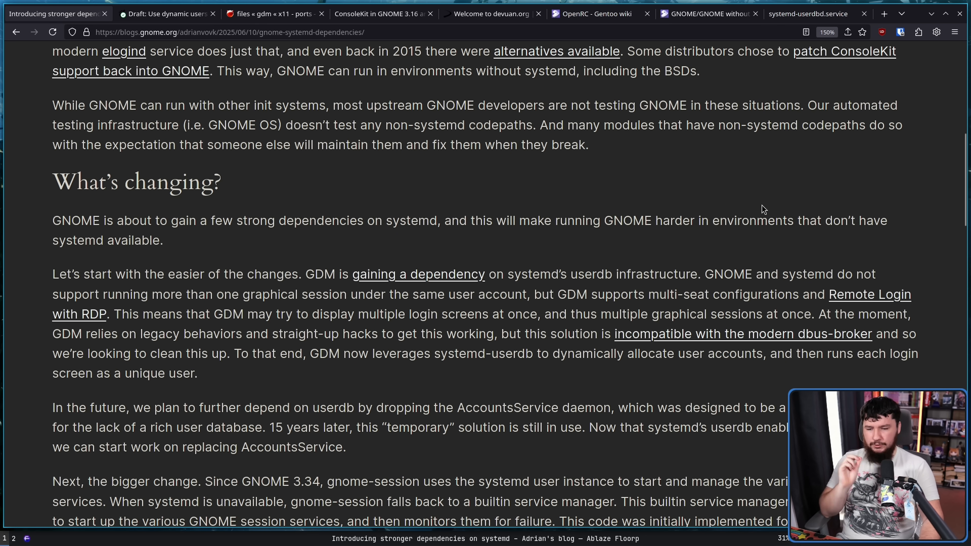
mouse_move(773, 215)
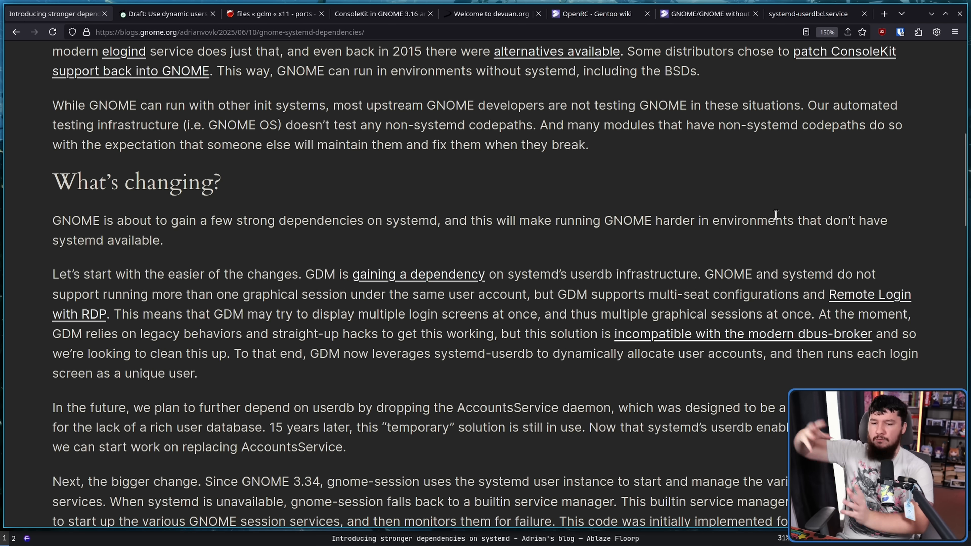
mouse_move(713, 202)
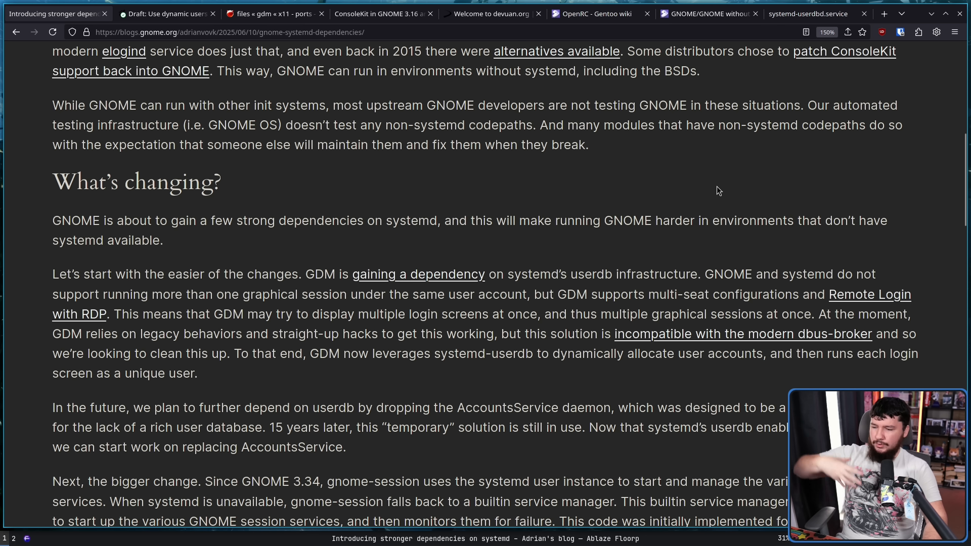
mouse_move(675, 252)
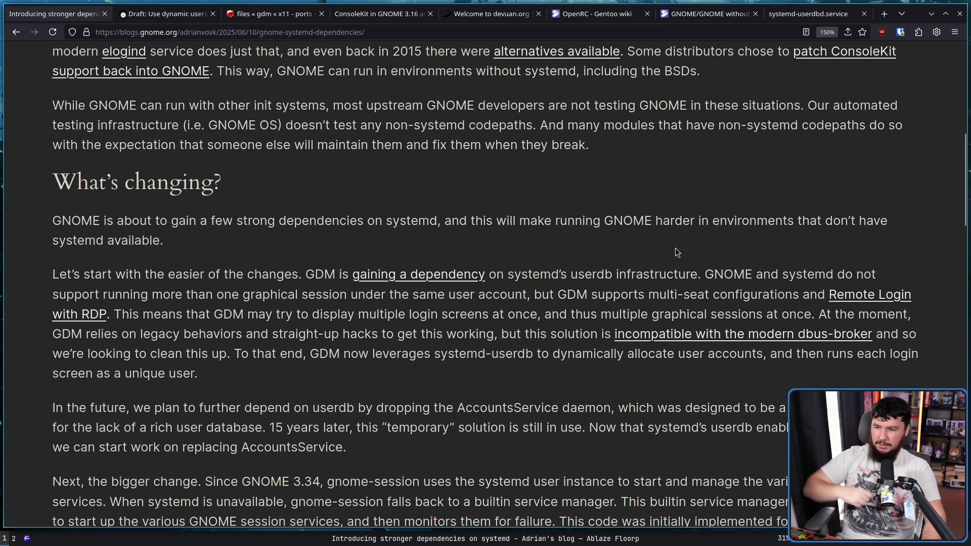
mouse_move(397, 309)
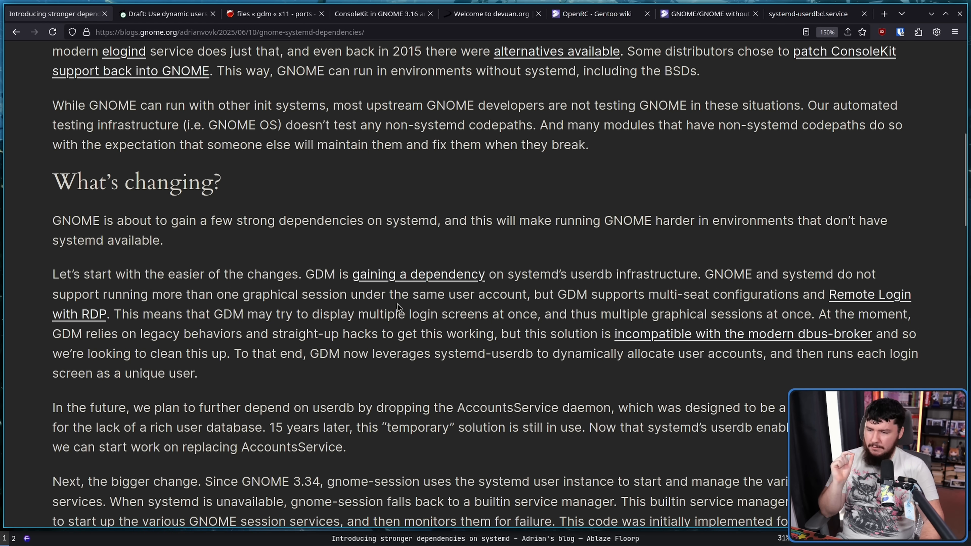
mouse_move(517, 308)
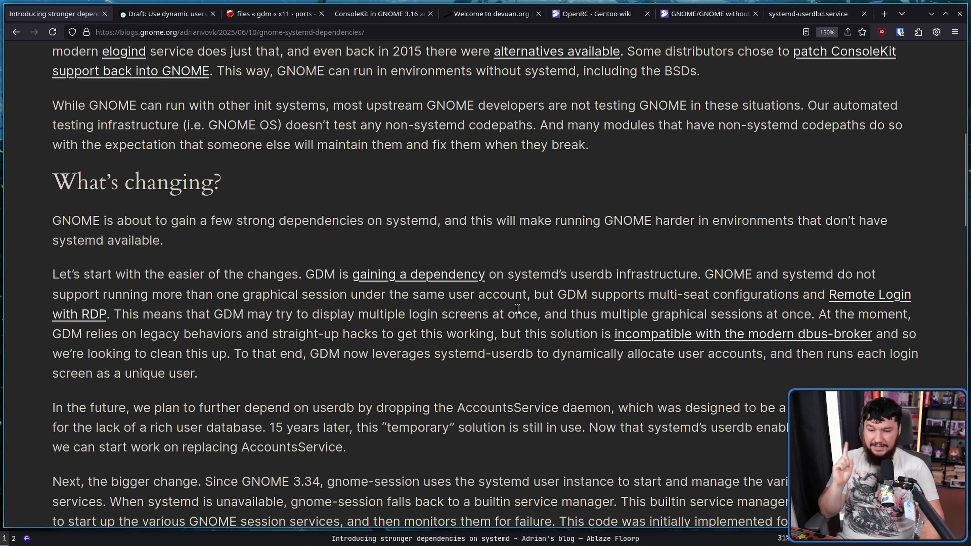
mouse_move(521, 304)
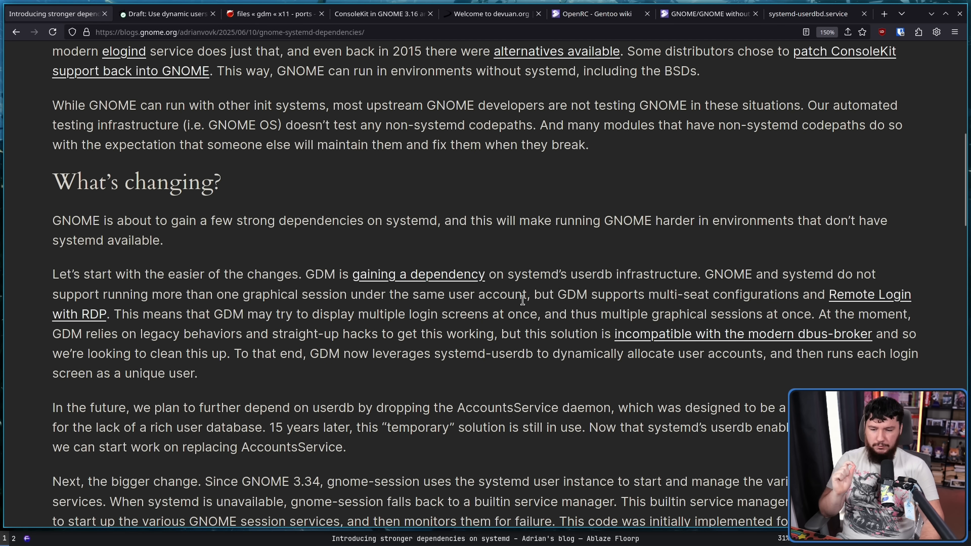
mouse_move(15, 323)
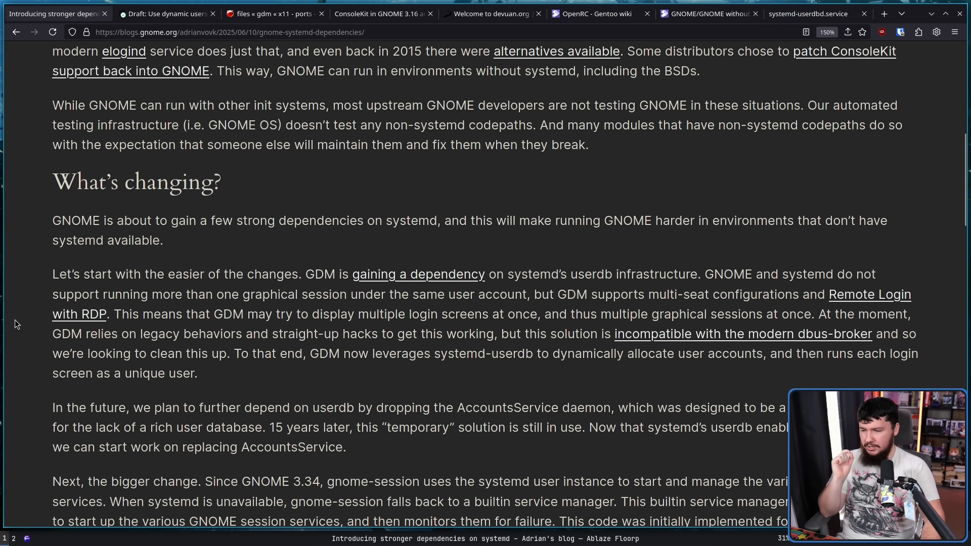
mouse_move(333, 321)
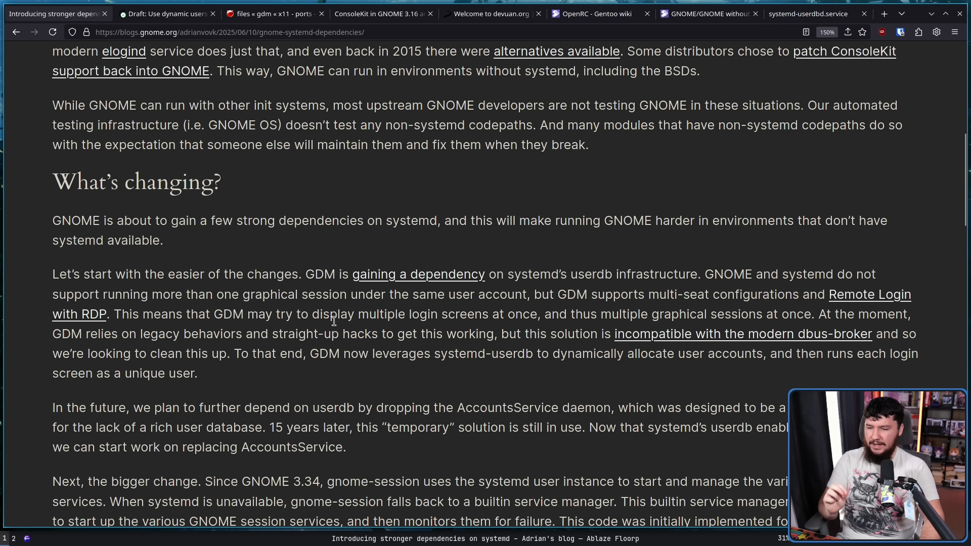
mouse_move(474, 329)
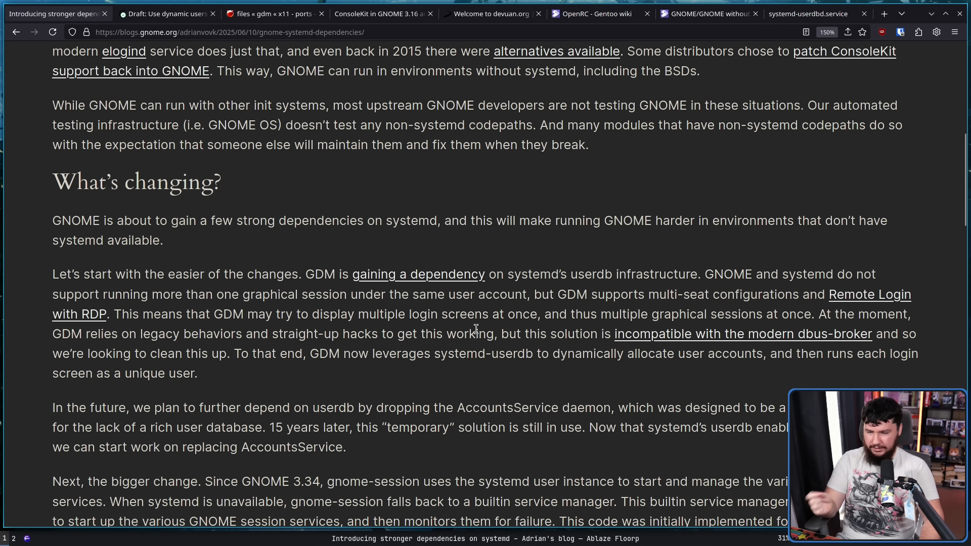
mouse_move(678, 314)
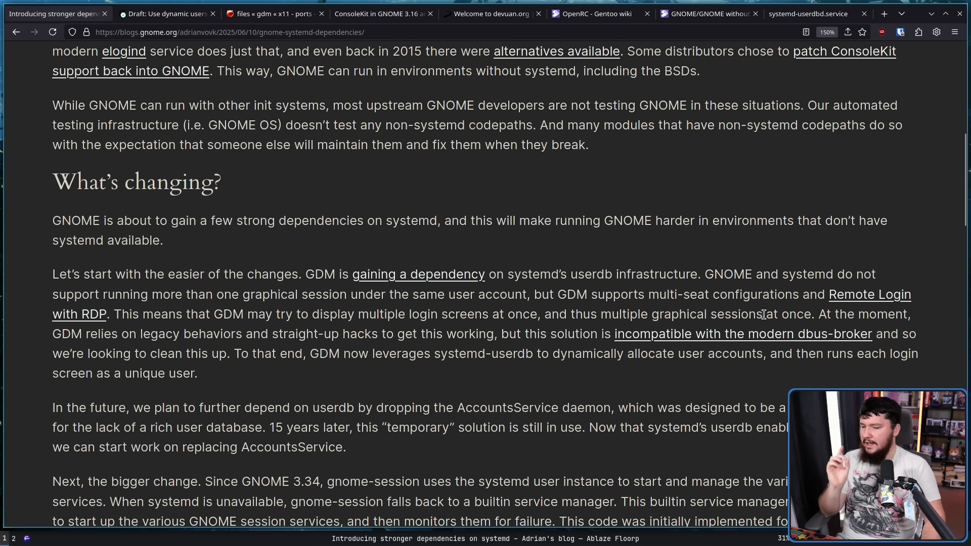
mouse_move(419, 358)
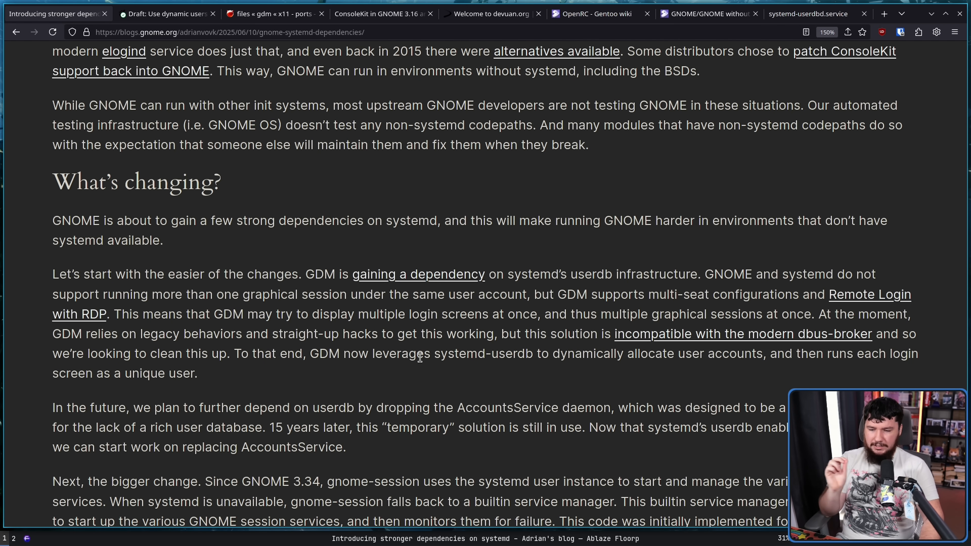
mouse_move(599, 349)
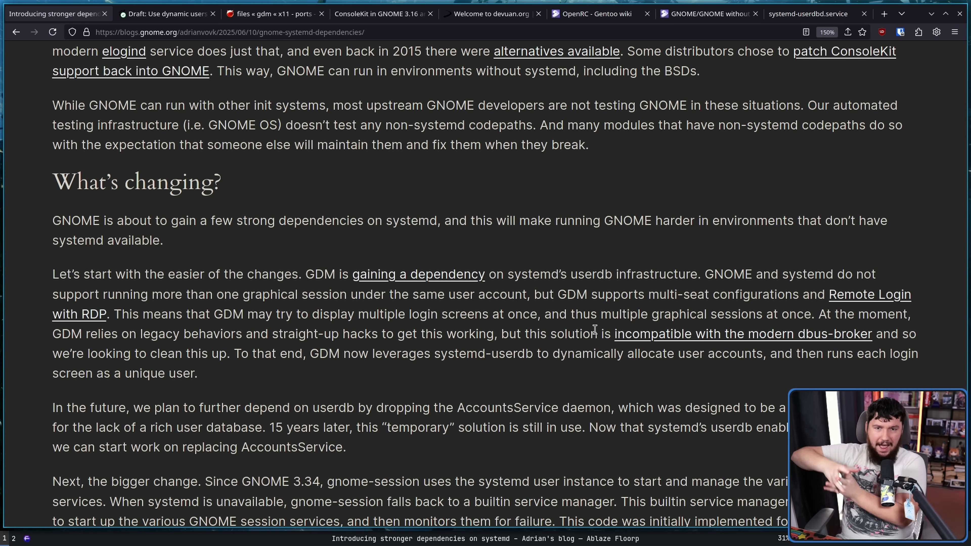
Step: Scroll the post down to the "What's changing?" section on GDM and AccountsService
scroll(down, 3)
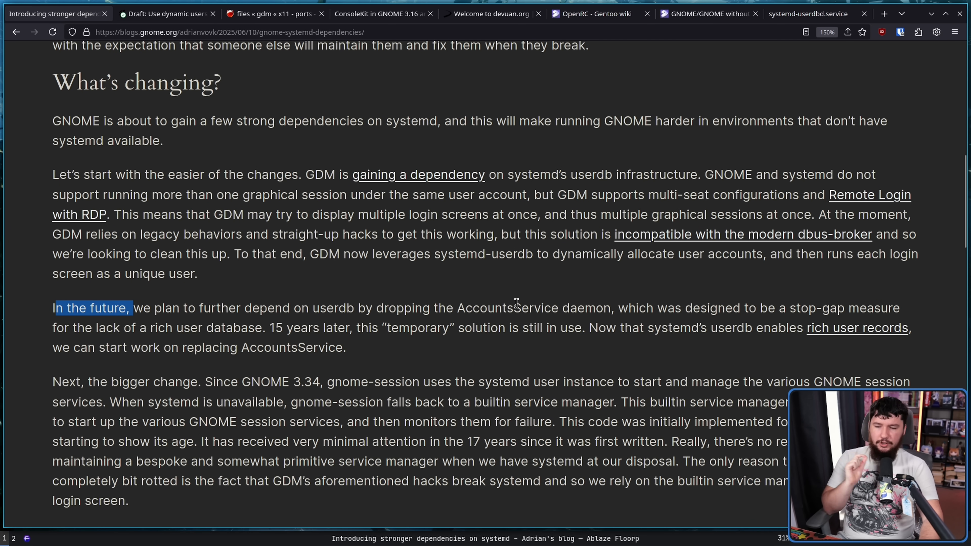
mouse_move(595, 306)
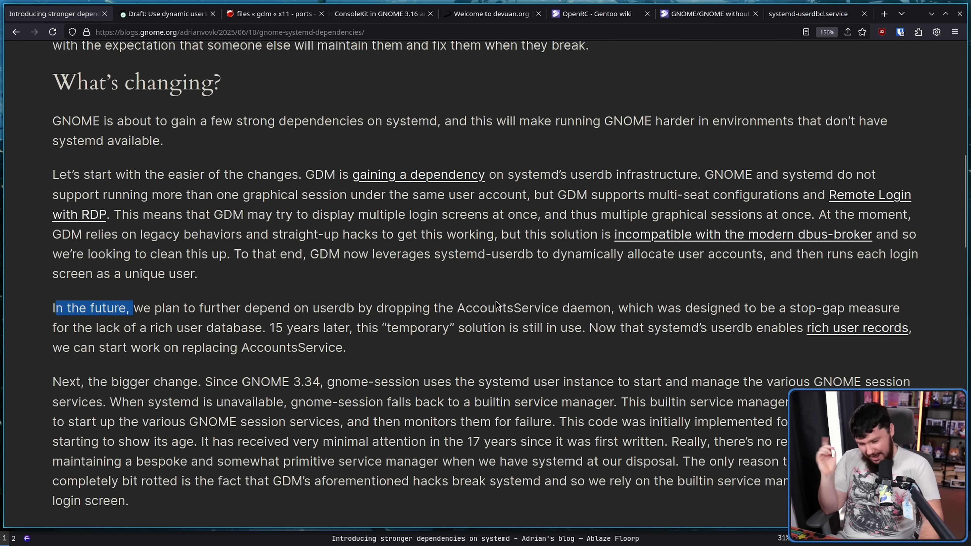
mouse_move(706, 323)
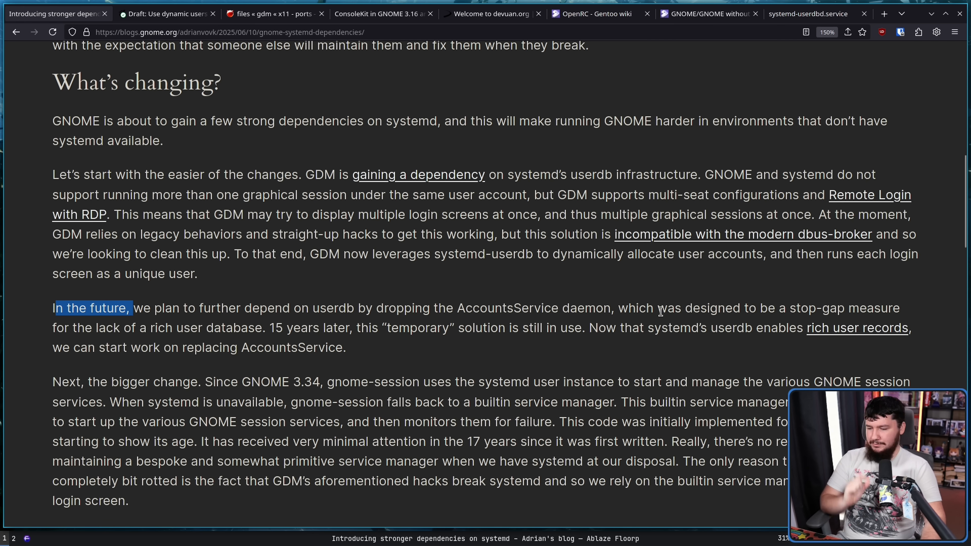
Step: Scroll down to the 'bigger change' paragraph on gnome-session's builtin service manager being removed
scroll(down, 3)
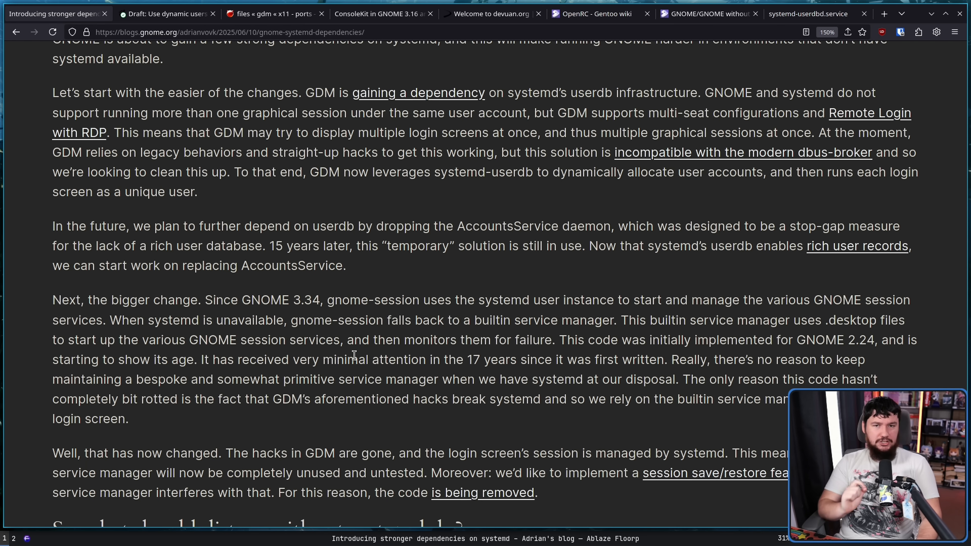
mouse_move(475, 315)
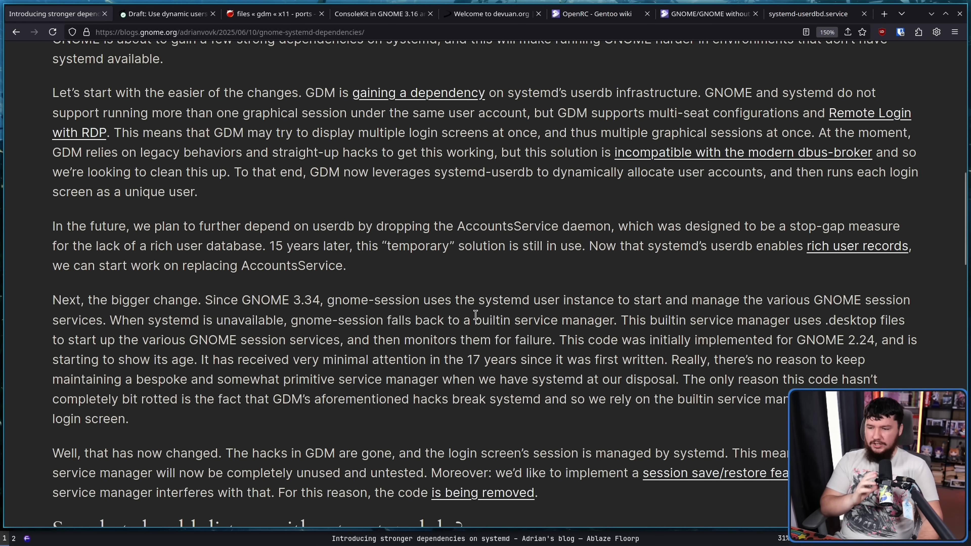
mouse_move(449, 340)
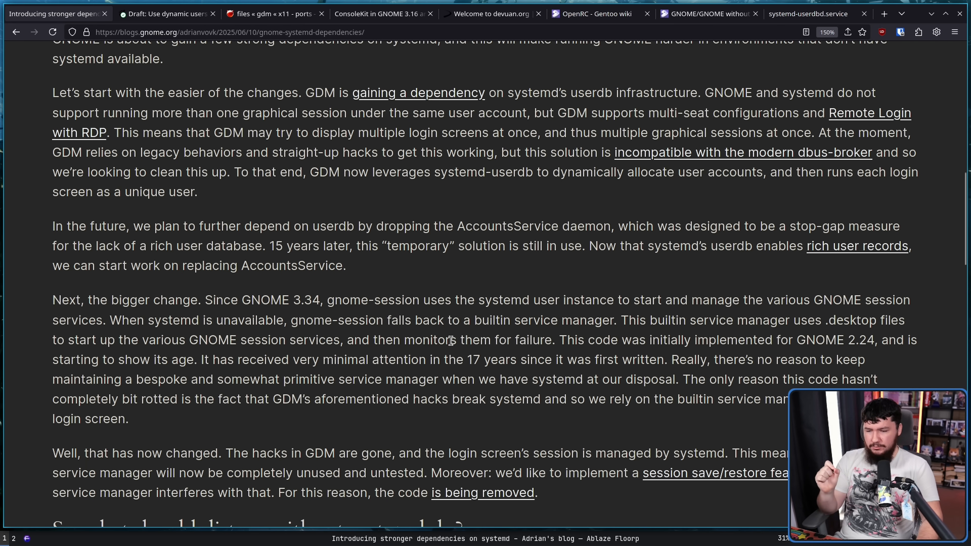
mouse_move(582, 335)
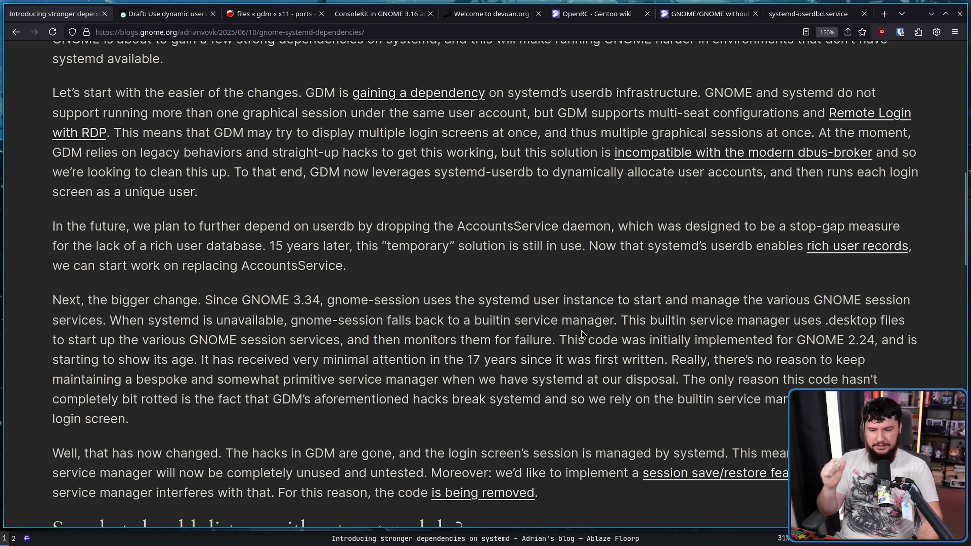
mouse_move(593, 316)
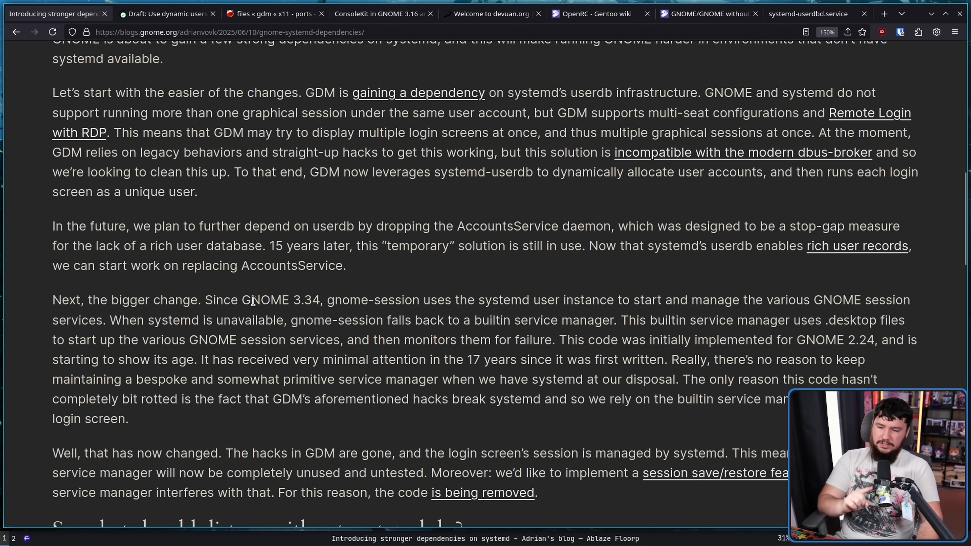
mouse_move(422, 295)
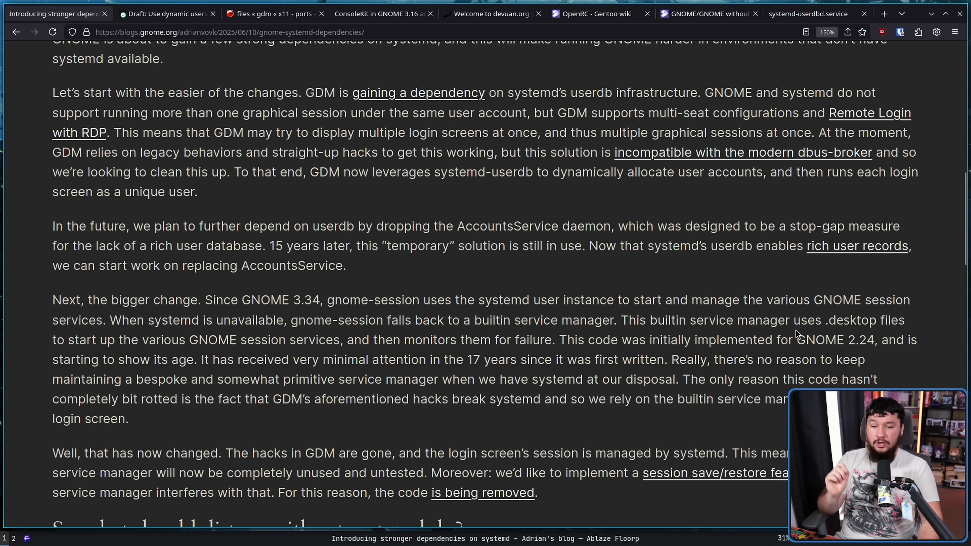
mouse_move(797, 323)
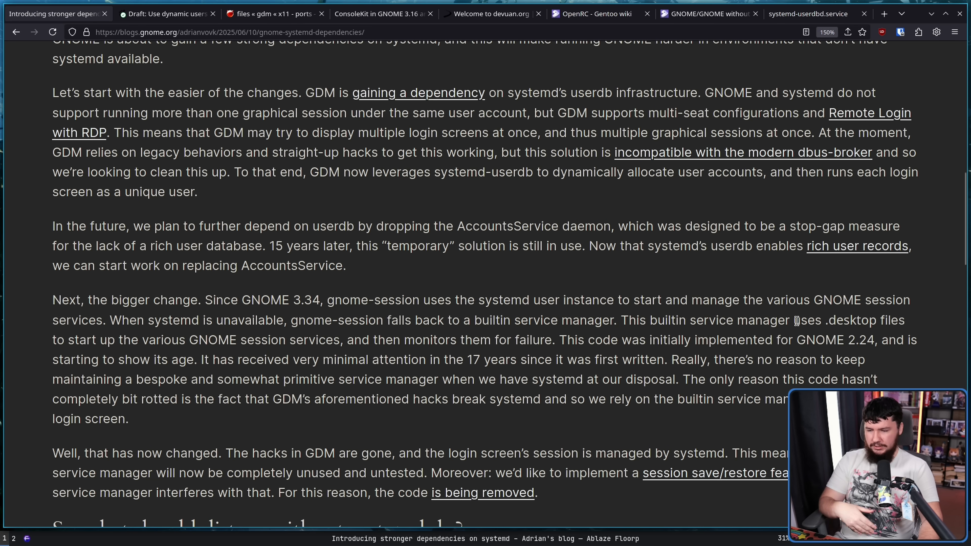
mouse_move(572, 332)
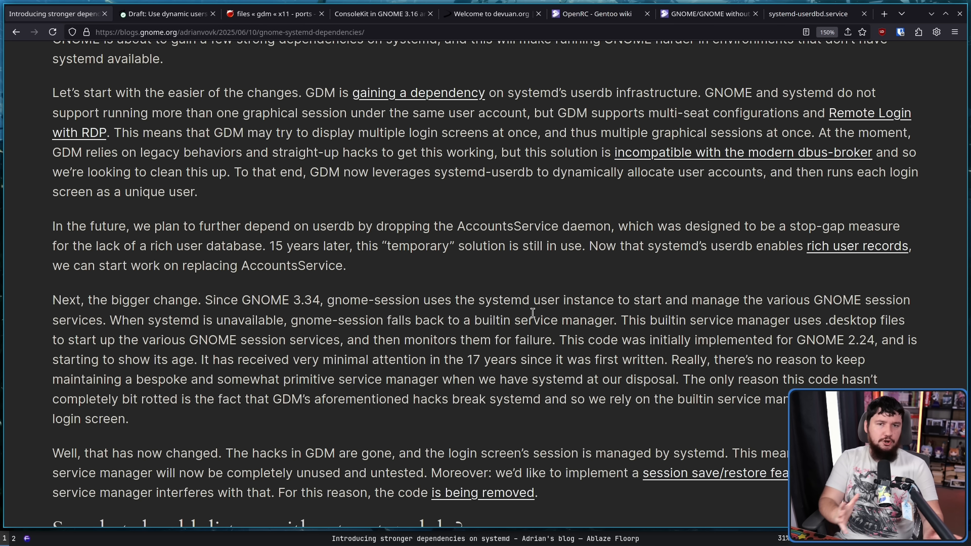
mouse_move(651, 340)
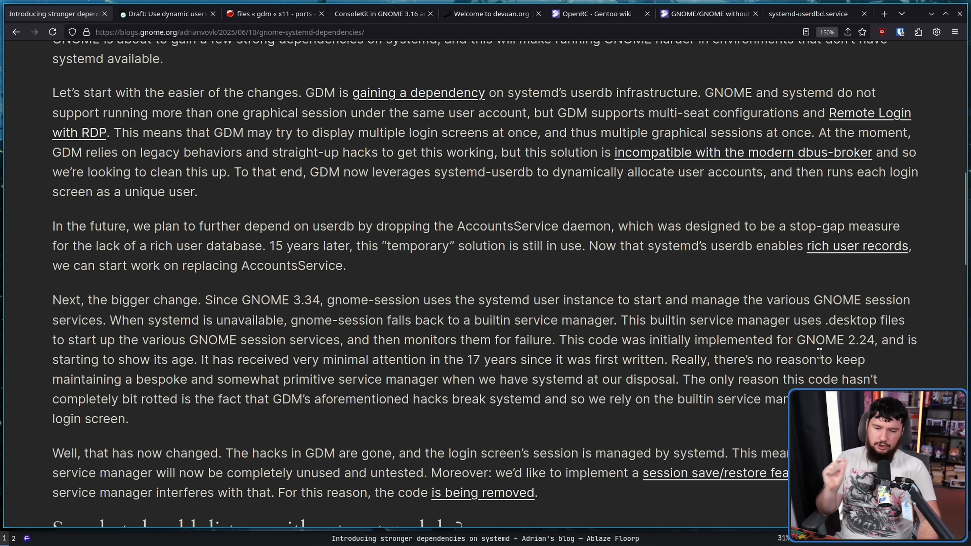
mouse_move(364, 332)
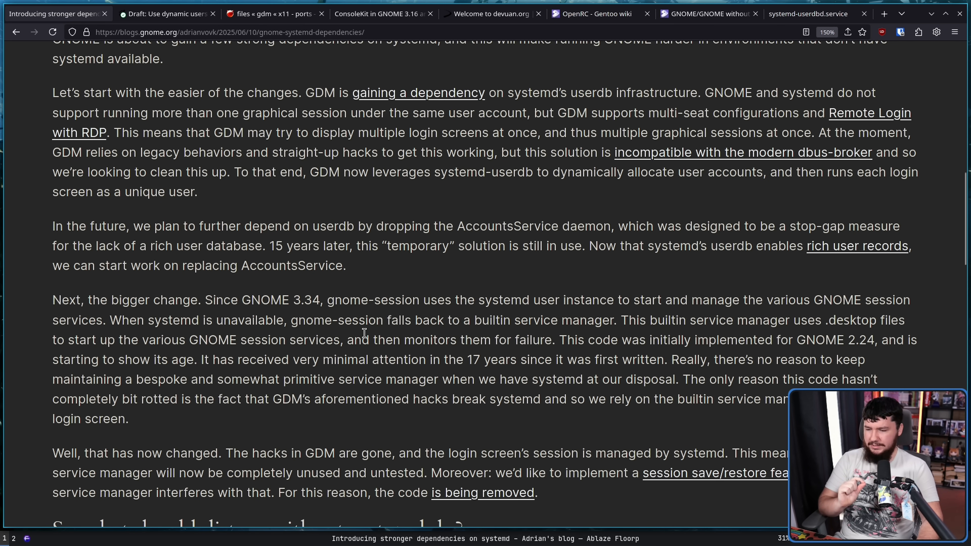
Step: Scroll around the section and mark the paragraph about the bigger change
scroll(down, 3)
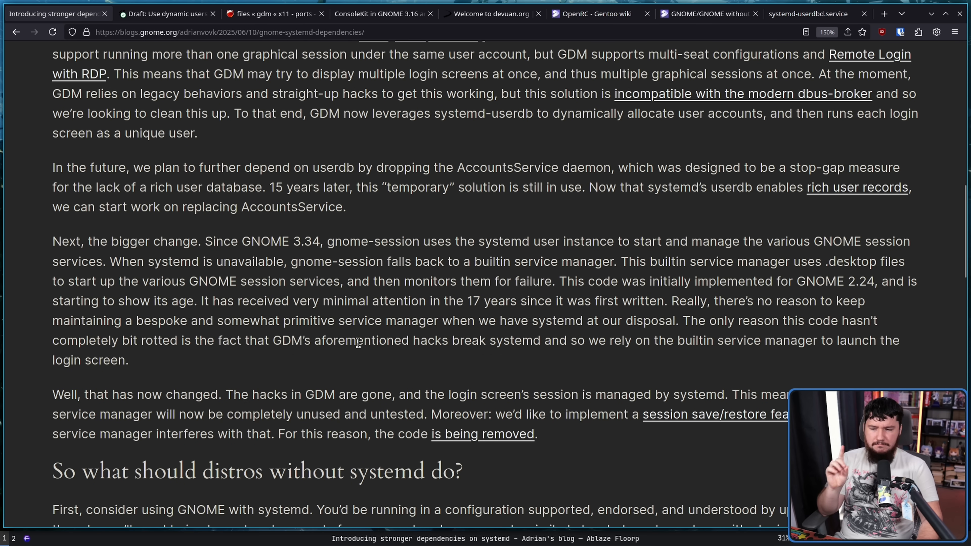
mouse_move(576, 295)
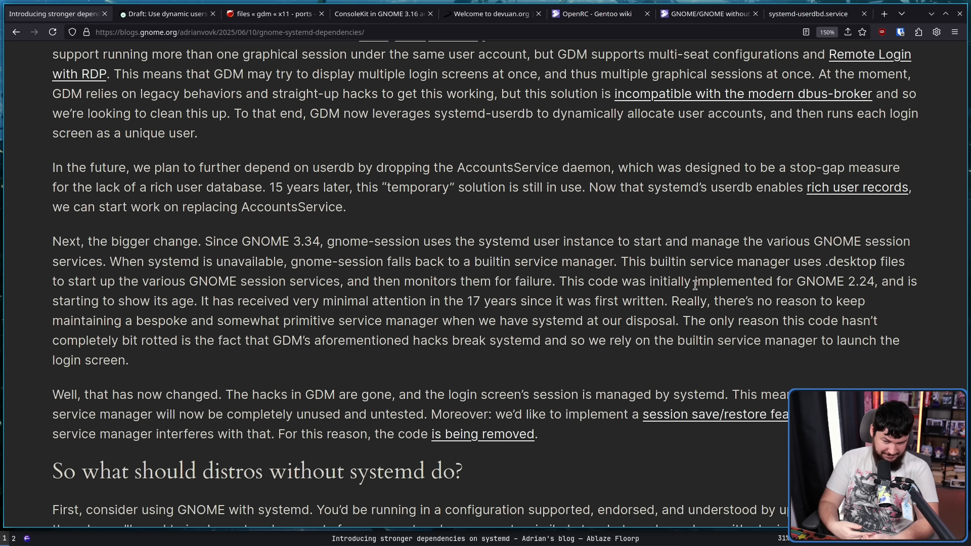
mouse_move(786, 296)
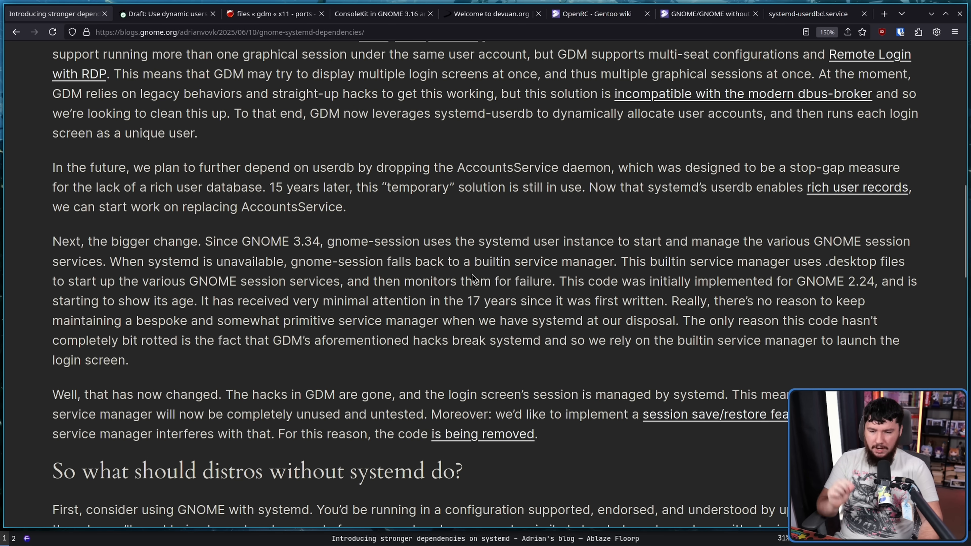
mouse_move(731, 296)
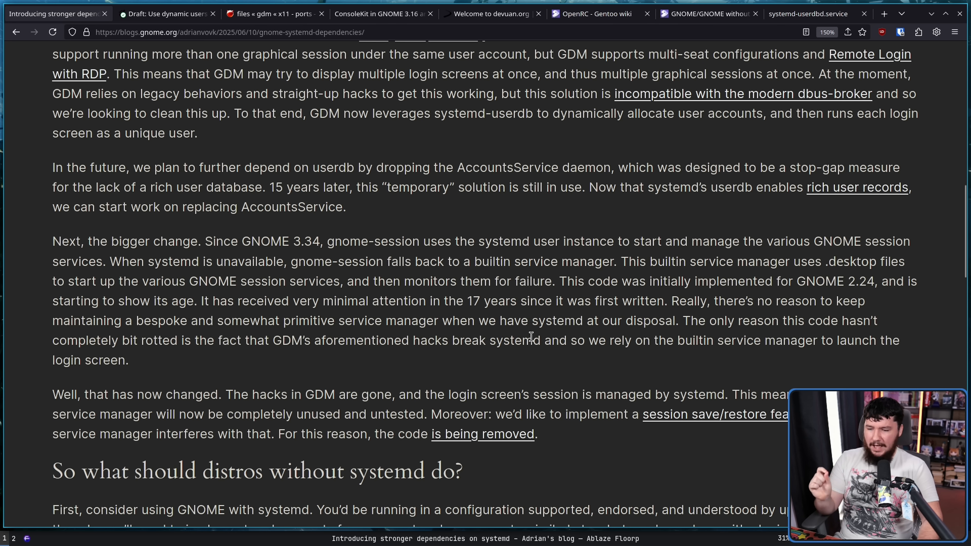
mouse_move(599, 335)
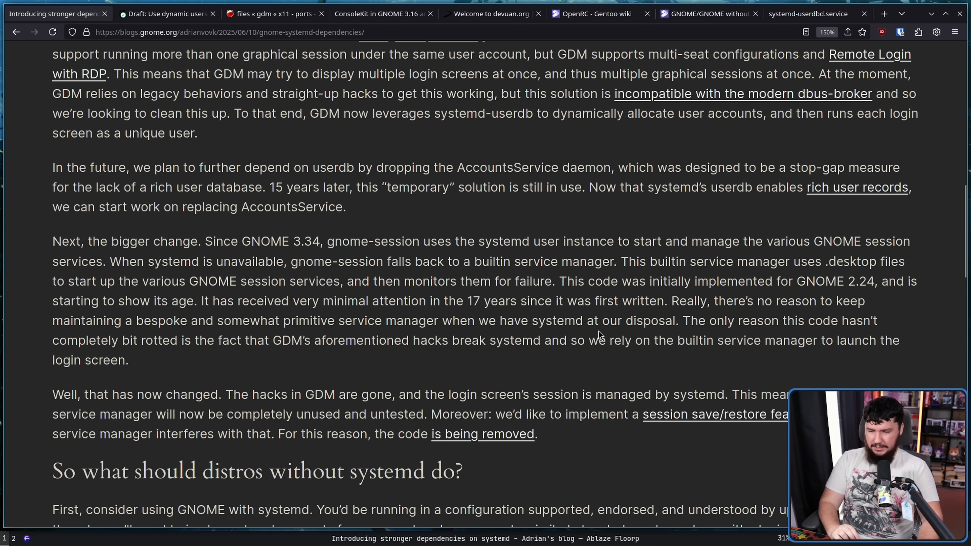
mouse_move(610, 327)
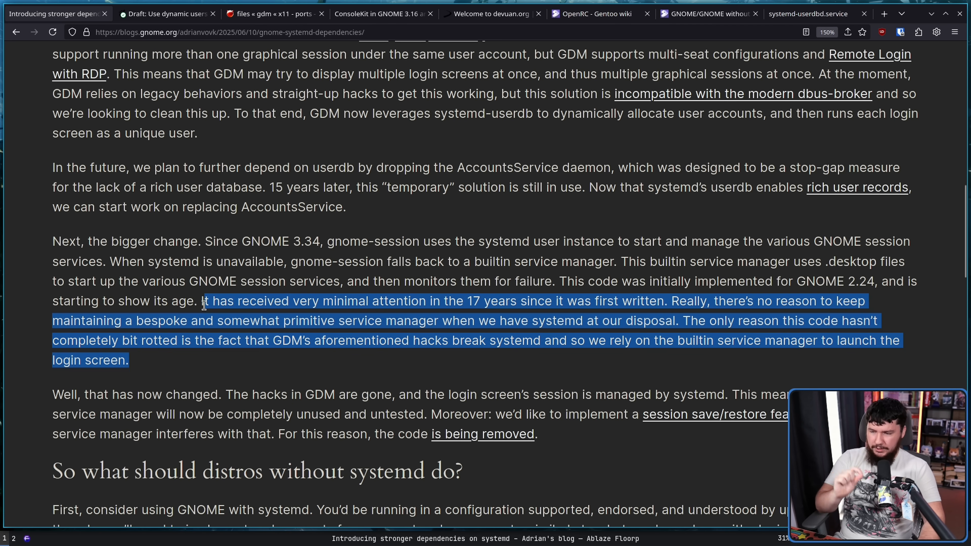
scroll(up, 3)
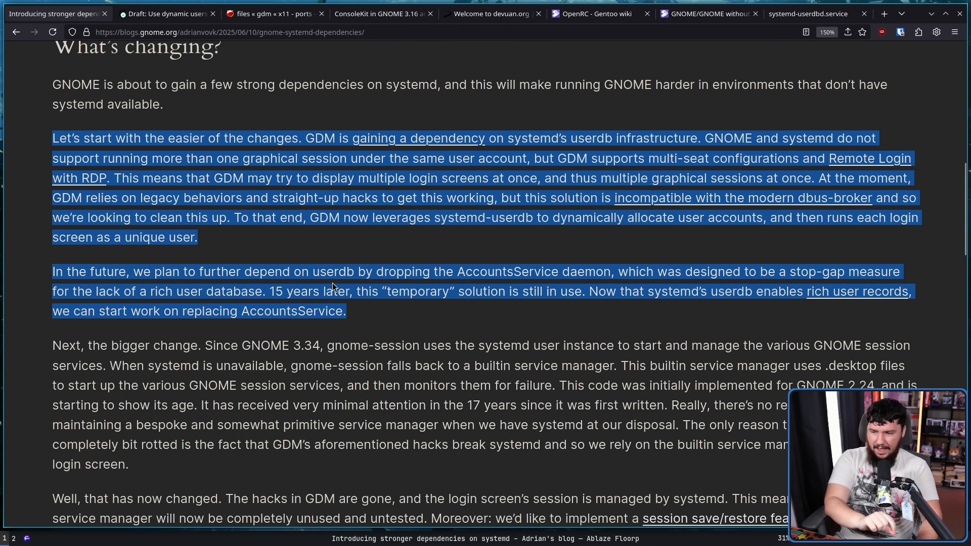
click(331, 263)
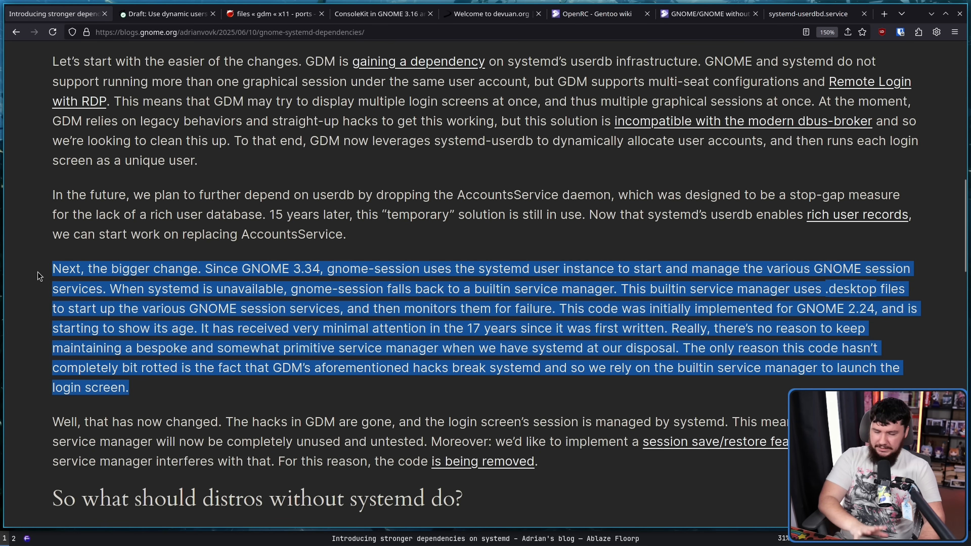
Step: Open the 'is being removed' link to the 'Remove builtin startup' gnome-session merge request
scroll(down, 3)
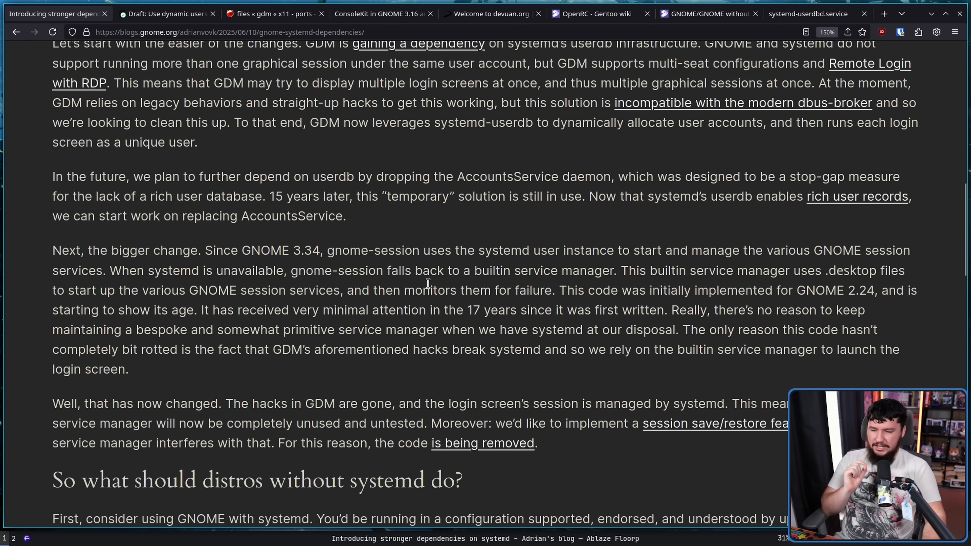
scroll(down, 3)
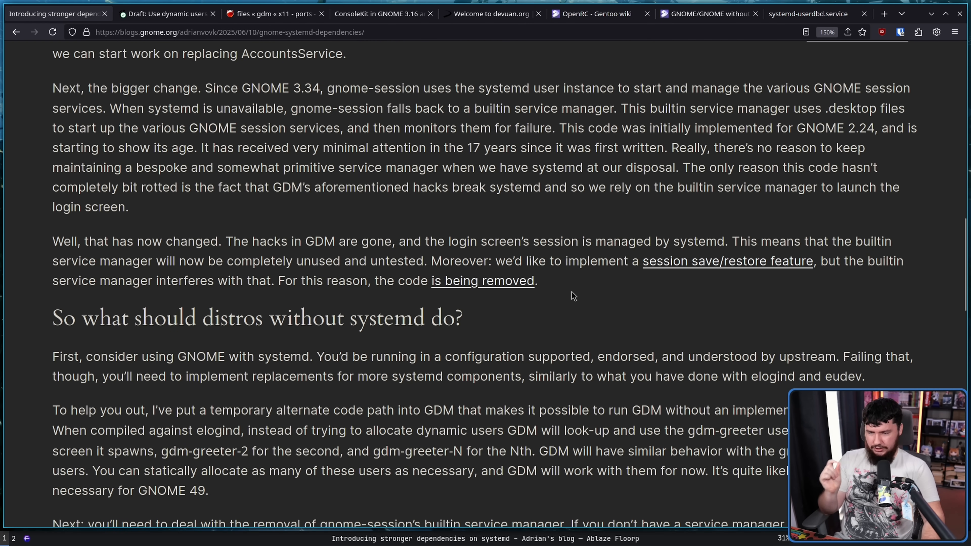
mouse_move(574, 277)
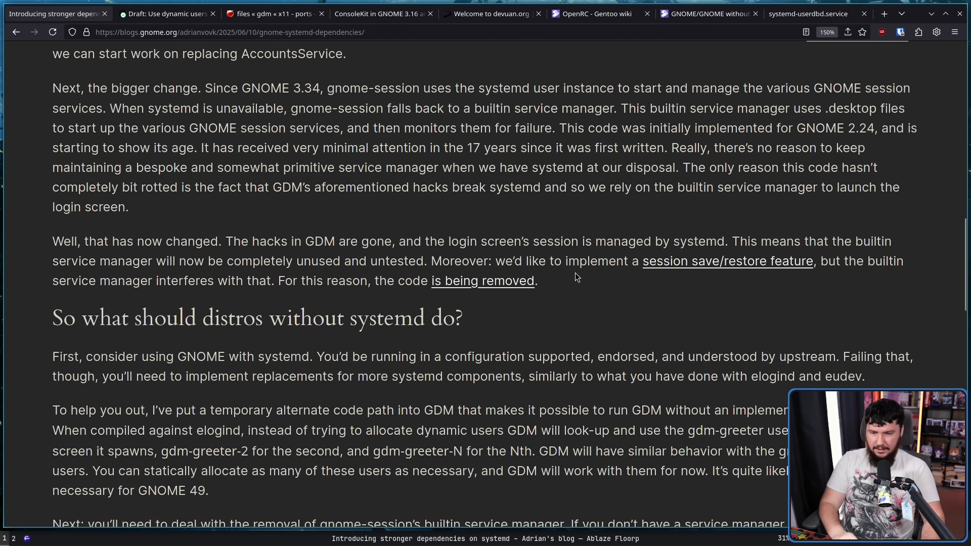
scroll(up, 3)
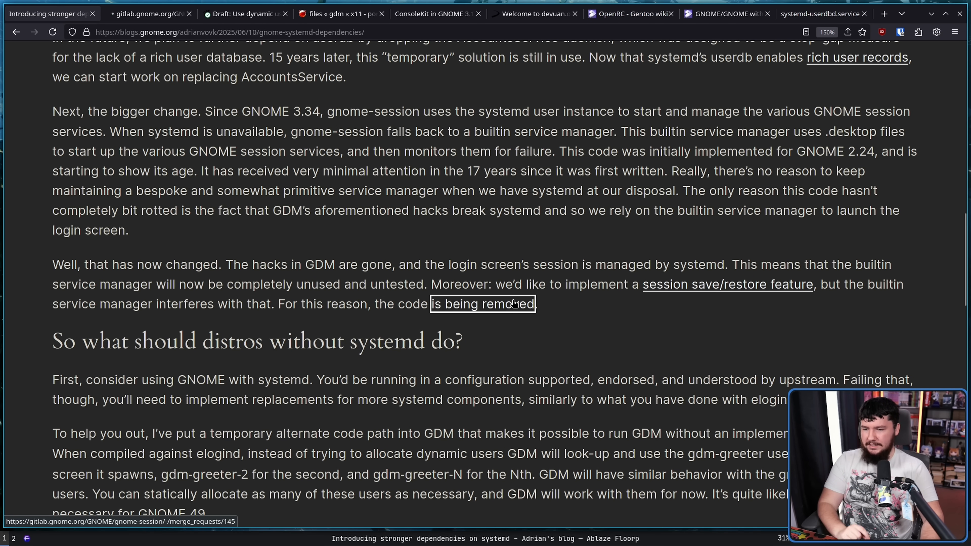
click(483, 304)
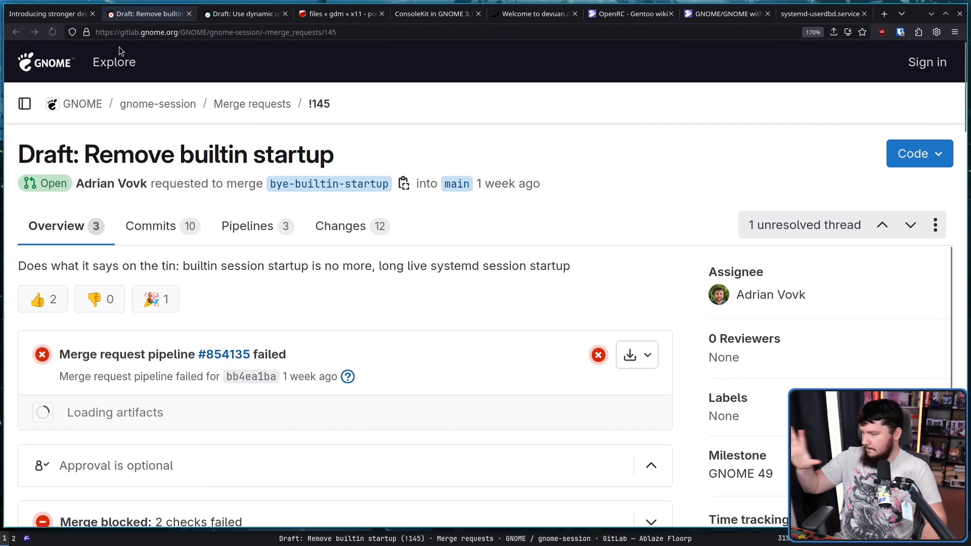
mouse_move(113, 62)
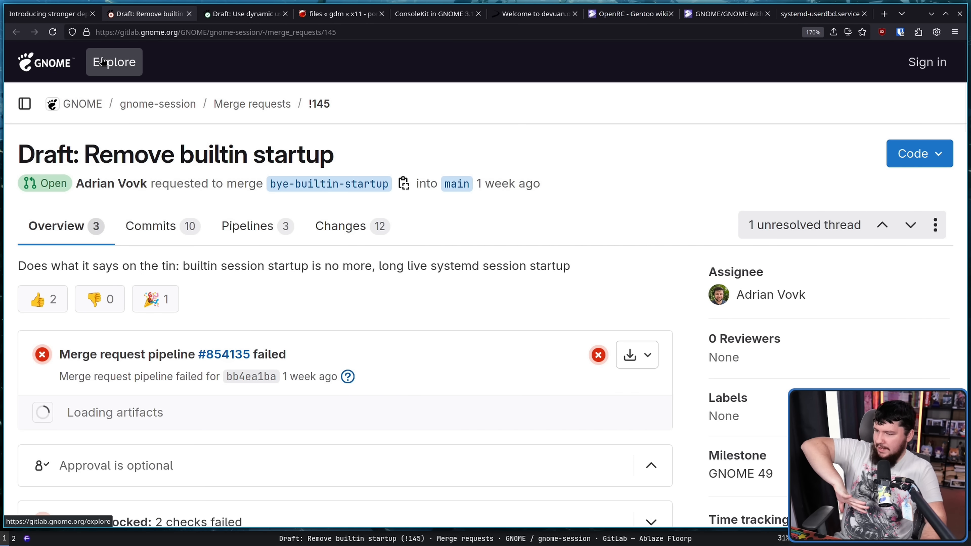
scroll(down, 3)
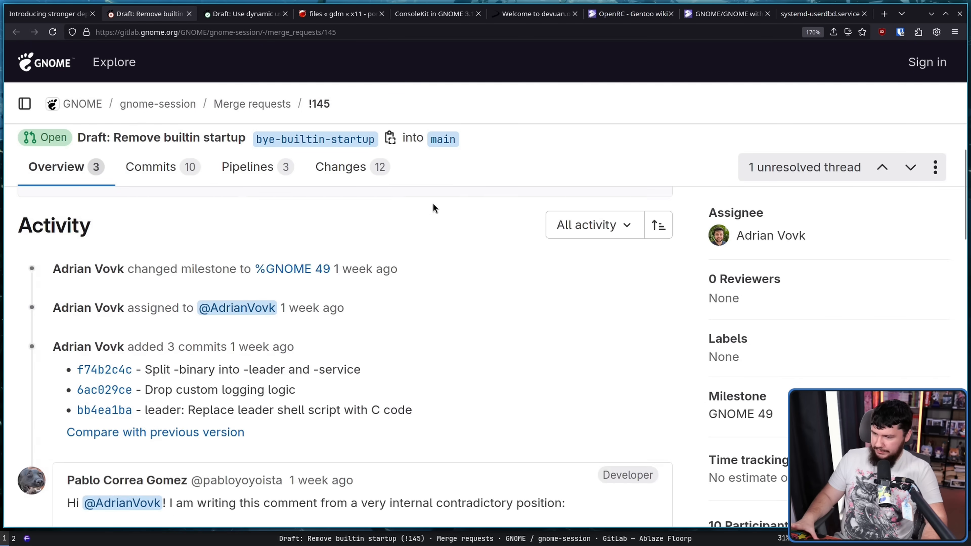
scroll(down, 3)
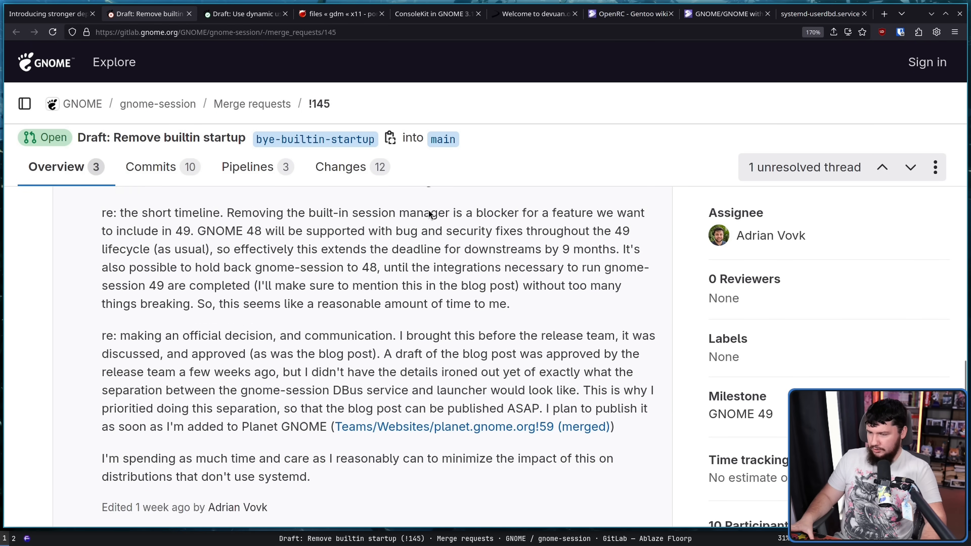
scroll(up, 3)
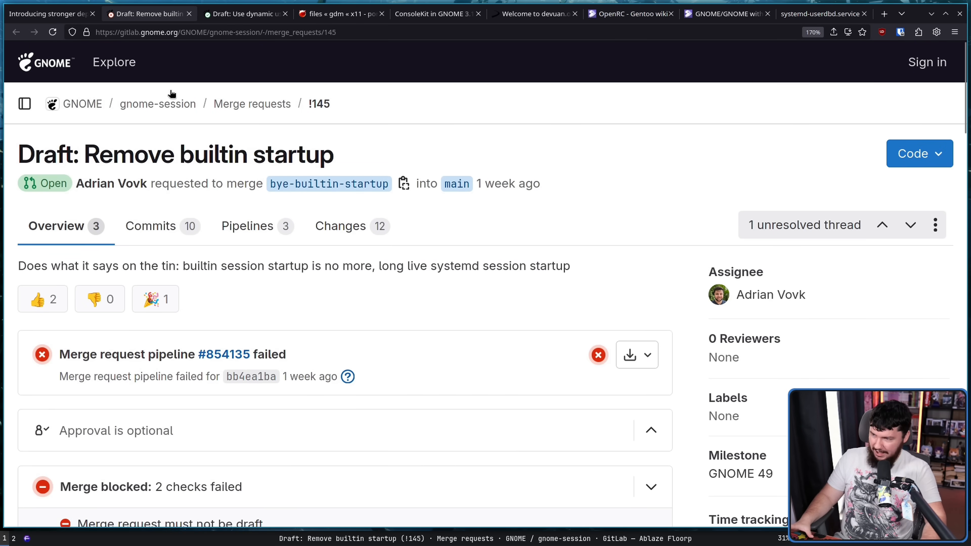
click(46, 14)
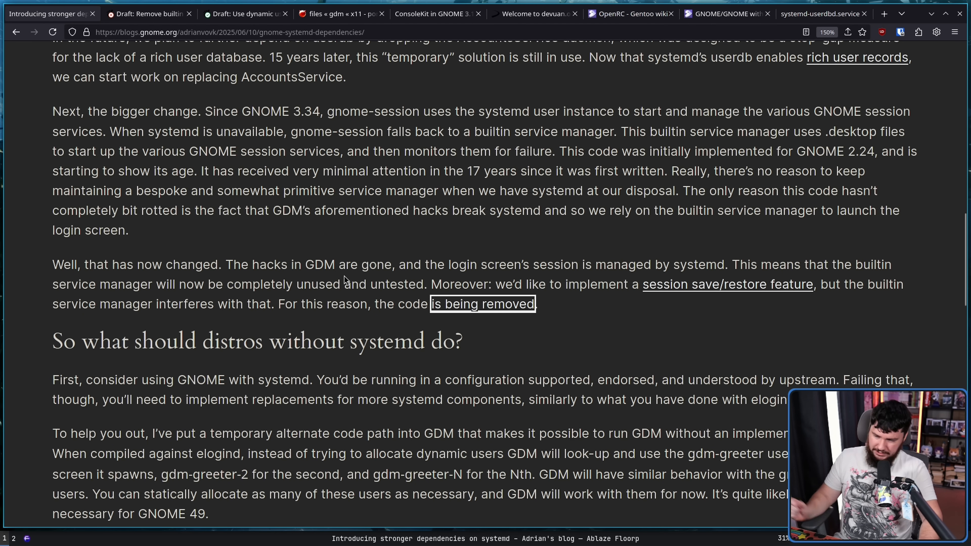
mouse_move(298, 309)
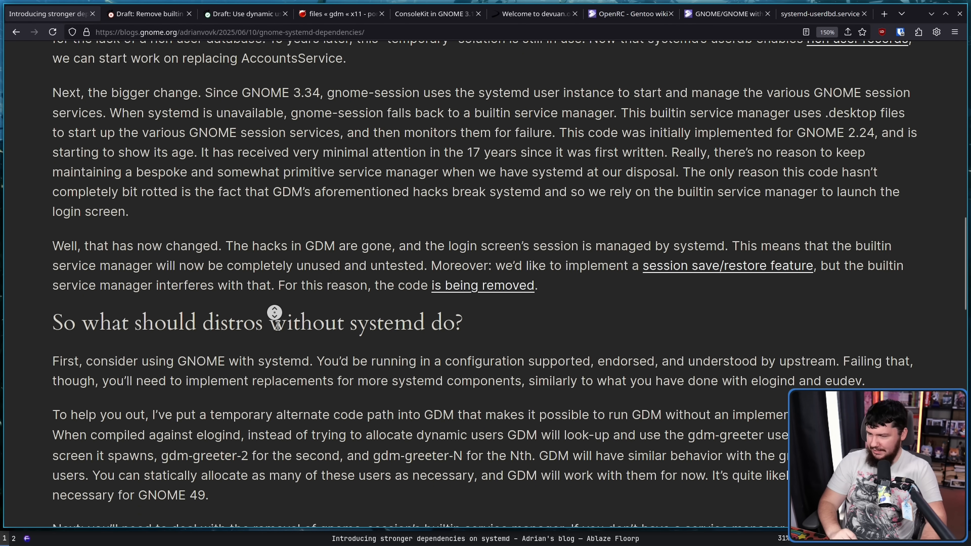
scroll(down, 3)
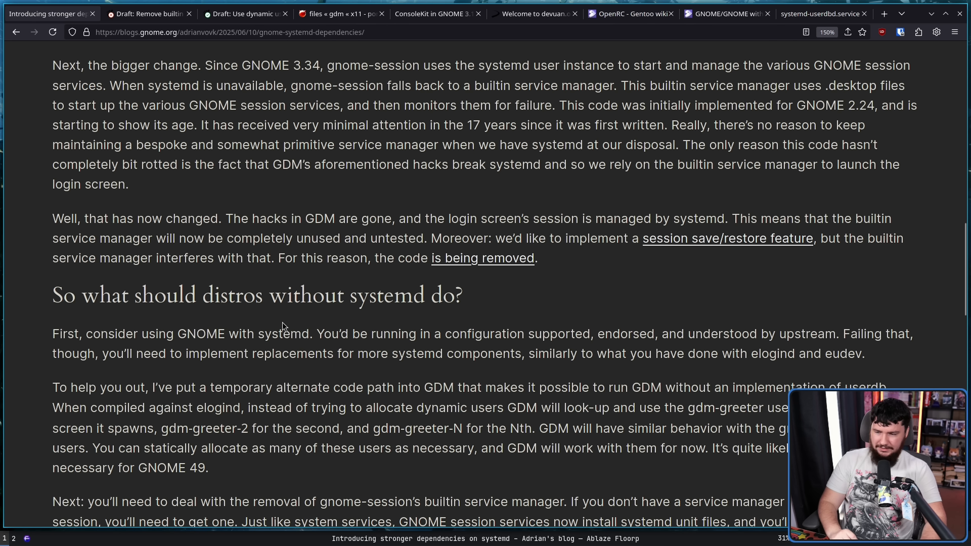
mouse_move(268, 328)
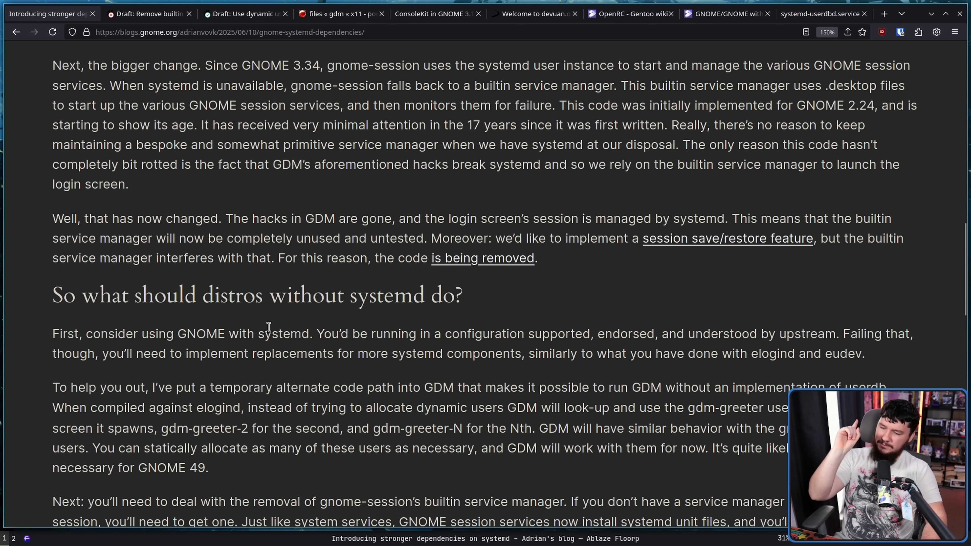
double_click(284, 334)
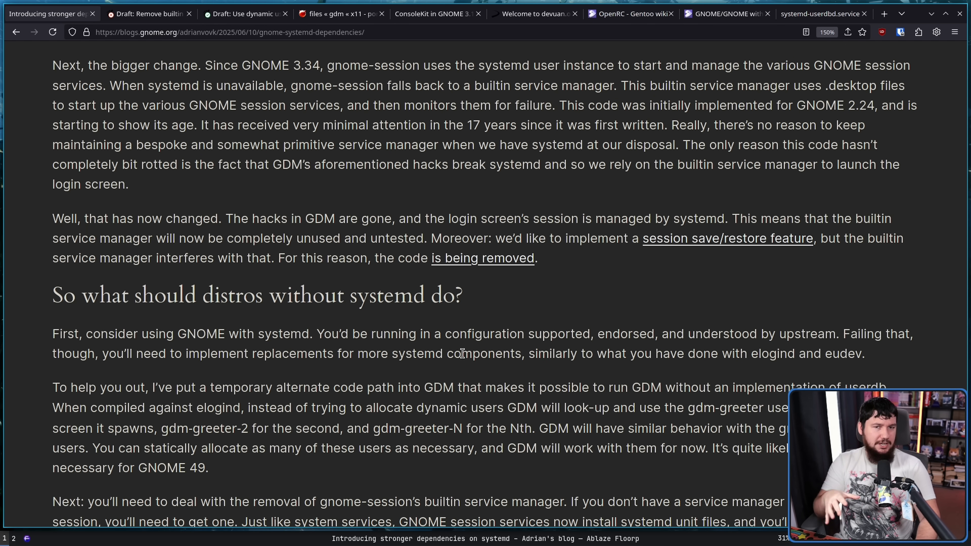
mouse_move(550, 268)
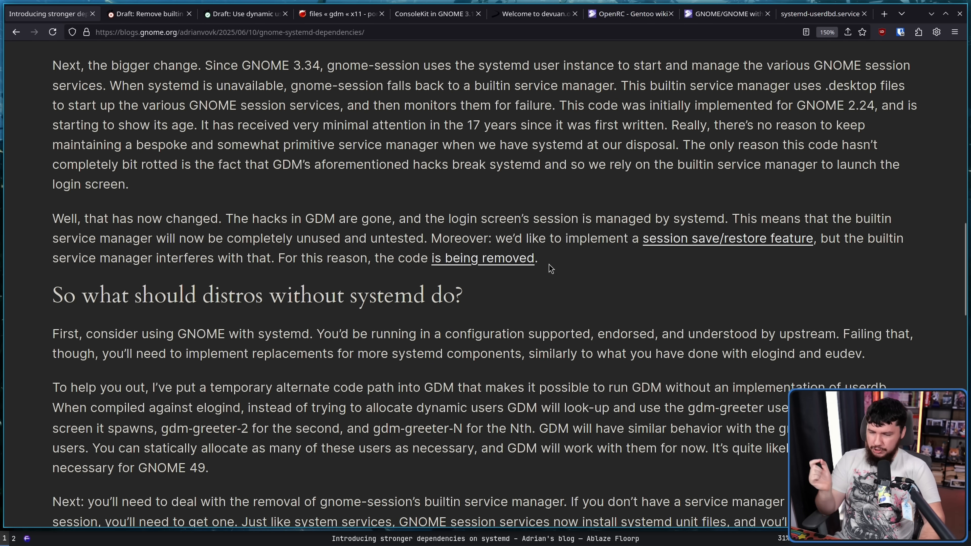
mouse_move(607, 307)
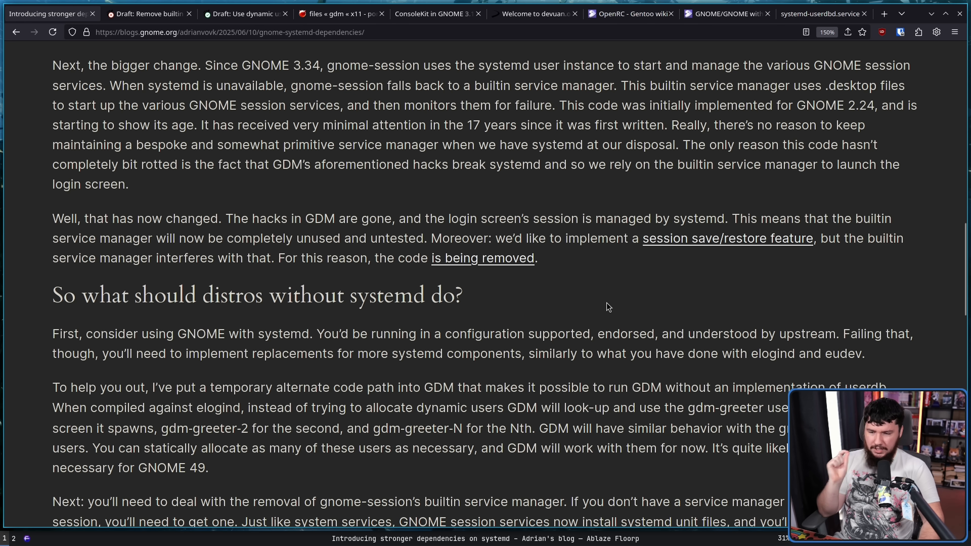
mouse_move(682, 295)
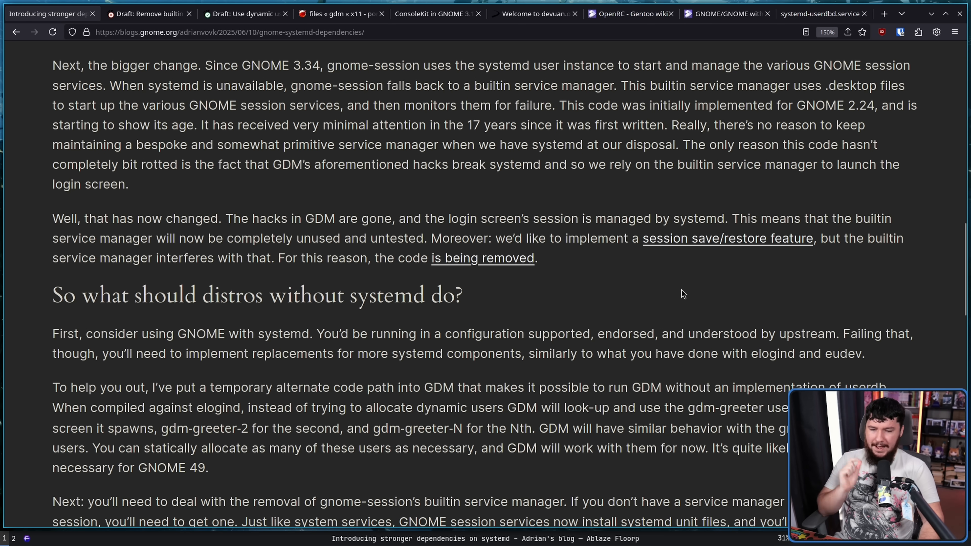
mouse_move(424, 292)
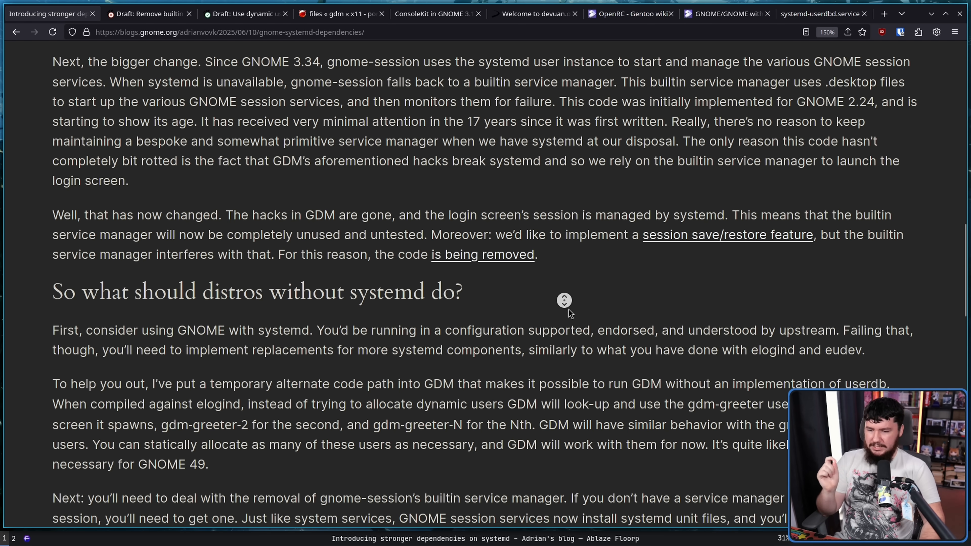
scroll(down, 3)
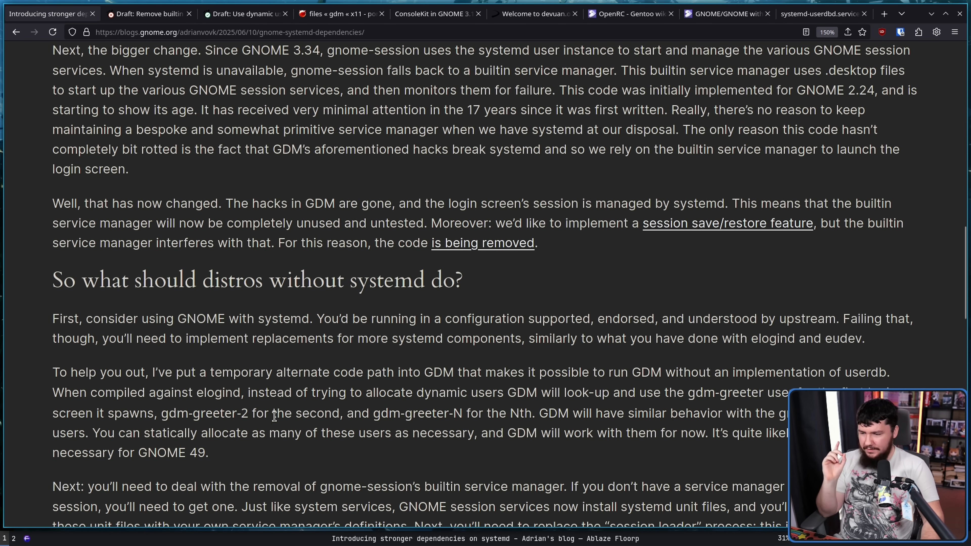
Step: Scroll down to the 'To help you out' paragraph for distros without systemd
scroll(down, 3)
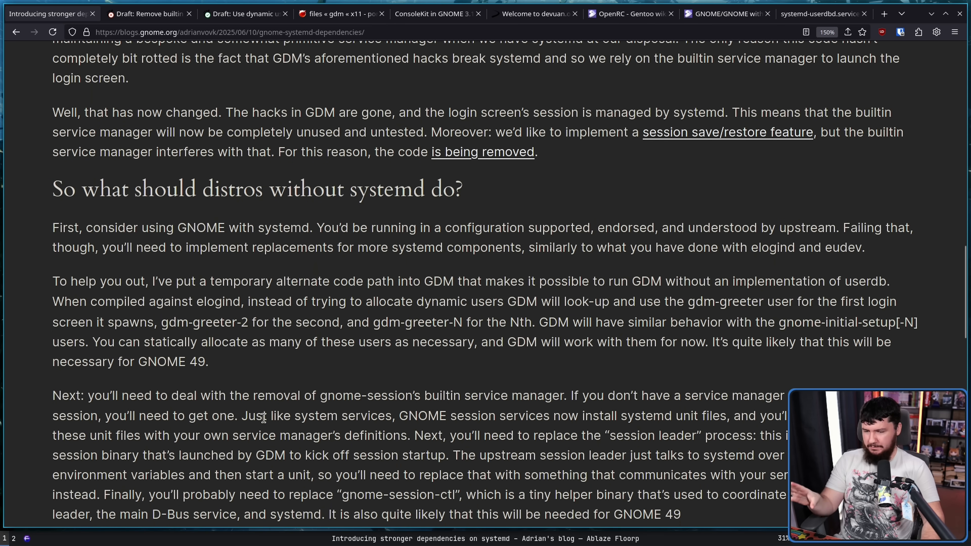
mouse_move(346, 308)
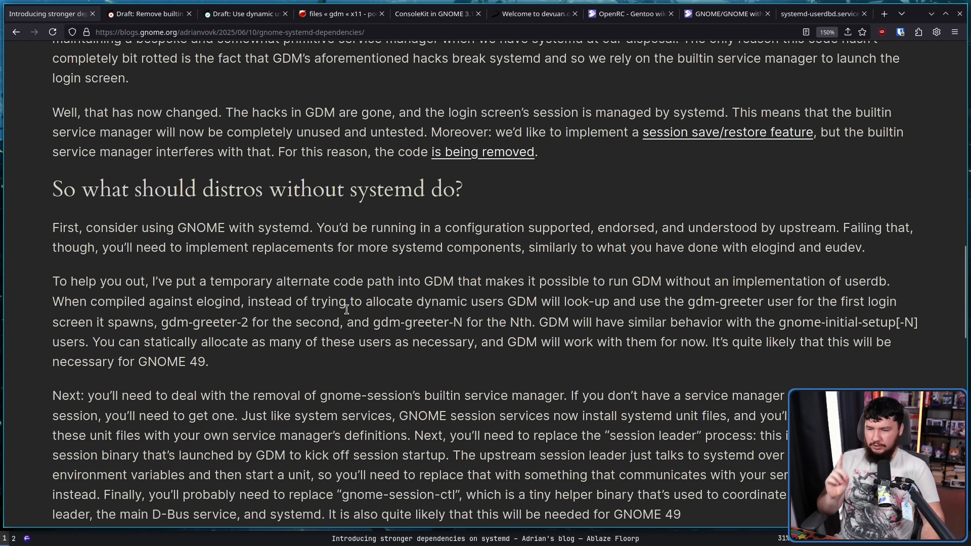
mouse_move(653, 287)
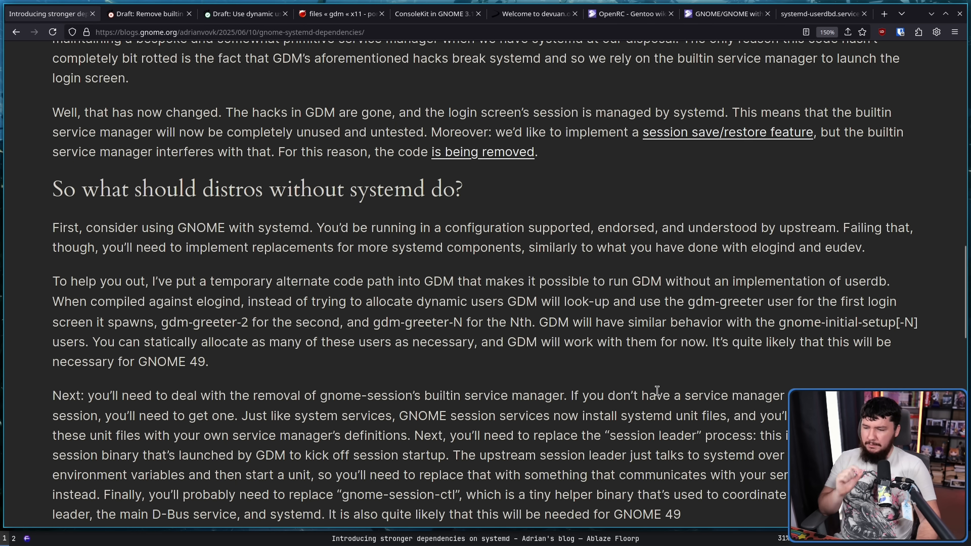
mouse_move(344, 316)
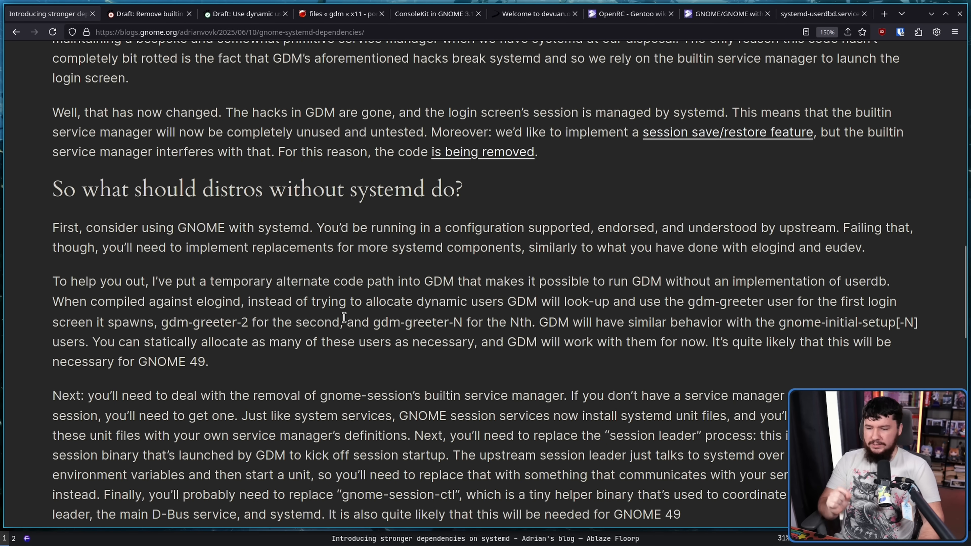
mouse_move(612, 297)
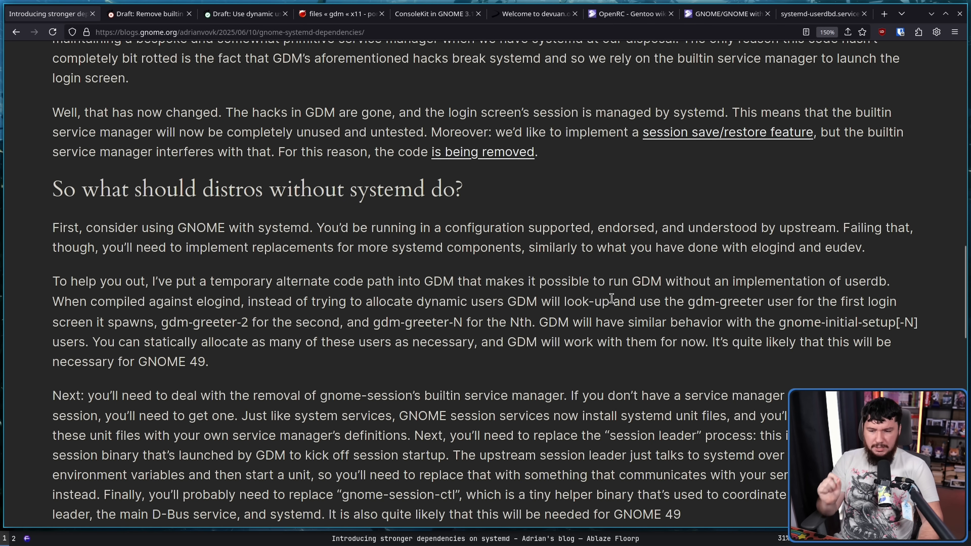
mouse_move(850, 307)
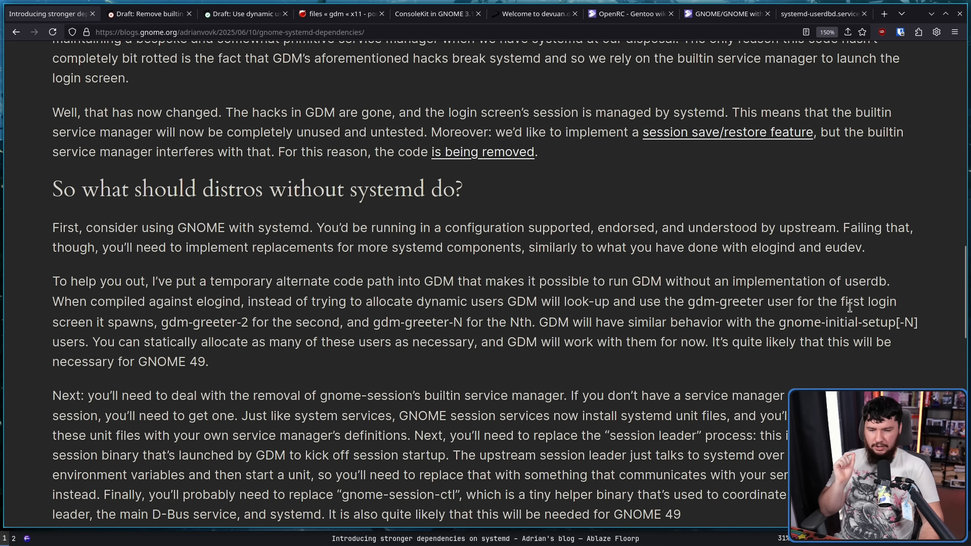
mouse_move(328, 267)
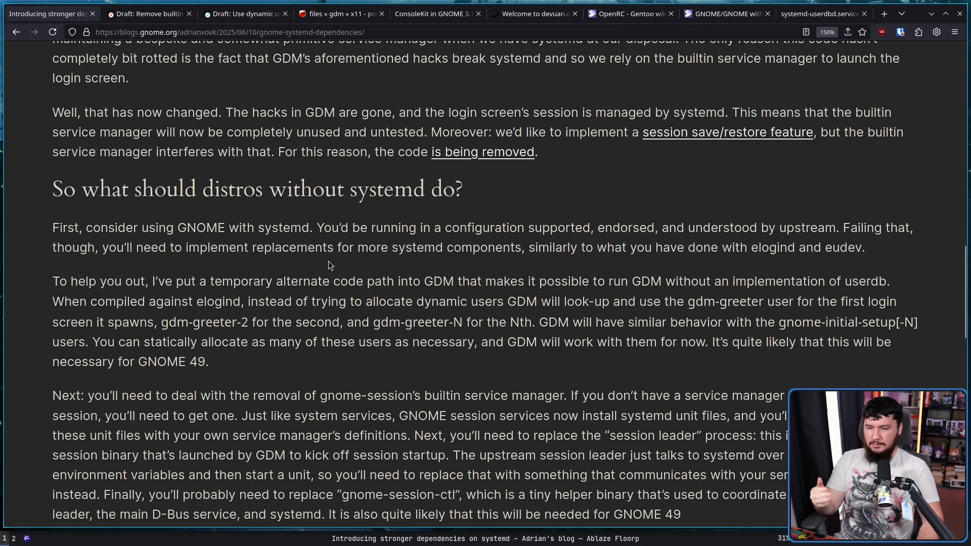
mouse_move(704, 327)
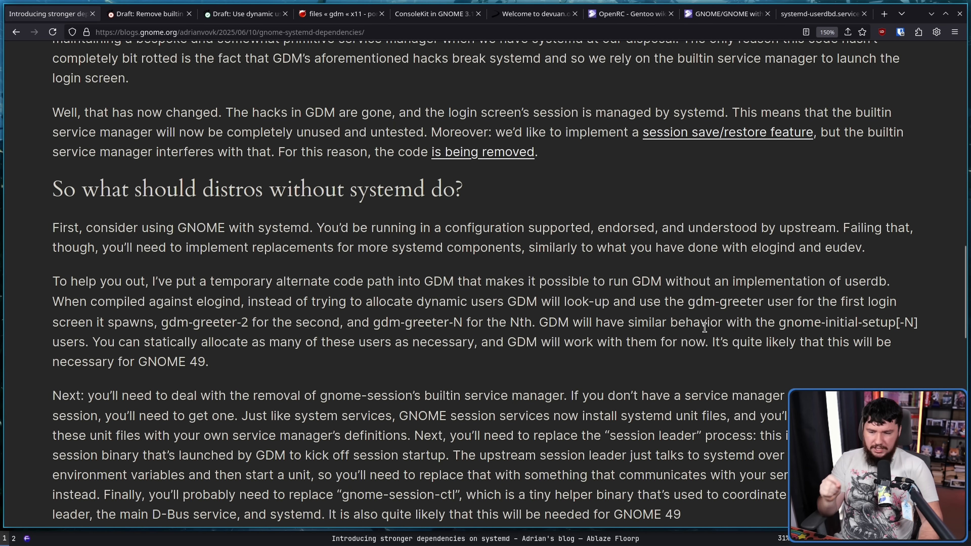
mouse_move(832, 337)
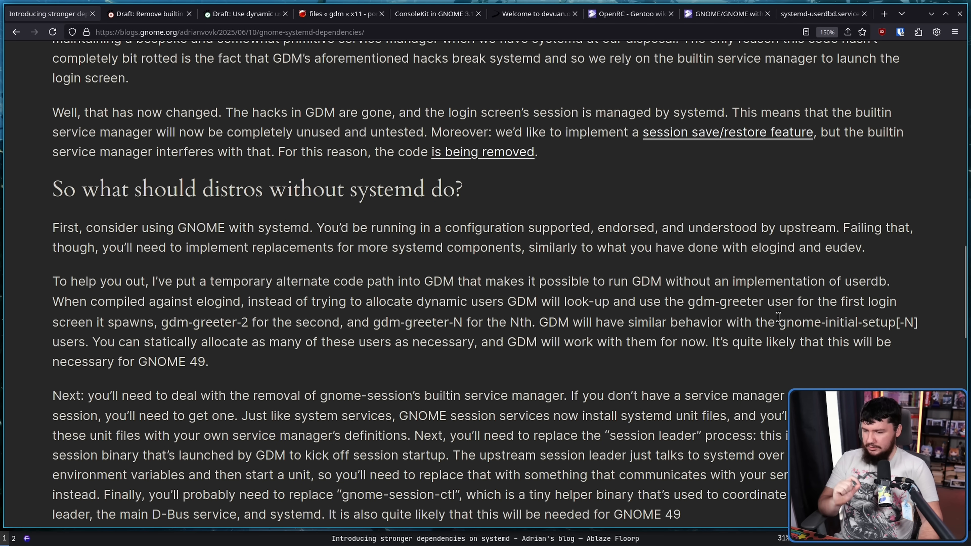
mouse_move(196, 358)
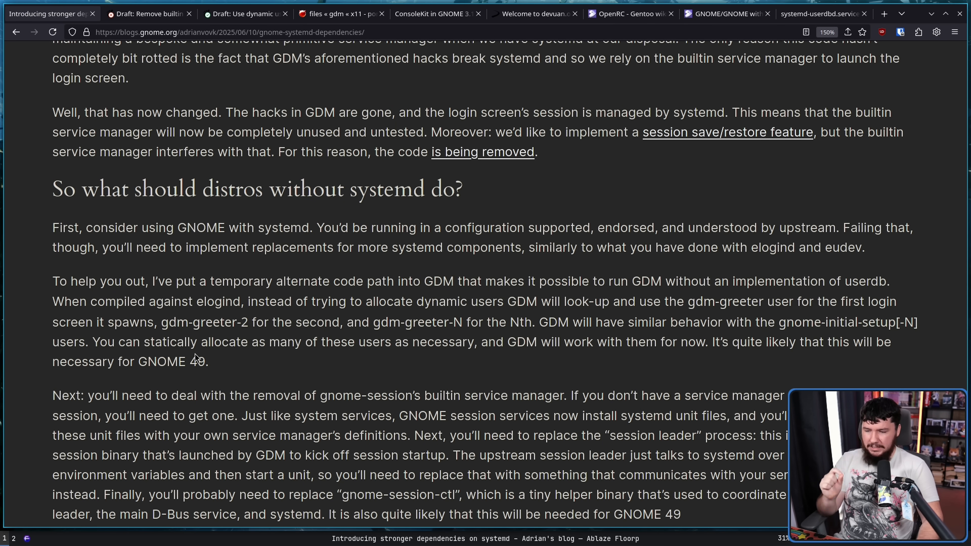
mouse_move(197, 347)
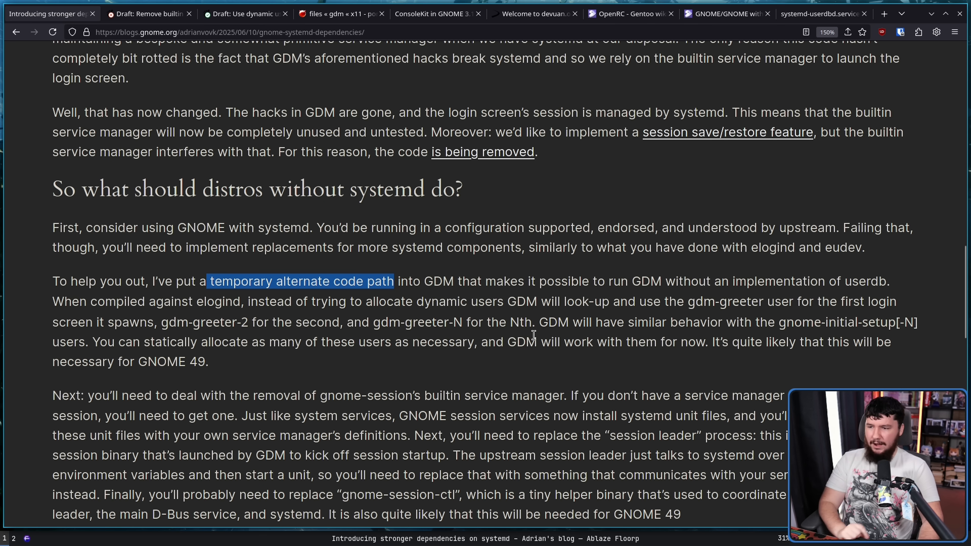
Step: Scroll up to '15 years later', then back down to the GDM temporary alternate code path paragraph
scroll(up, 3)
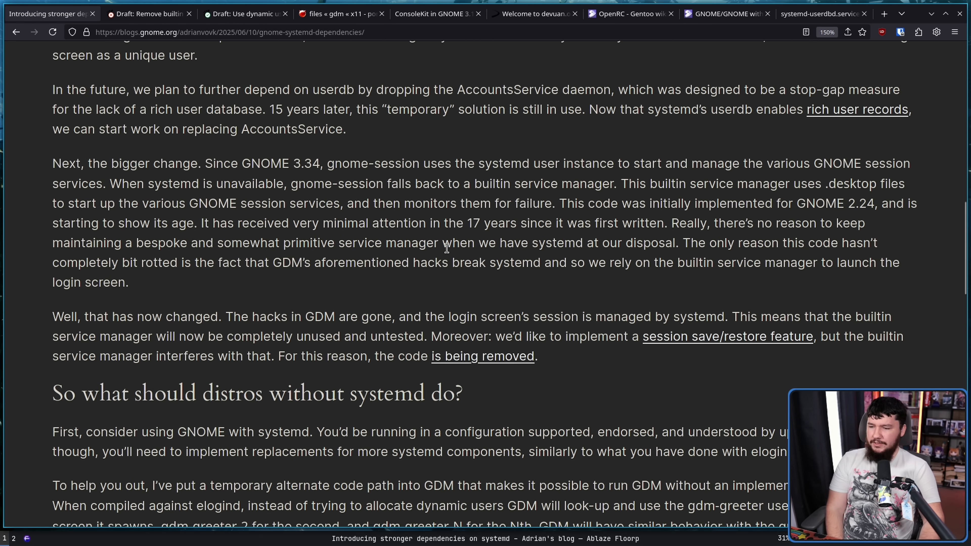
scroll(up, 3)
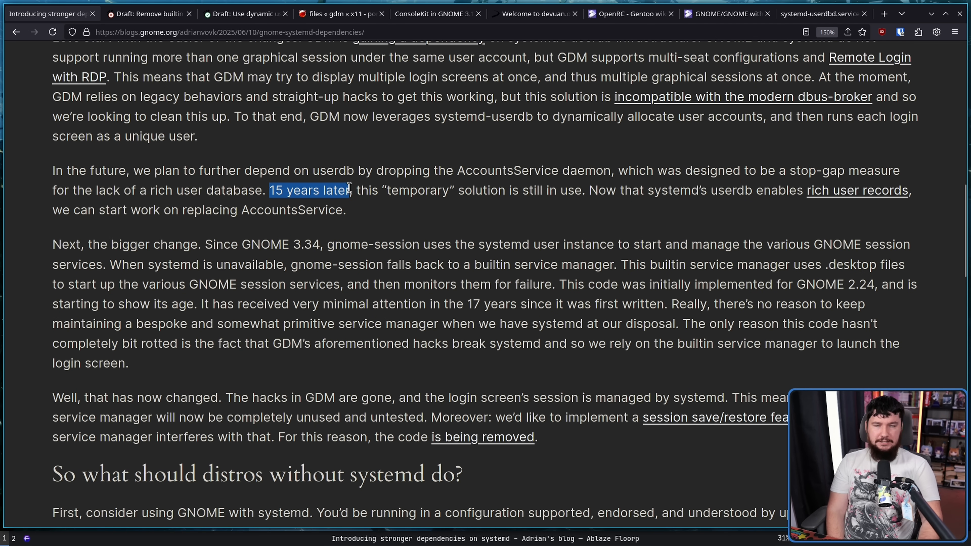
mouse_move(341, 210)
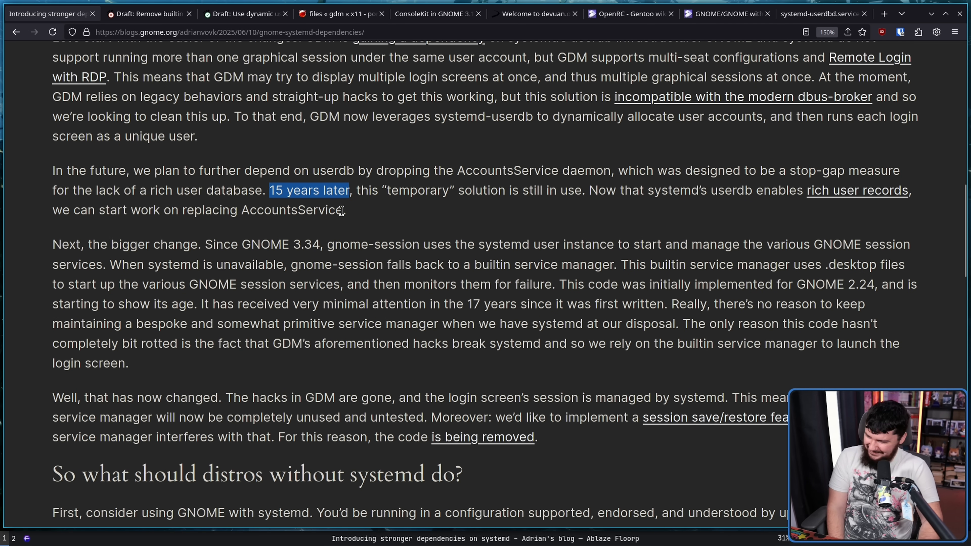
mouse_move(339, 230)
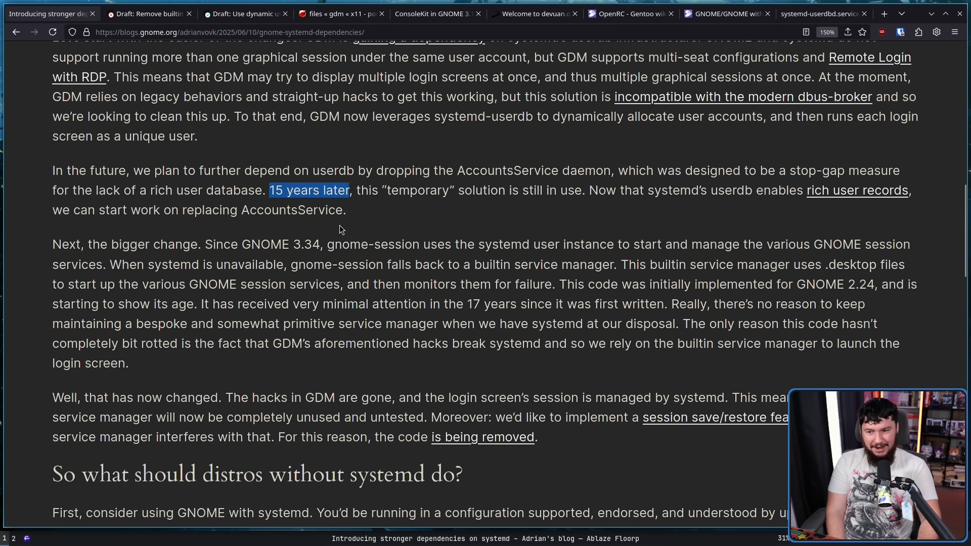
mouse_move(368, 282)
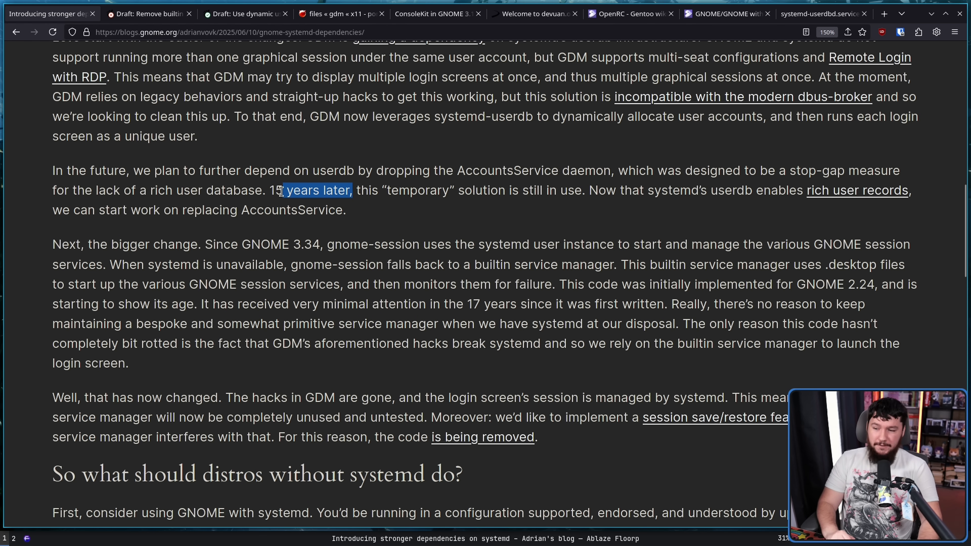
scroll(down, 3)
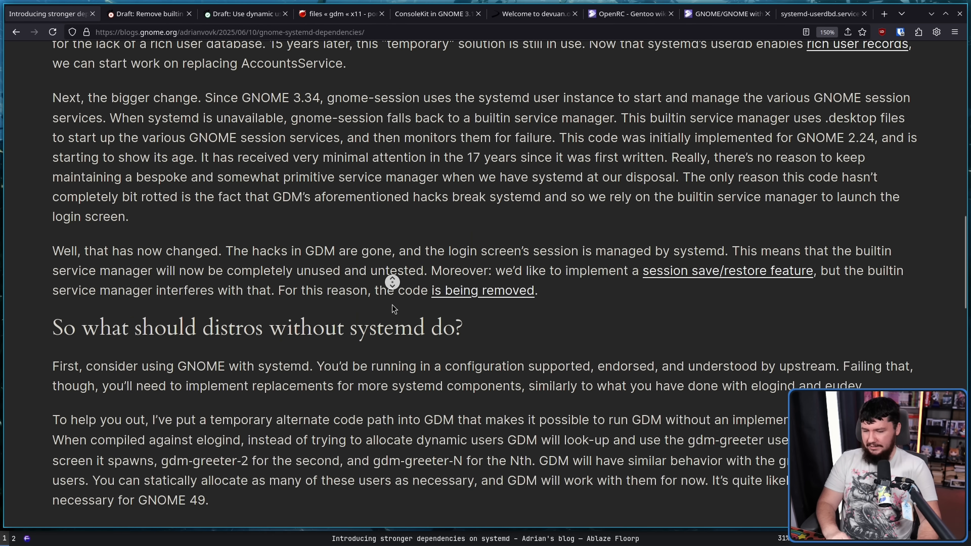
scroll(down, 3)
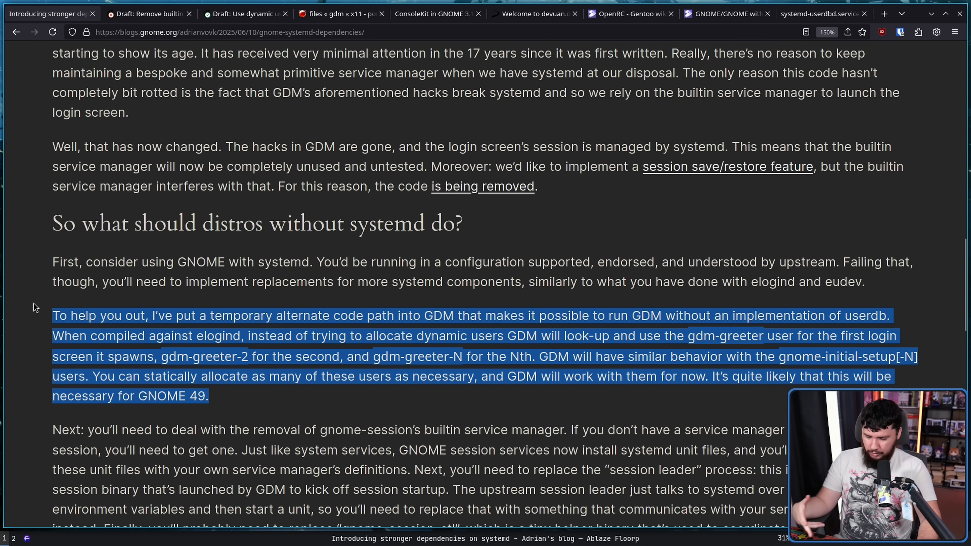
mouse_move(46, 297)
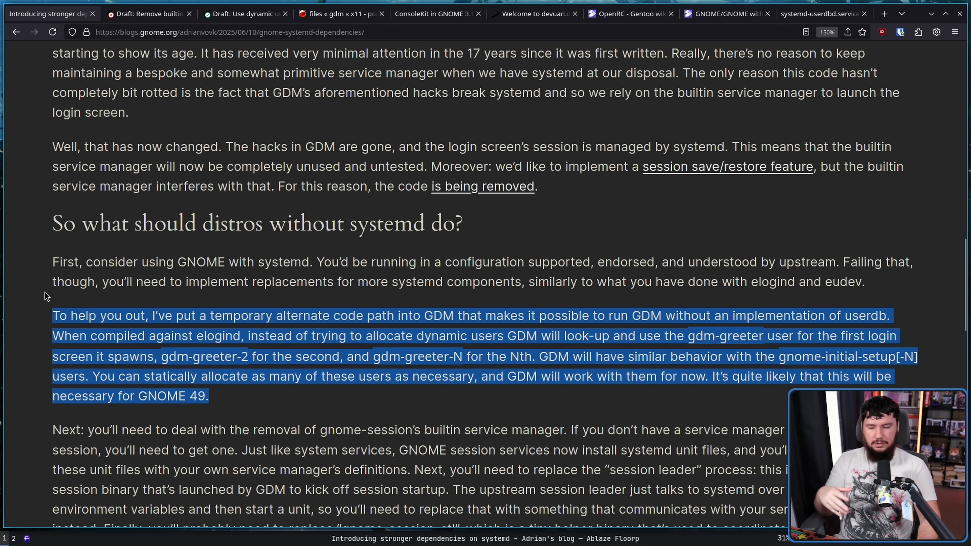
mouse_move(50, 301)
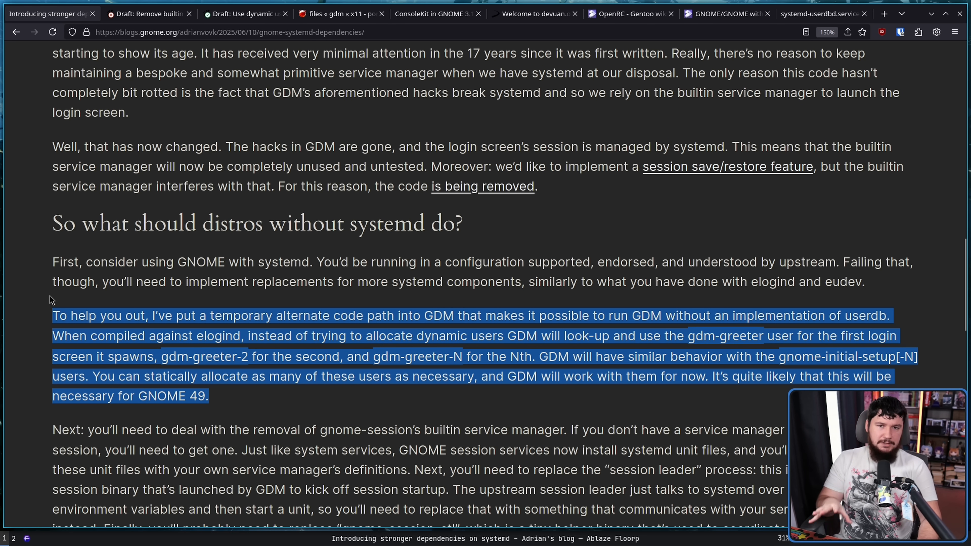
scroll(down, 3)
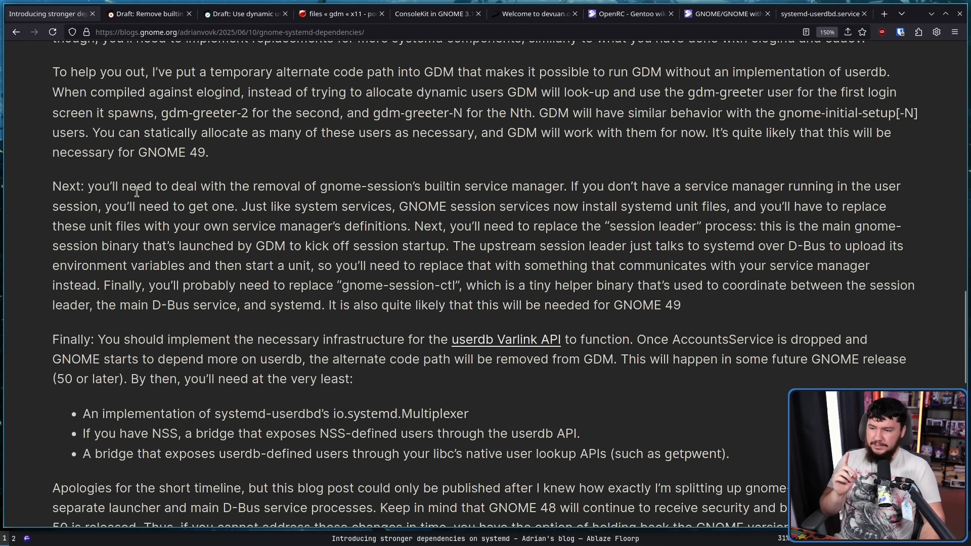
mouse_move(606, 163)
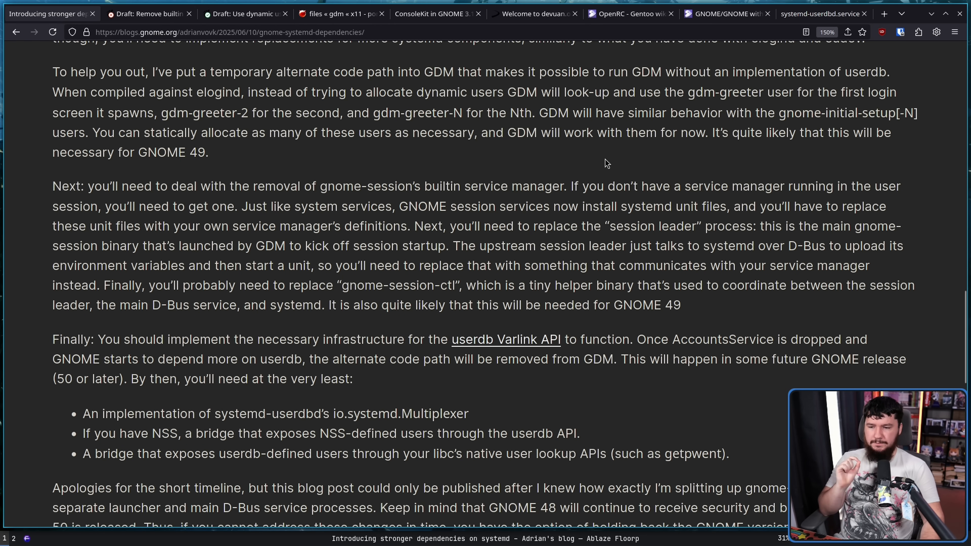
mouse_move(697, 166)
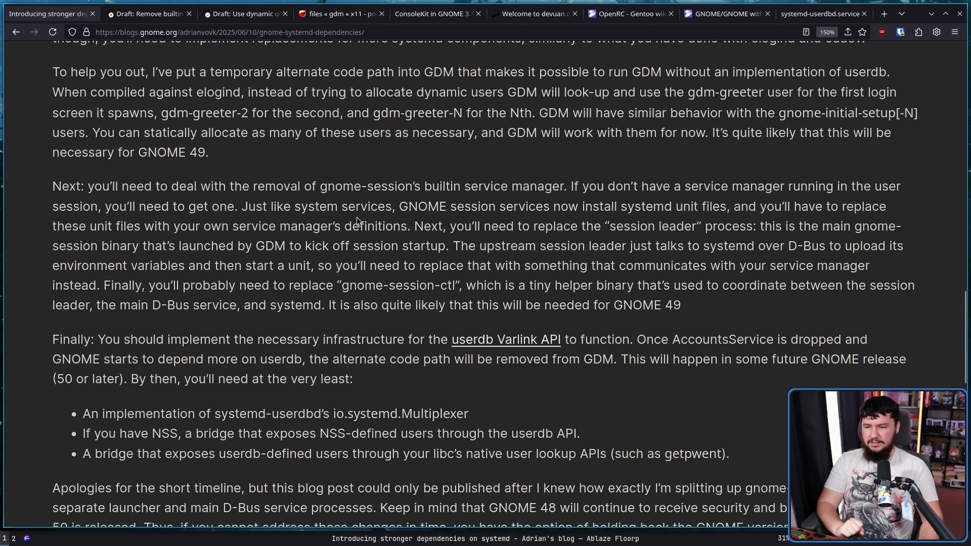
mouse_move(598, 242)
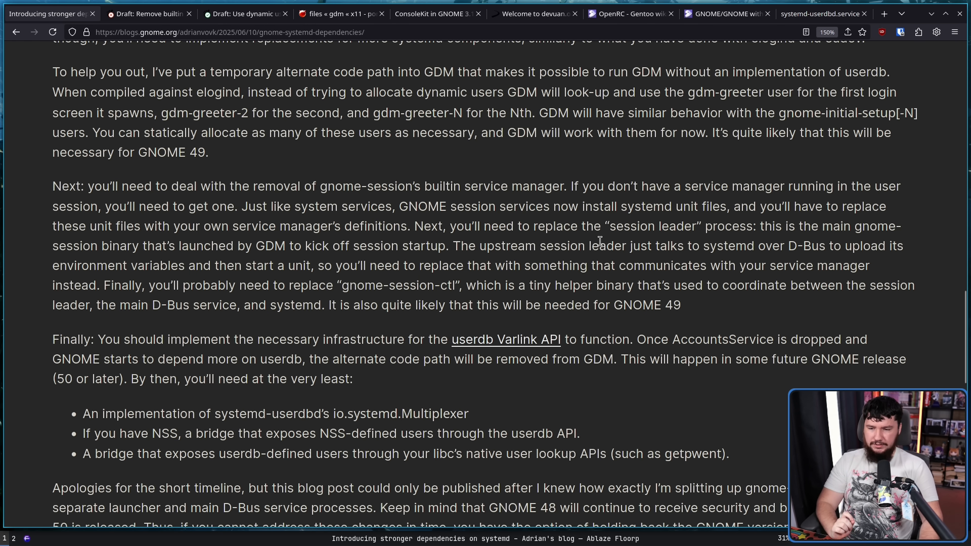
mouse_move(821, 224)
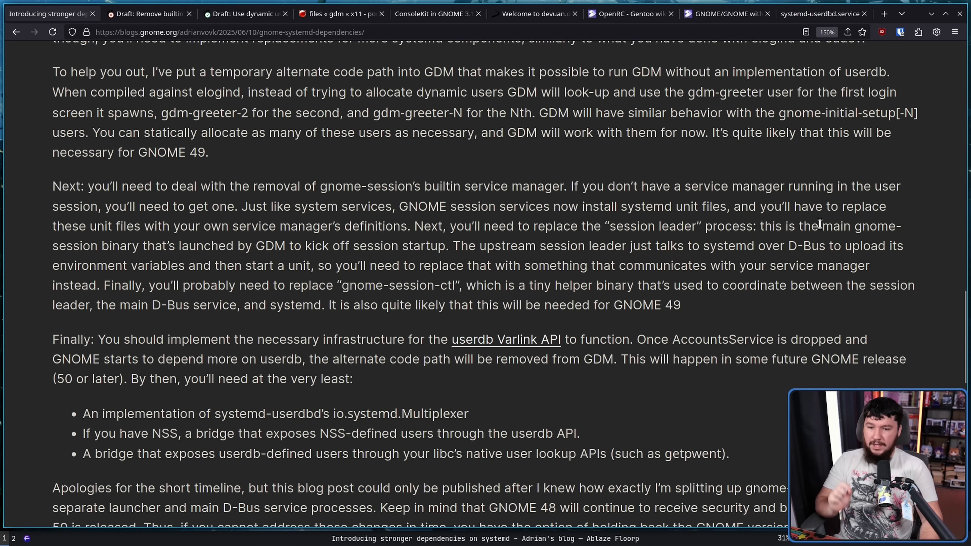
mouse_move(309, 224)
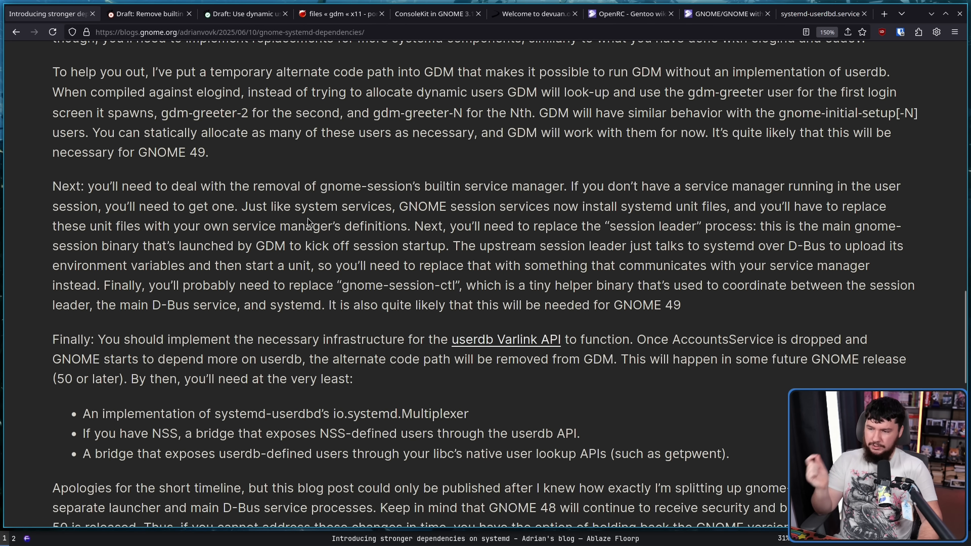
mouse_move(598, 241)
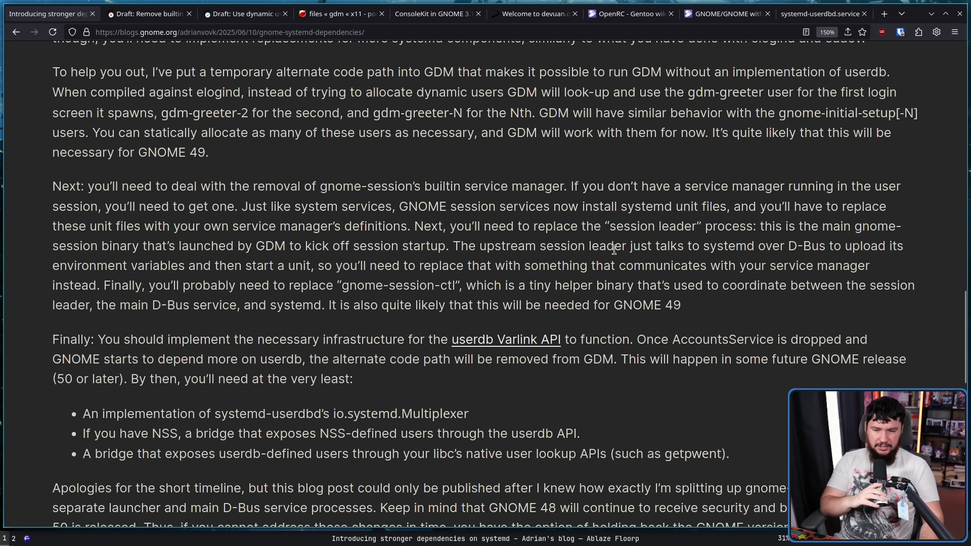
mouse_move(309, 200)
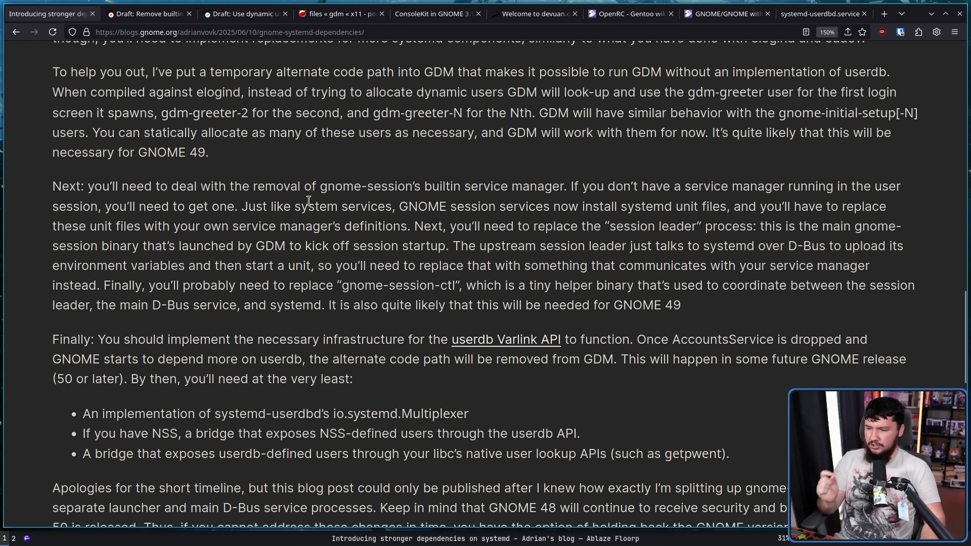
mouse_move(296, 162)
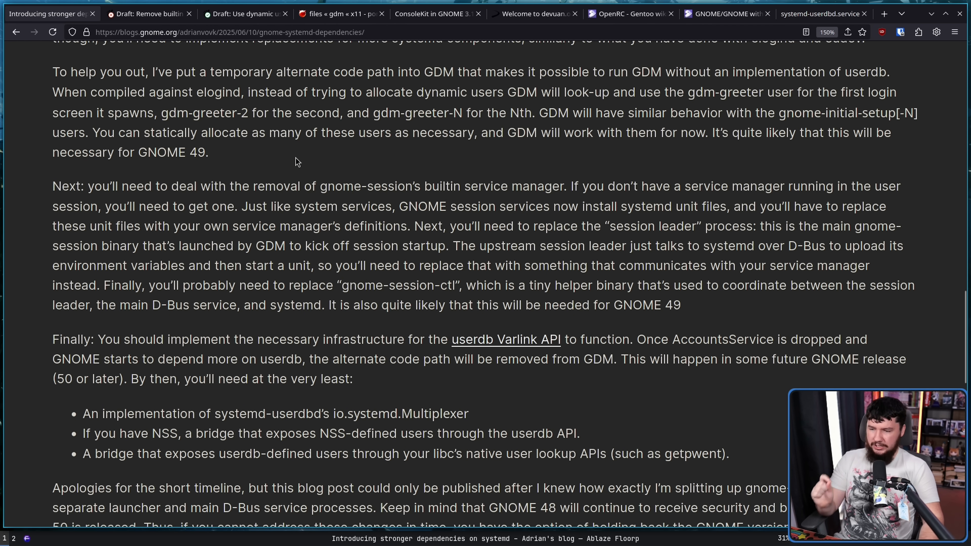
mouse_move(483, 230)
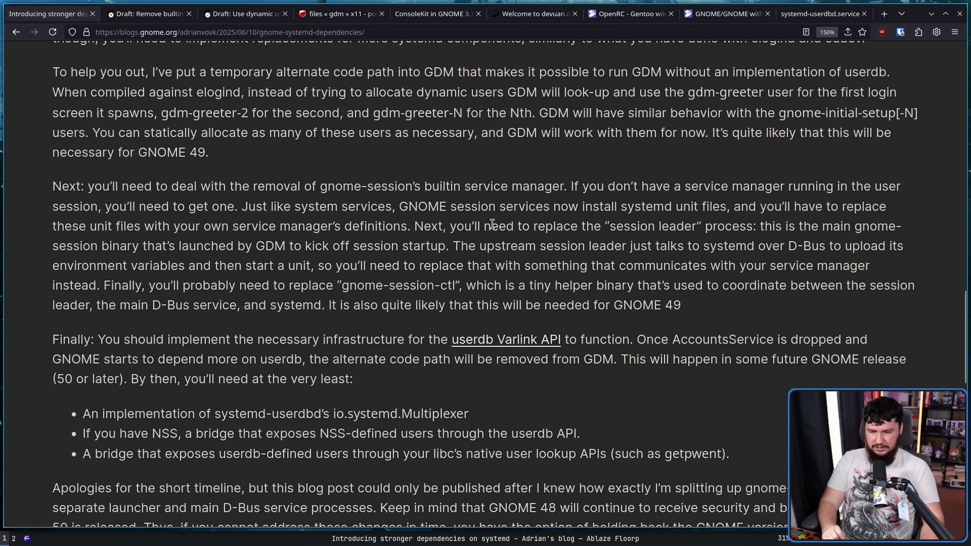
mouse_move(500, 221)
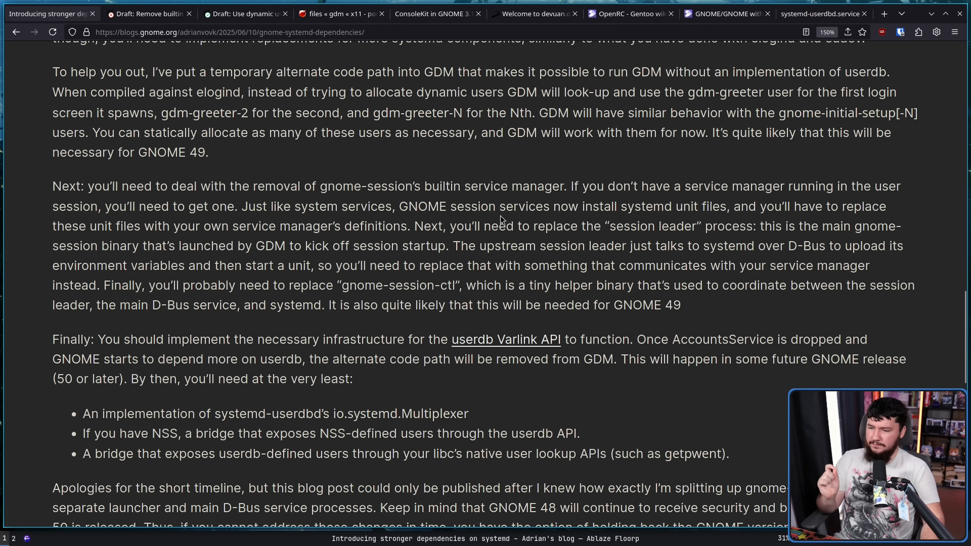
mouse_move(310, 259)
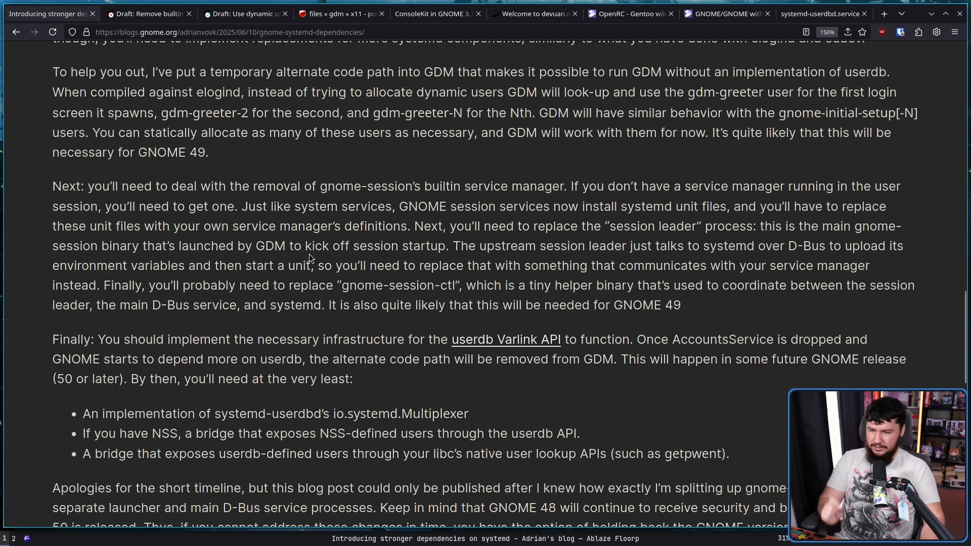
mouse_move(327, 238)
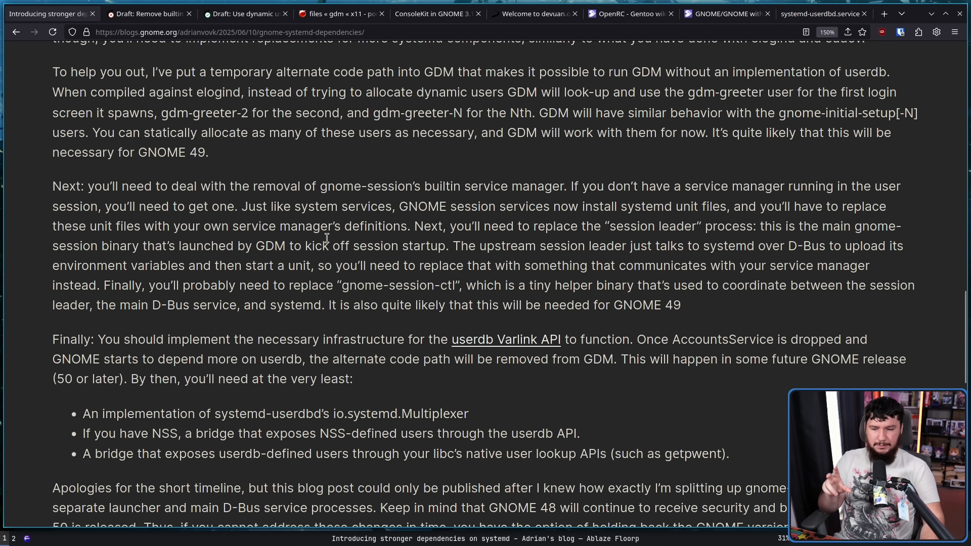
mouse_move(339, 260)
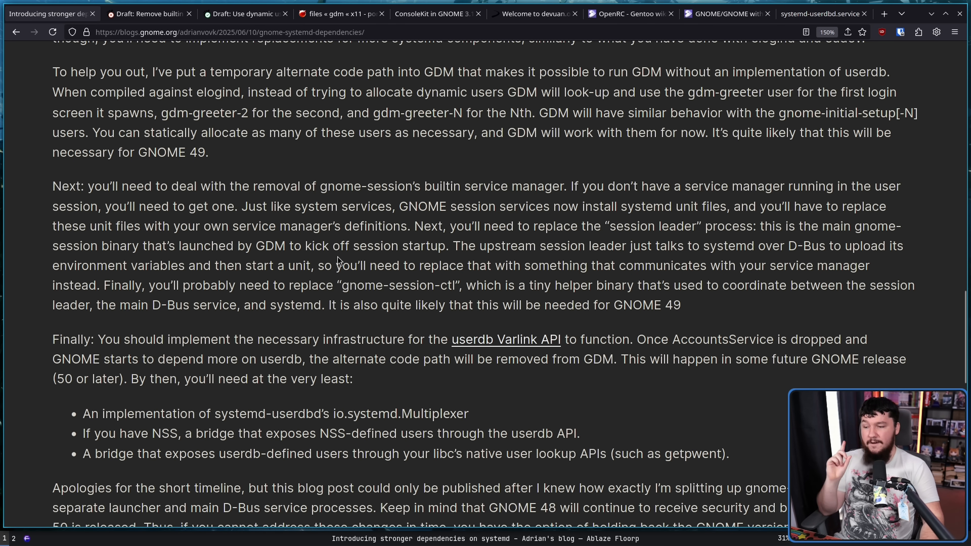
mouse_move(347, 241)
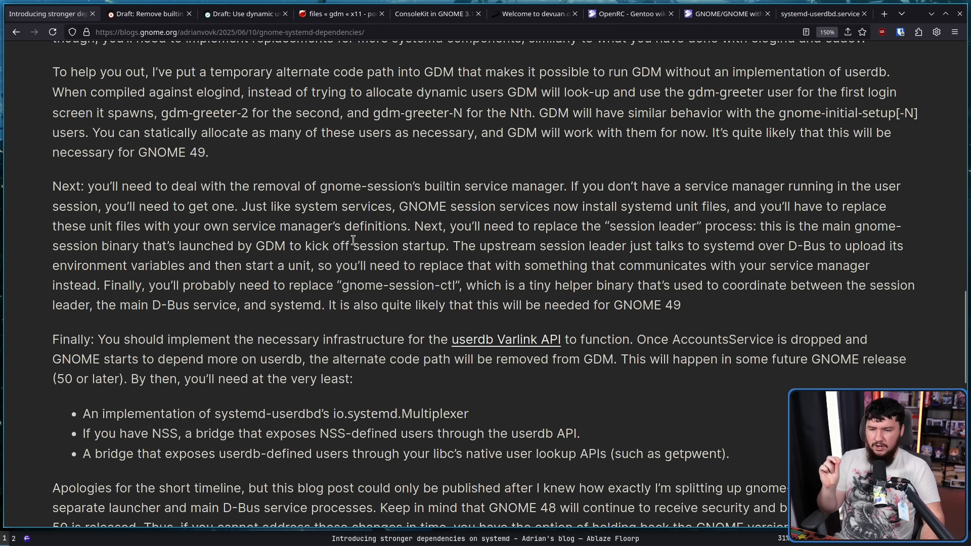
mouse_move(362, 227)
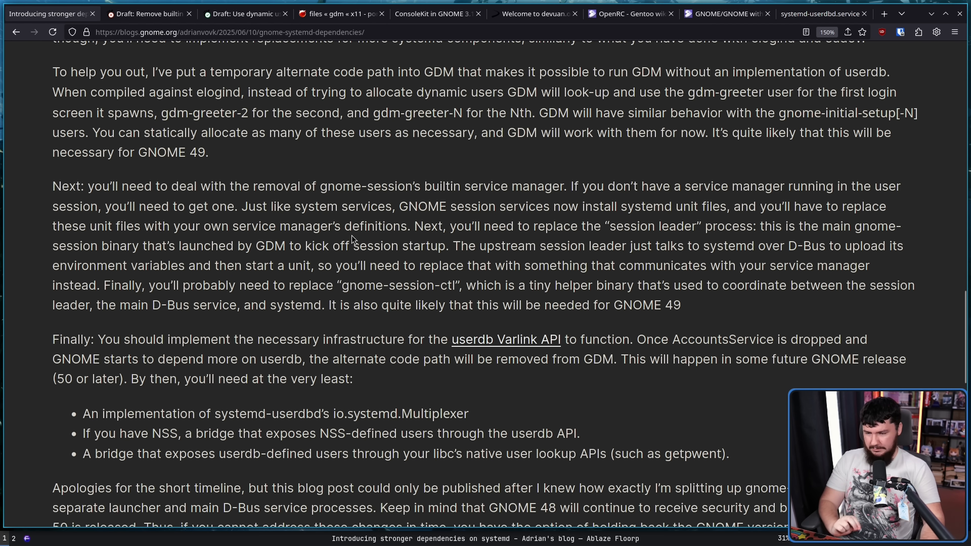
mouse_move(353, 234)
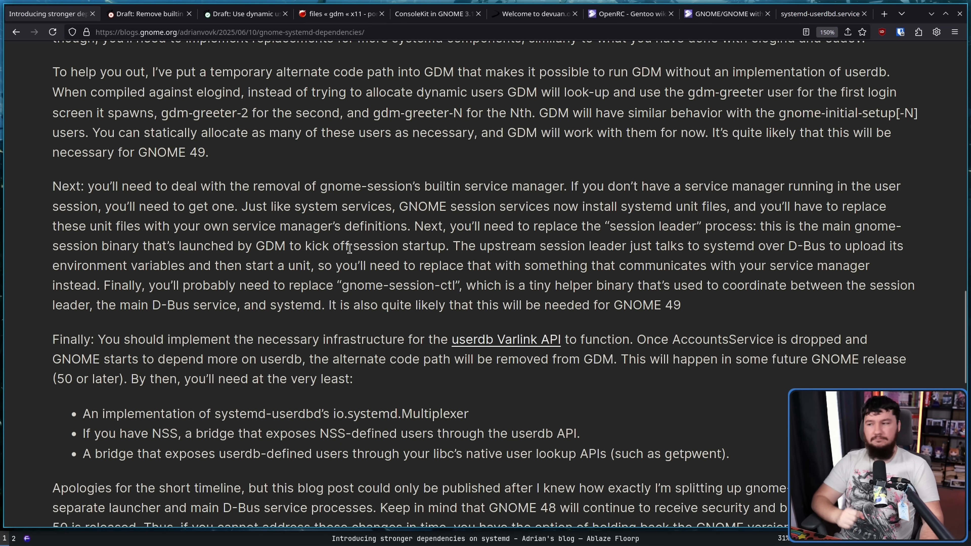
mouse_move(360, 241)
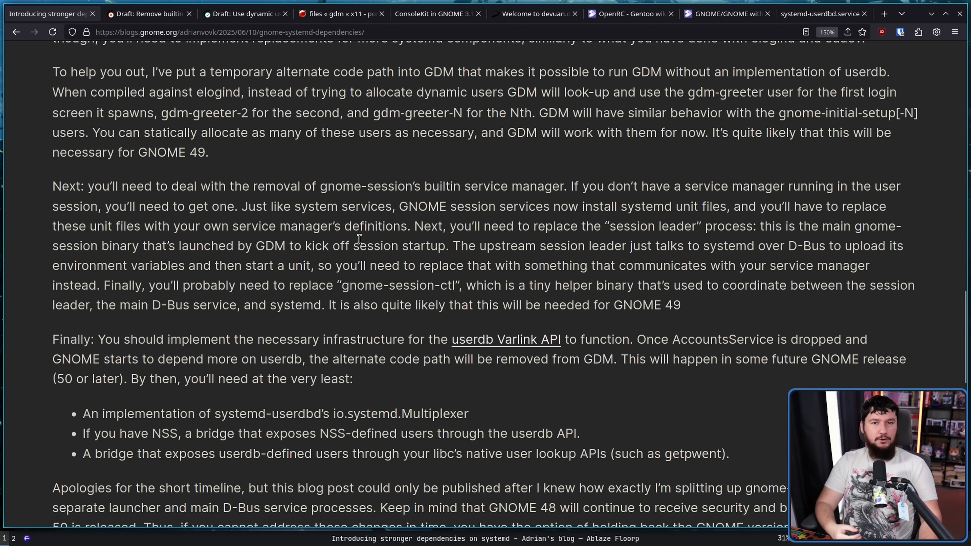
Step: Scroll slightly down to the paragraph about holding back the GNOME version
scroll(down, 3)
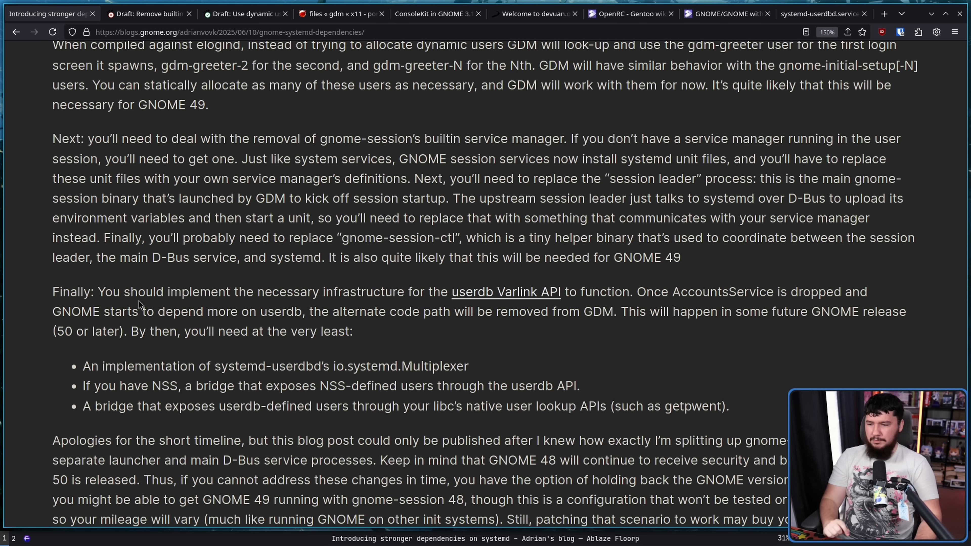
mouse_move(293, 288)
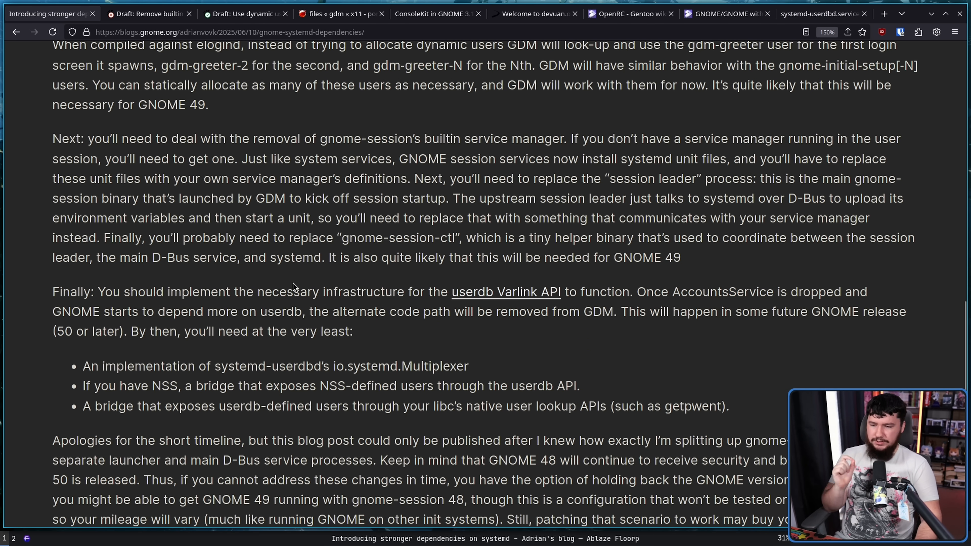
mouse_move(300, 287)
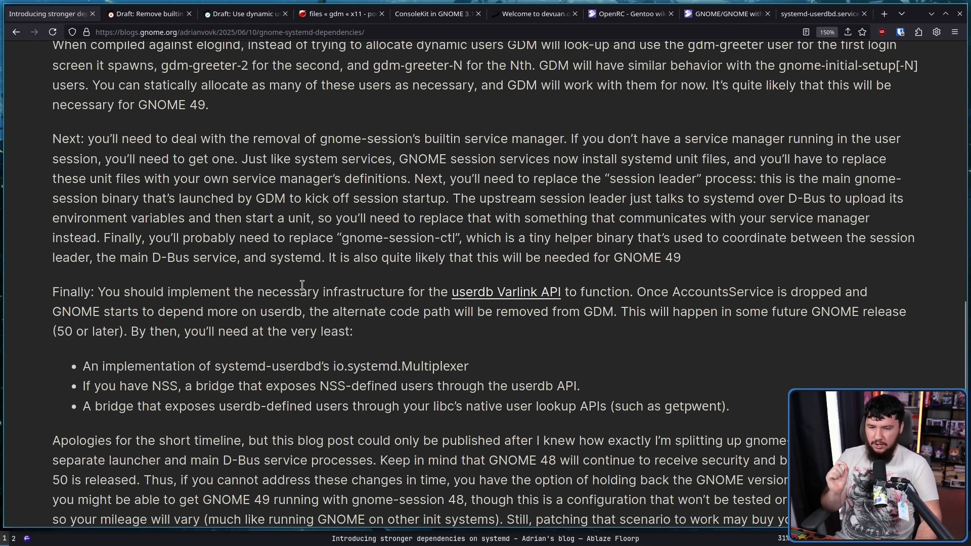
mouse_move(554, 298)
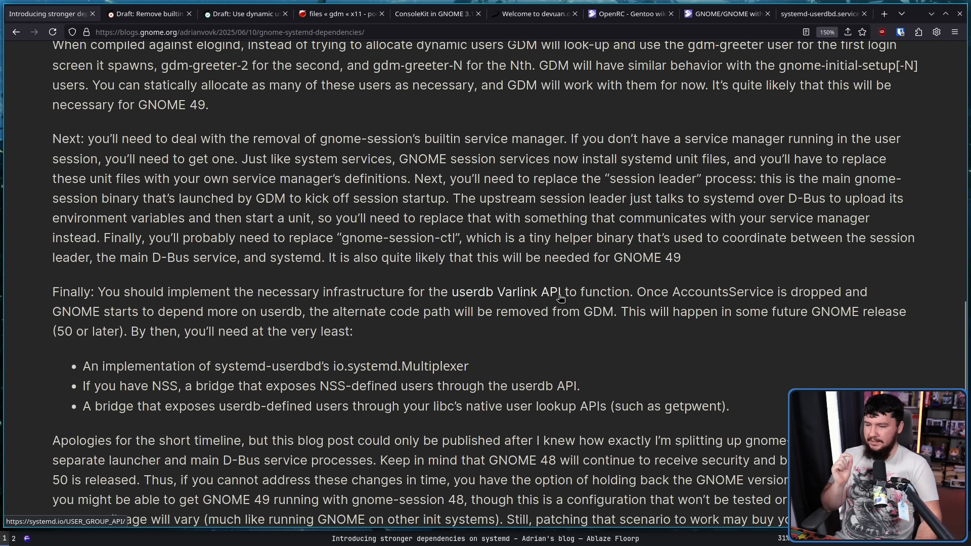
mouse_move(358, 288)
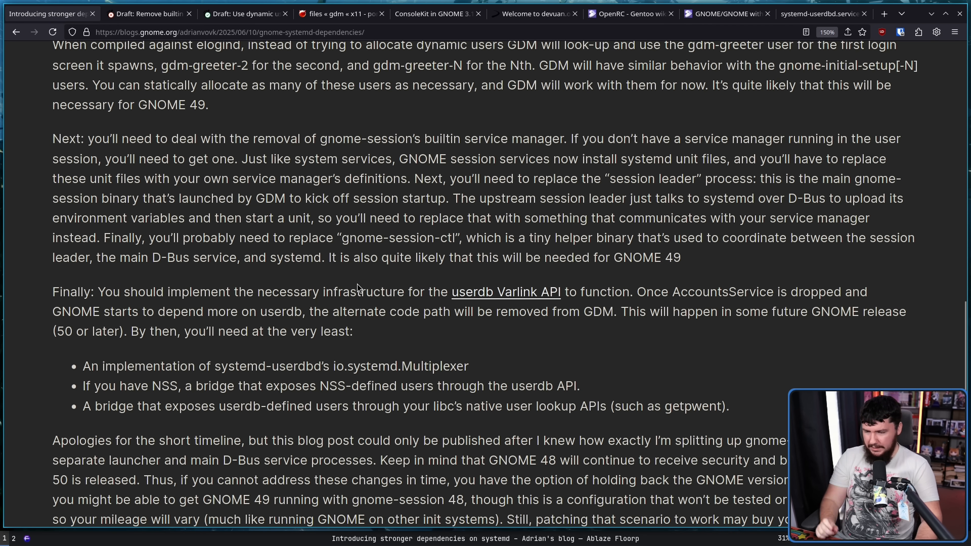
mouse_move(656, 317)
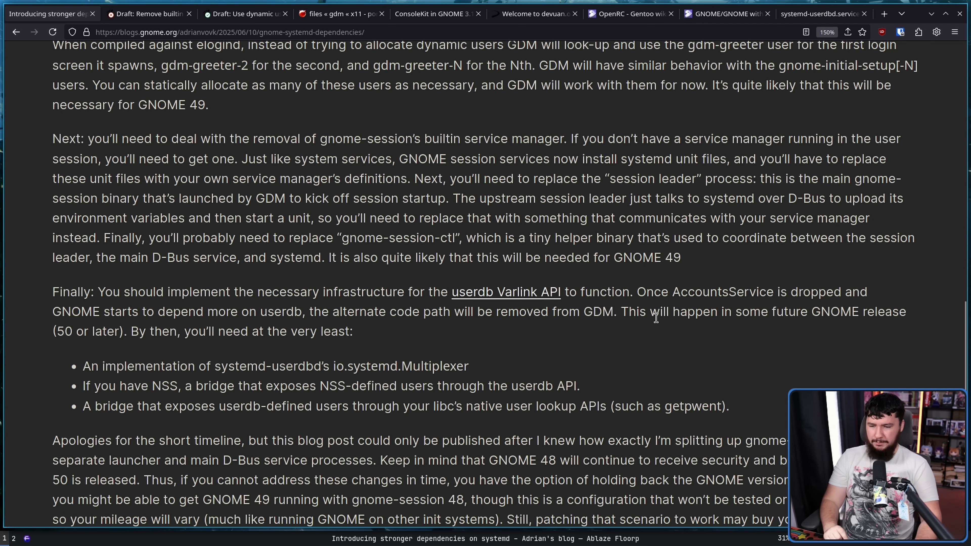
mouse_move(731, 327)
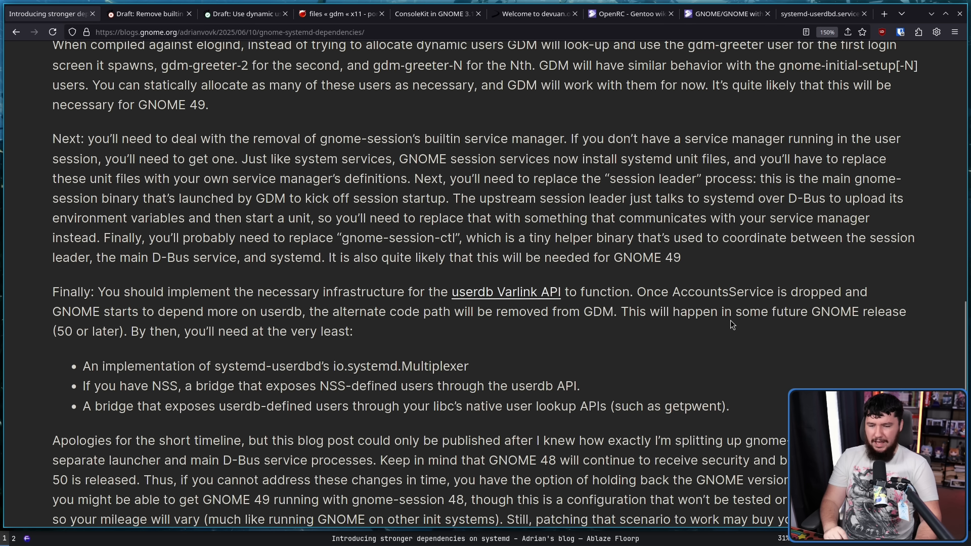
mouse_move(742, 316)
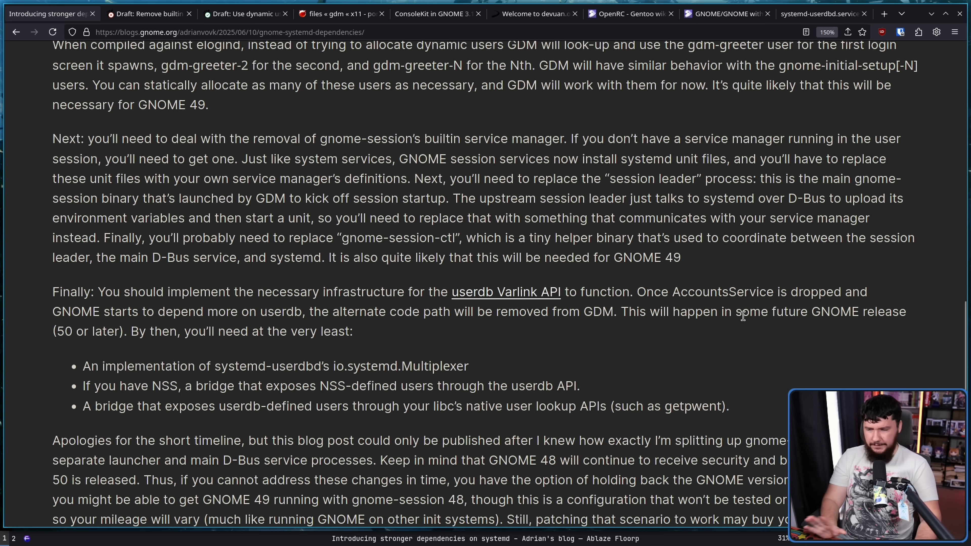
mouse_move(344, 289)
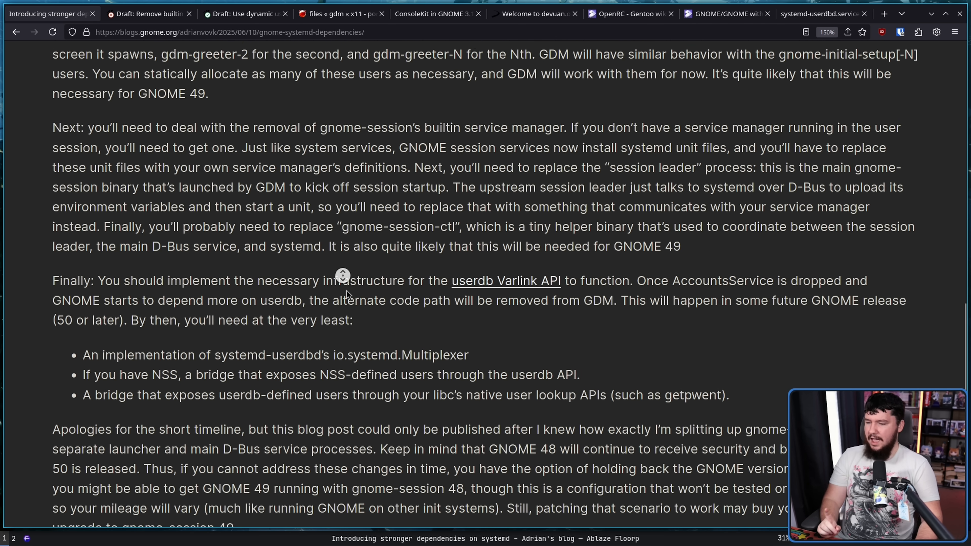
Step: Scroll to the post's closing line 'And that should be all for now!'
scroll(down, 3)
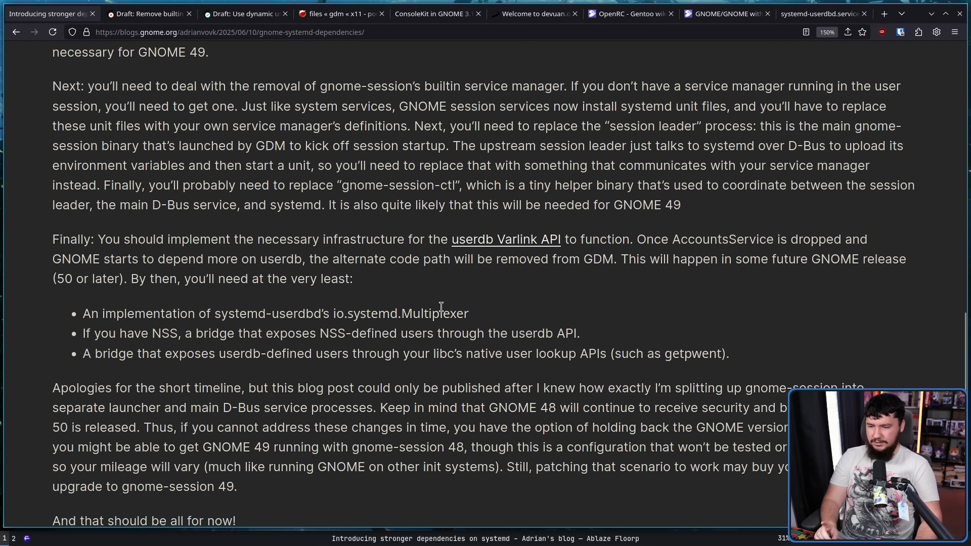
mouse_move(450, 295)
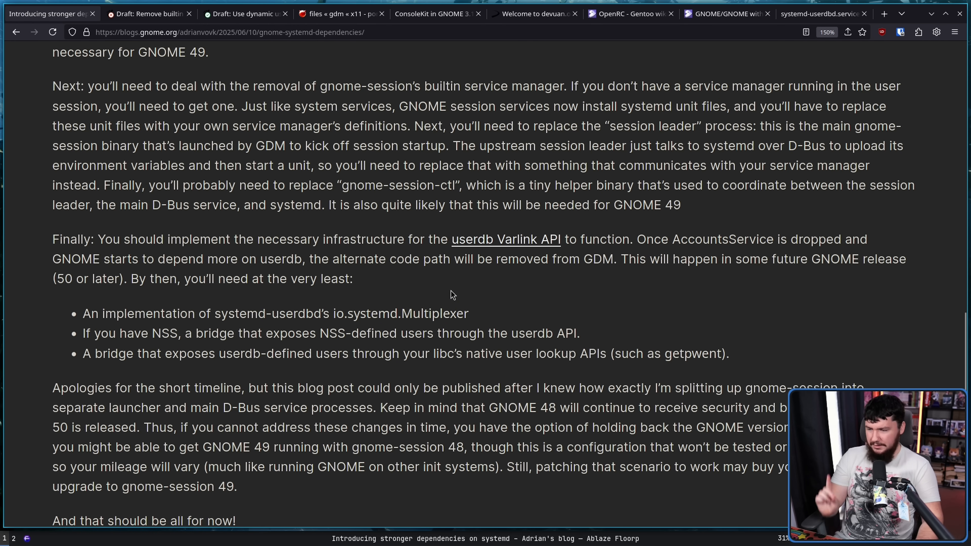
mouse_move(453, 273)
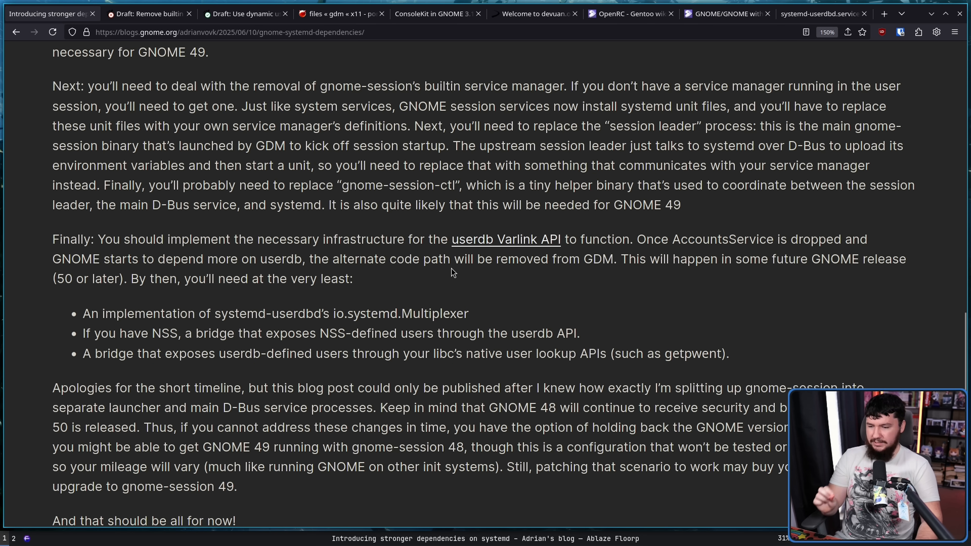
mouse_move(442, 280)
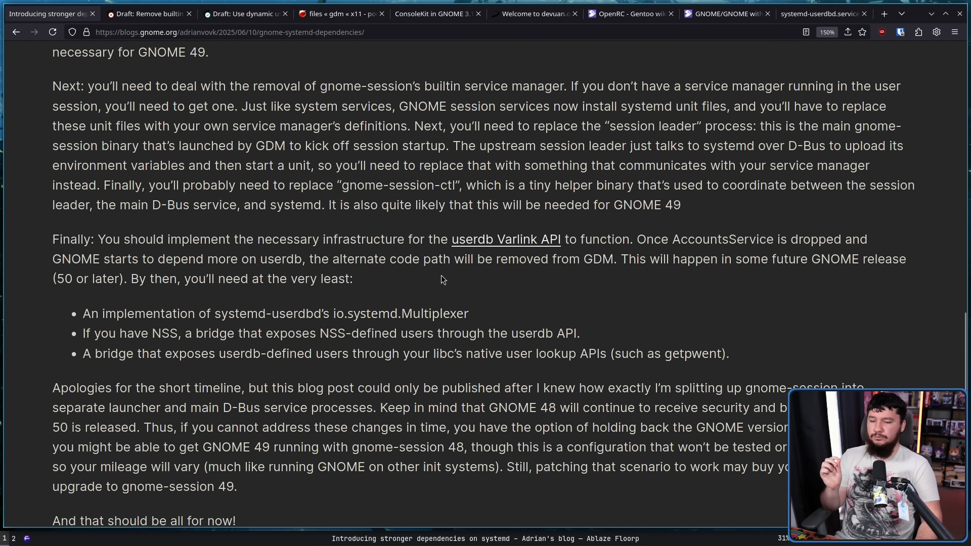
scroll(down, 3)
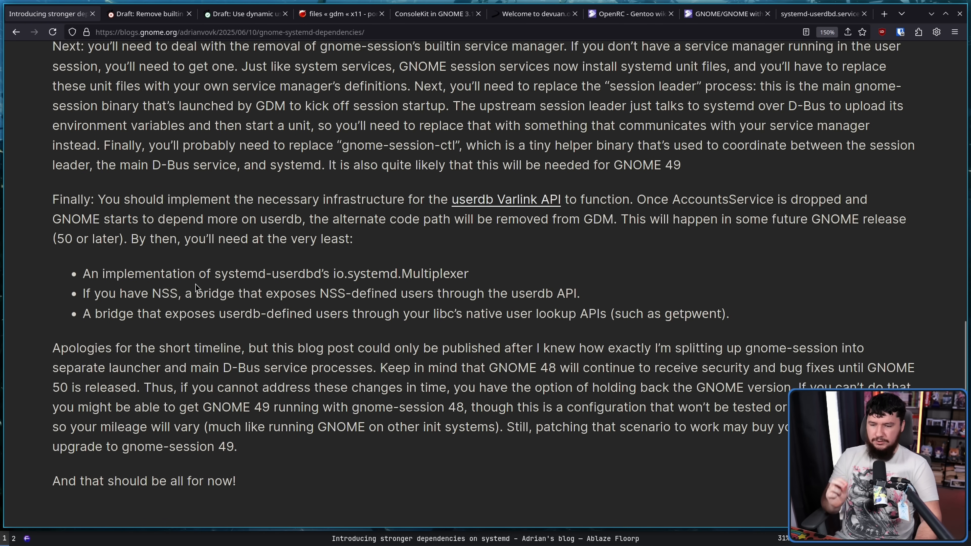
mouse_move(448, 244)
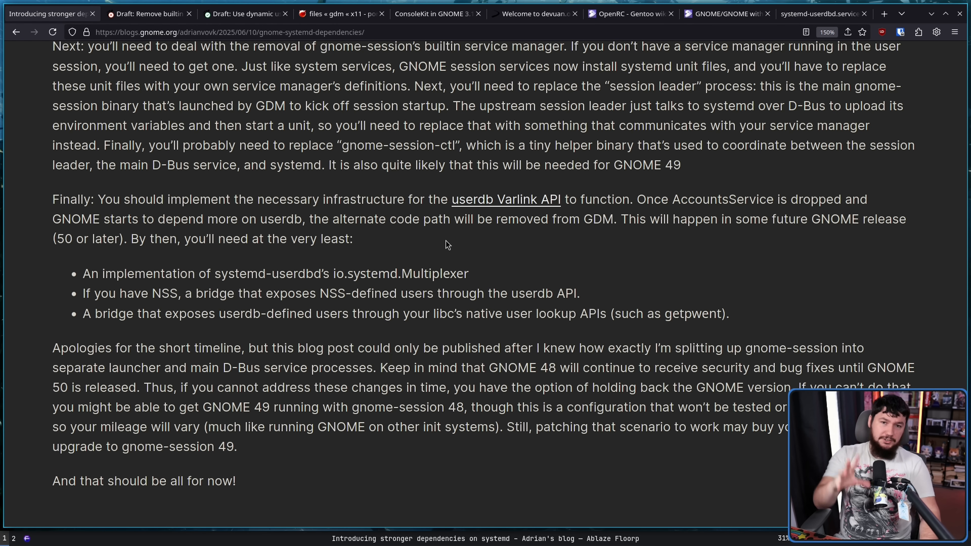